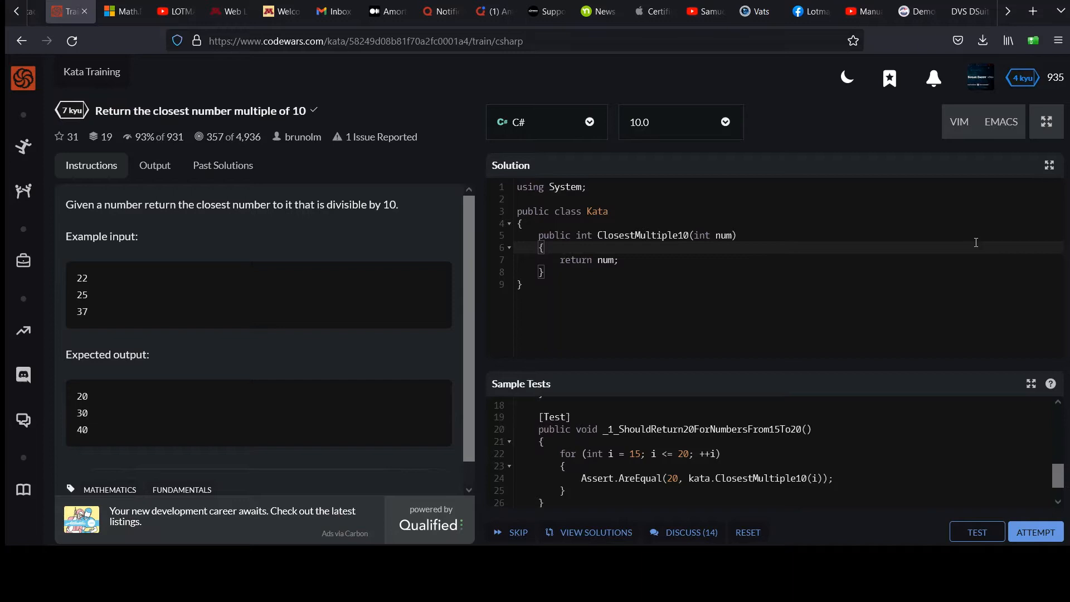
{"action": "mouse_move", "coordinate": [293, 233]}
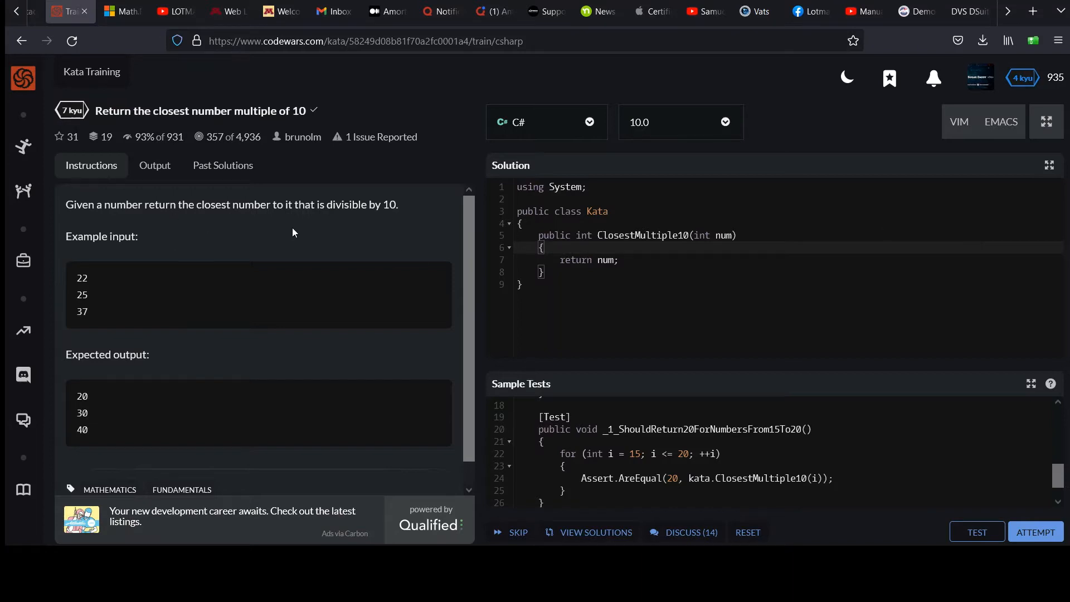
{"action": "mouse_move", "coordinate": [296, 221]}
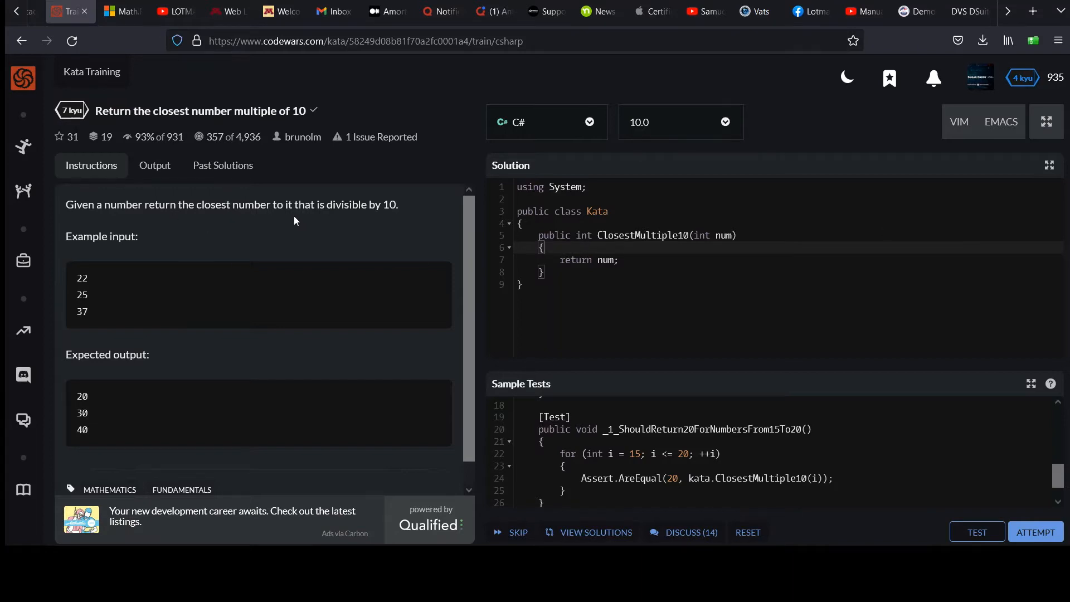
{"action": "mouse_move", "coordinate": [102, 253]}
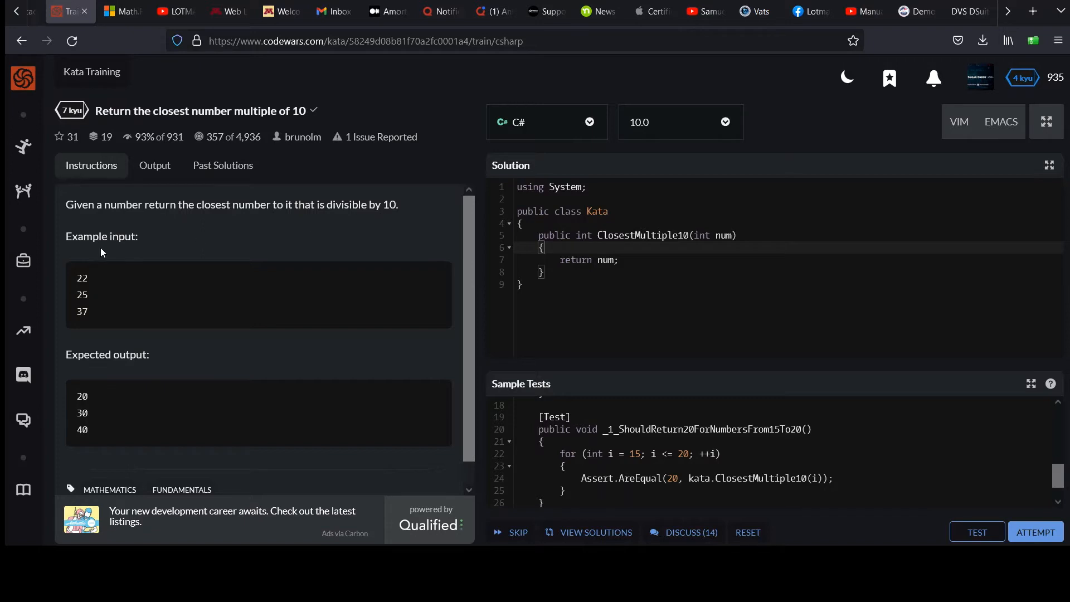
{"action": "mouse_move", "coordinate": [95, 305]}
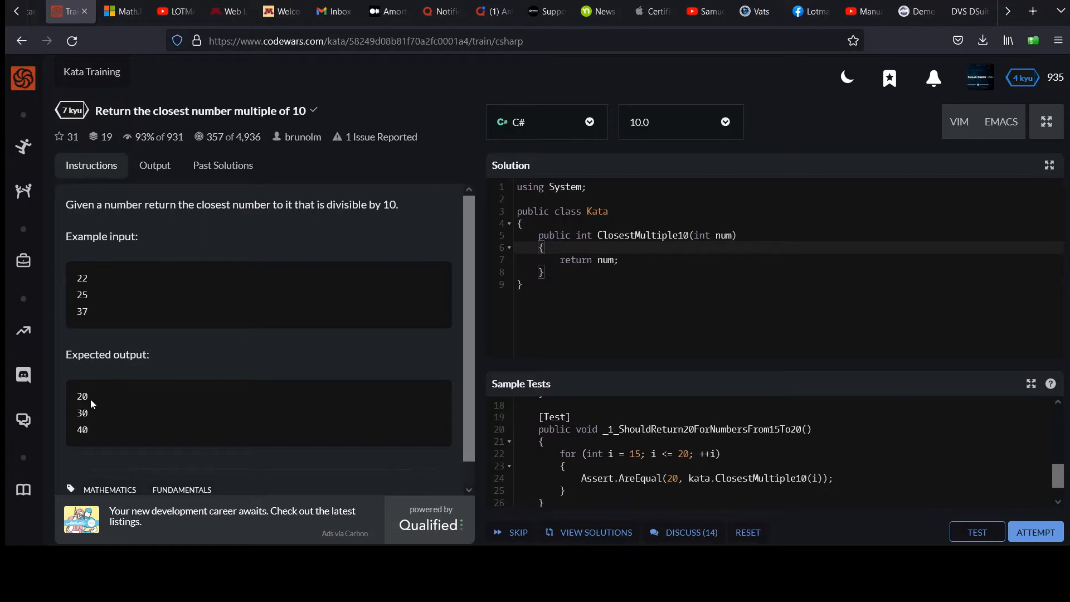
{"action": "mouse_move", "coordinate": [87, 324]}
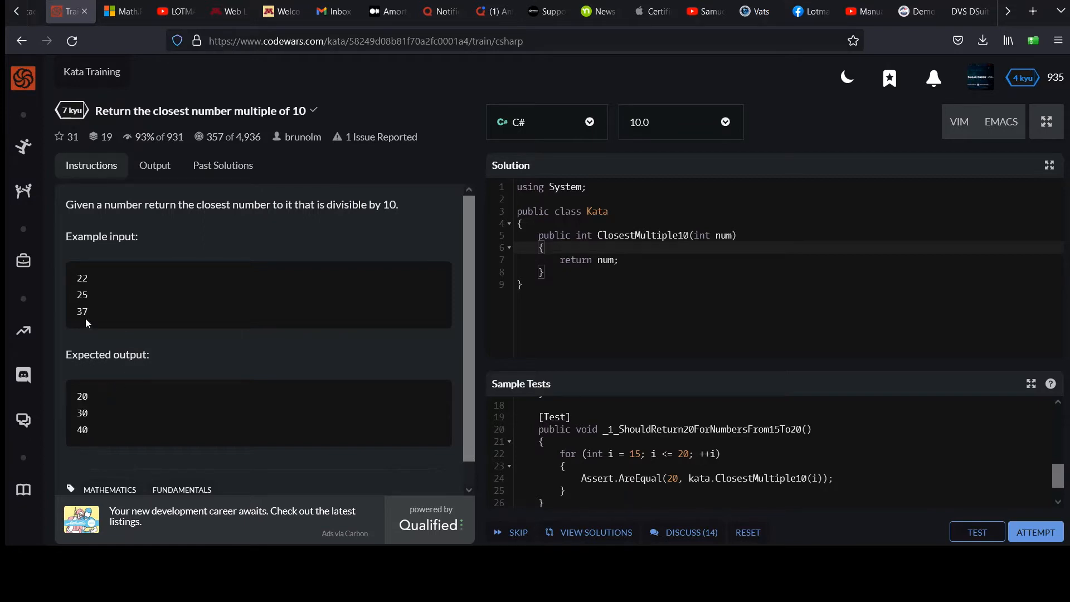
{"action": "mouse_move", "coordinate": [82, 285]}
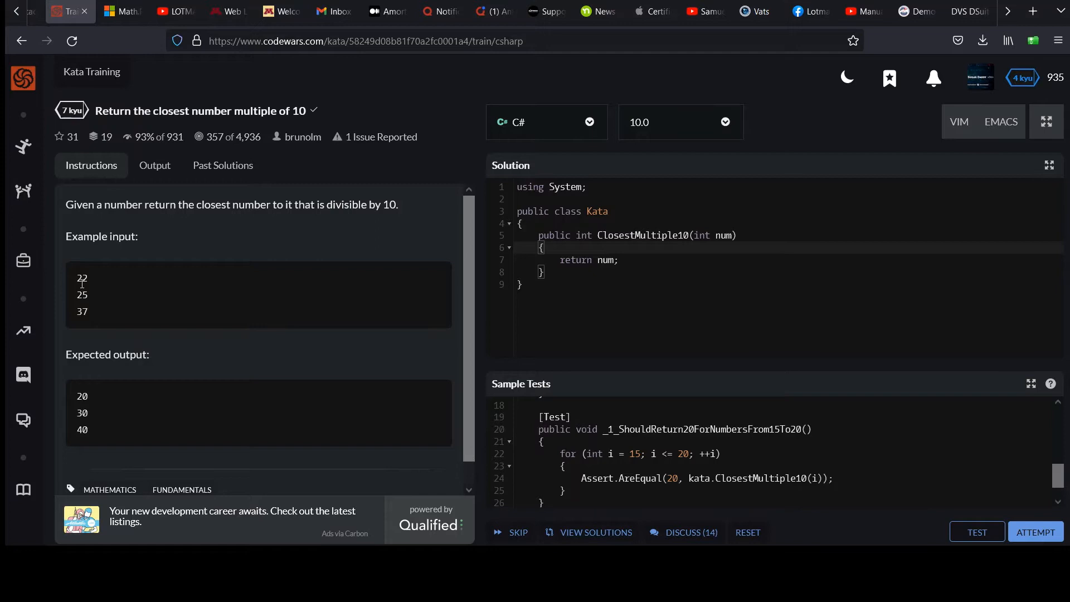
{"action": "mouse_move", "coordinate": [92, 300]}
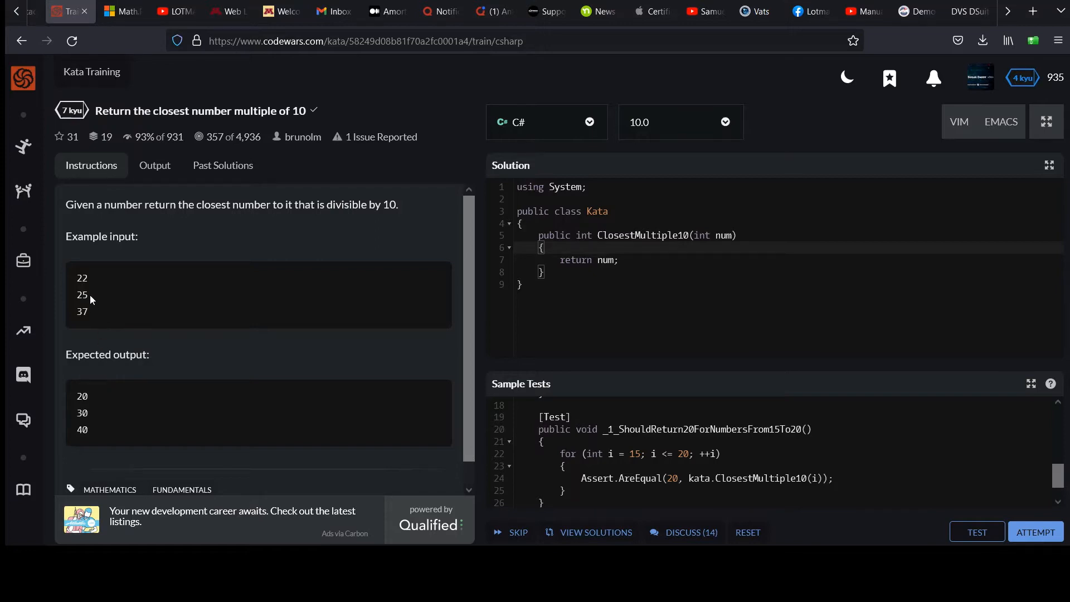
{"action": "mouse_move", "coordinate": [97, 342]}
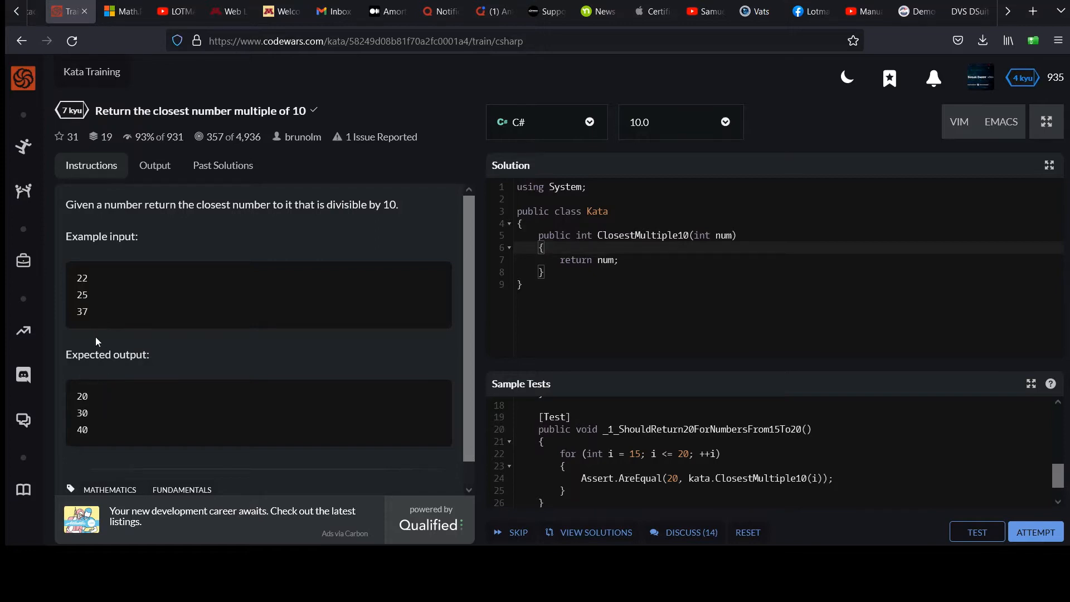
{"action": "mouse_move", "coordinate": [92, 438]}
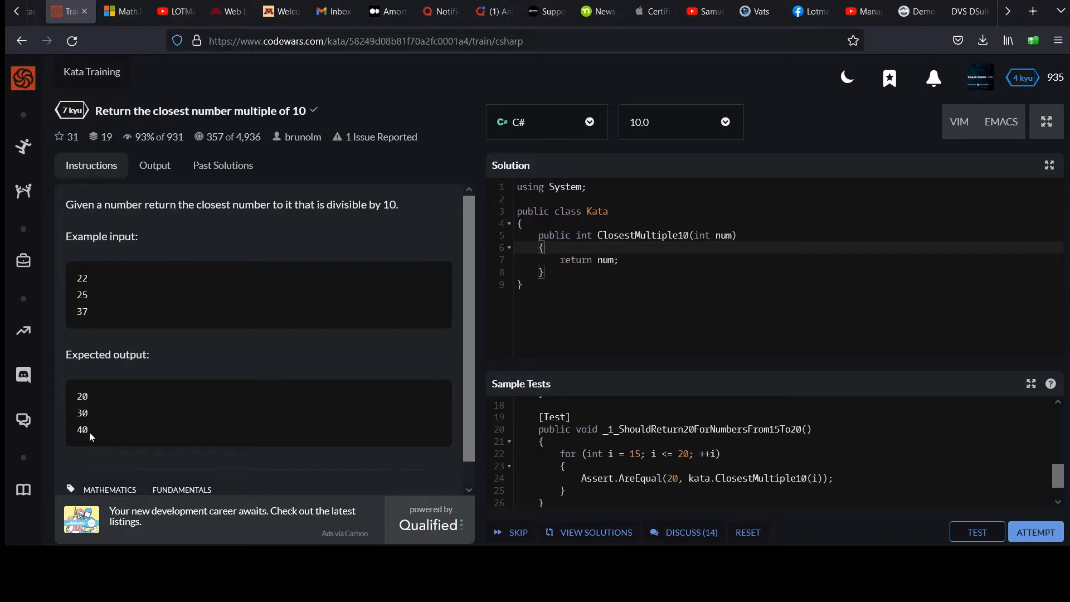
{"action": "mouse_move", "coordinate": [116, 355]}
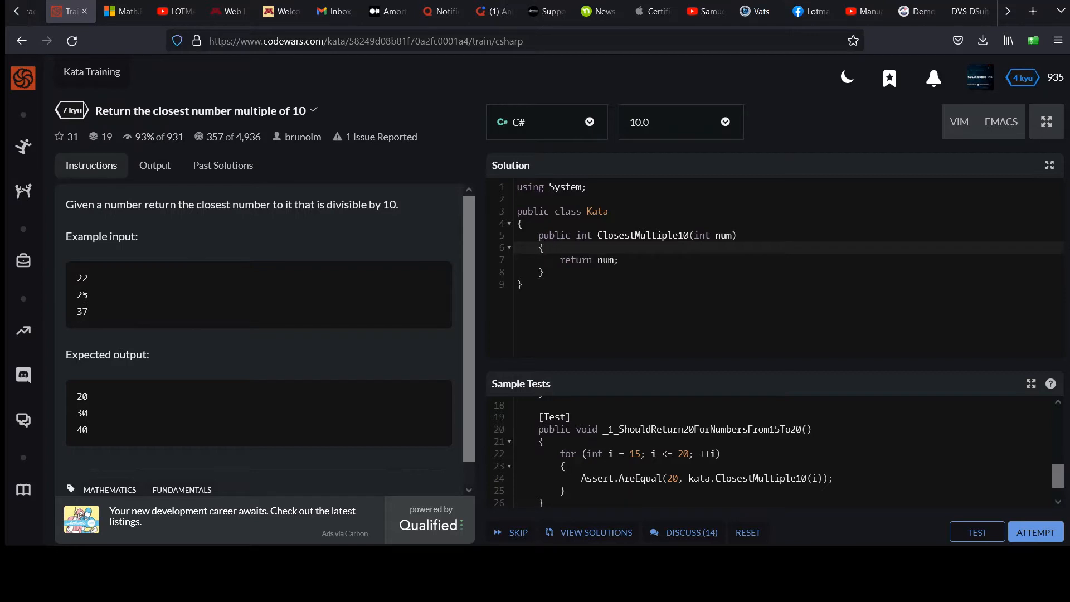
Step: Review the kata examples and delete the placeholder 'return num;' line
{"action": "double_click", "coordinate": [82, 295]}
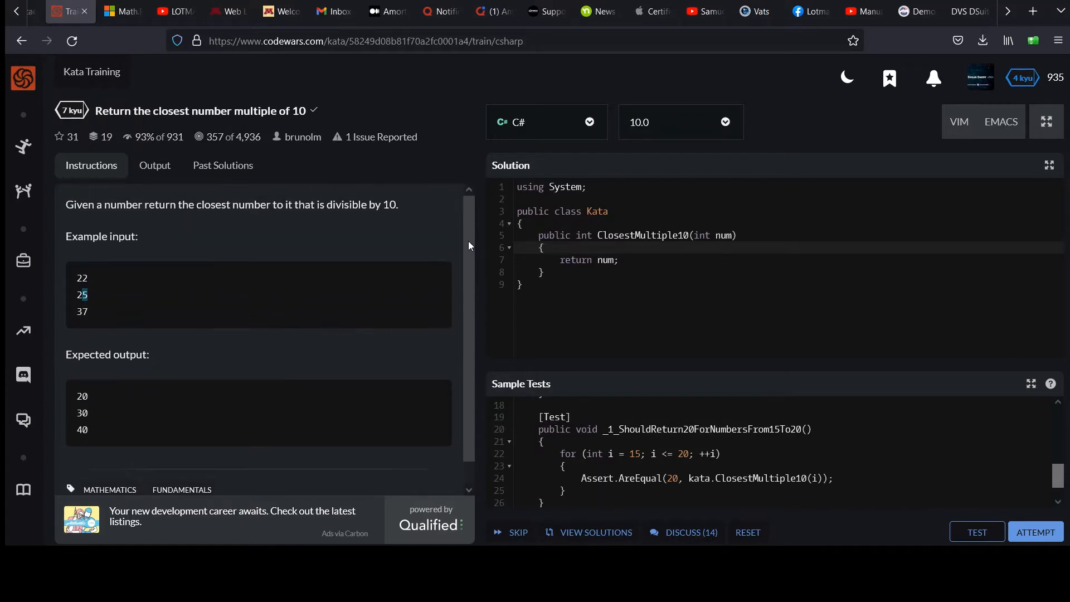
{"action": "left_click", "coordinate": [620, 260]}
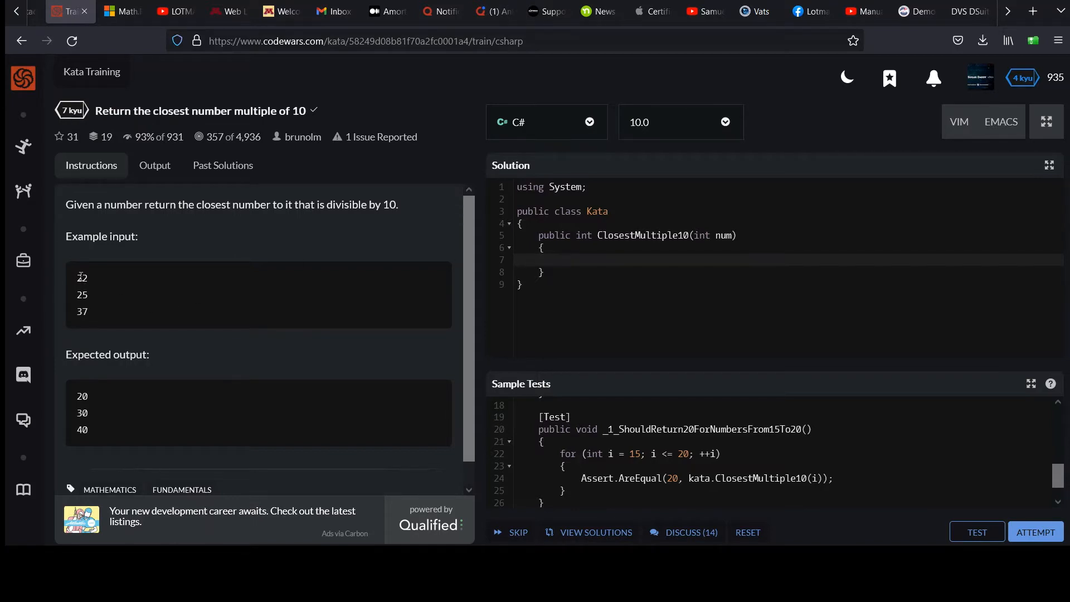
Step: Declare 'int lastDigit = num % 10;' in the method body with a blank line below
{"action": "double_click", "coordinate": [82, 278]}
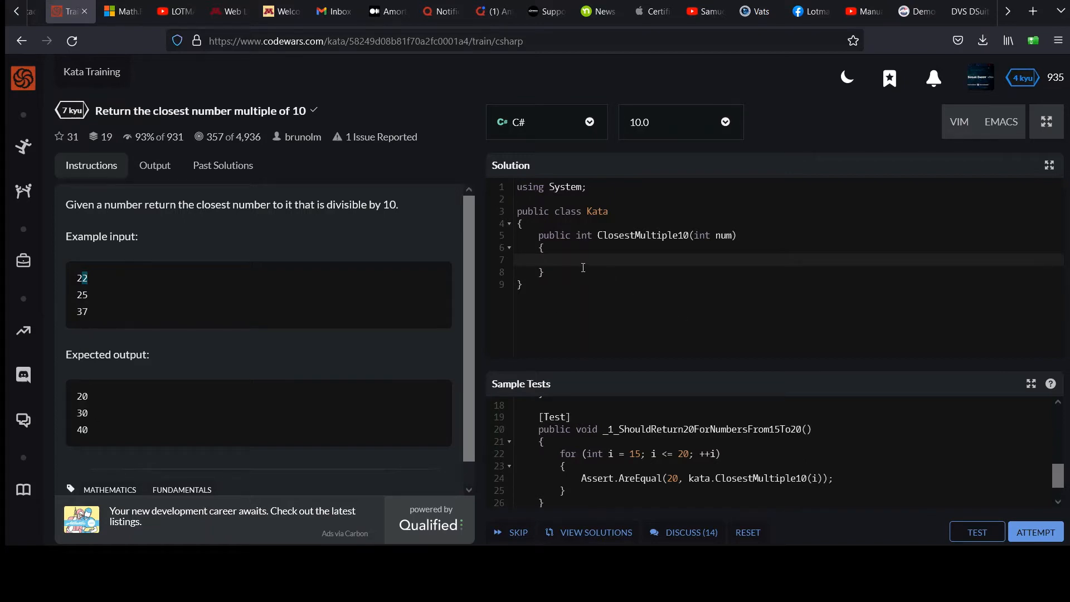
{"action": "left_click", "coordinate": [560, 259]}
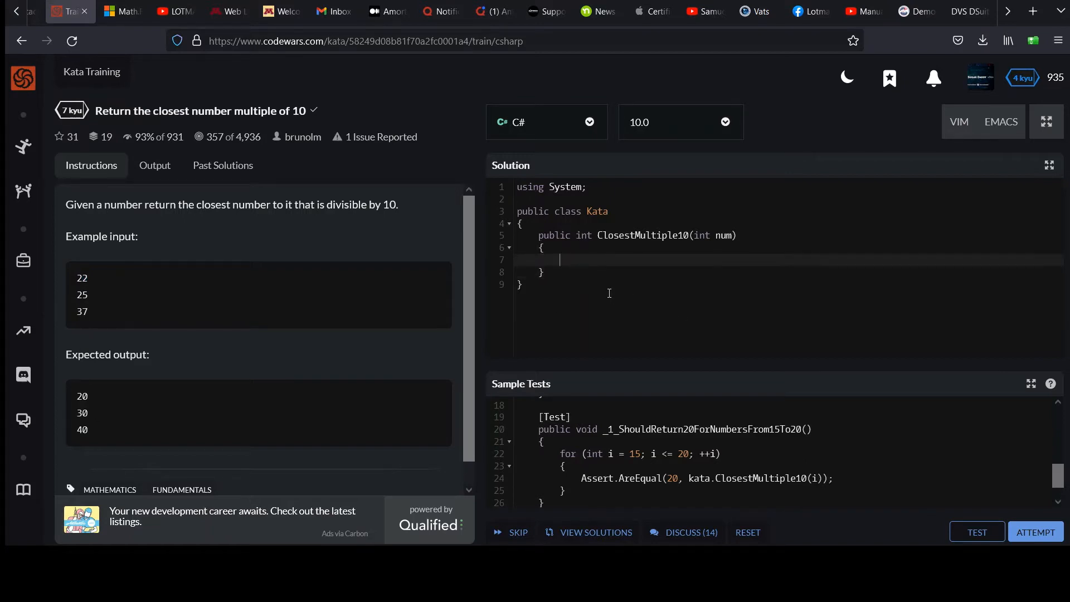
{"action": "type", "text": "int las"}
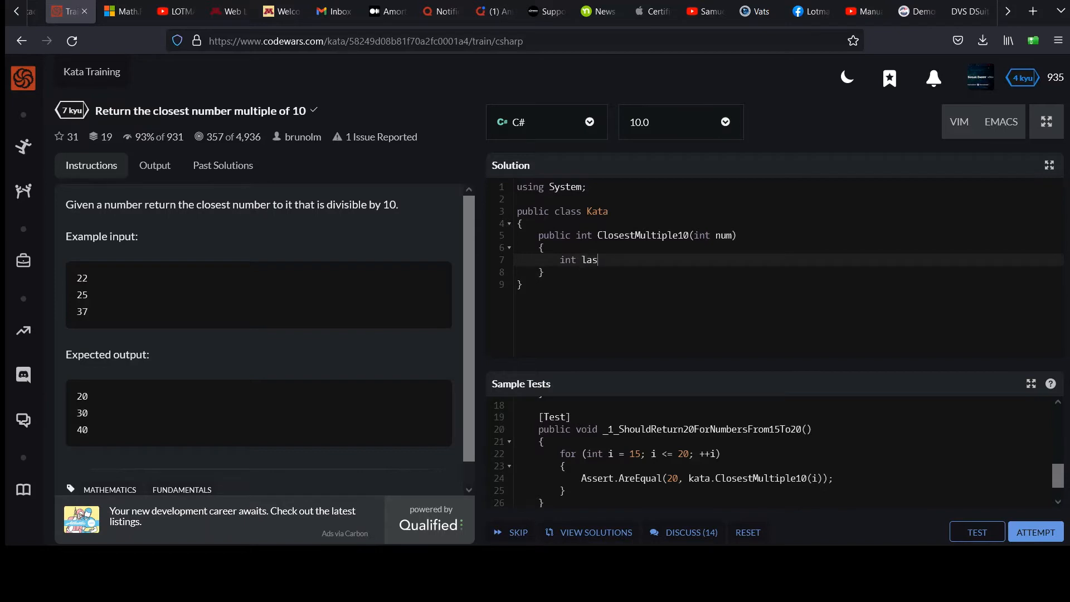
{"action": "type", "text": "tDigit ="}
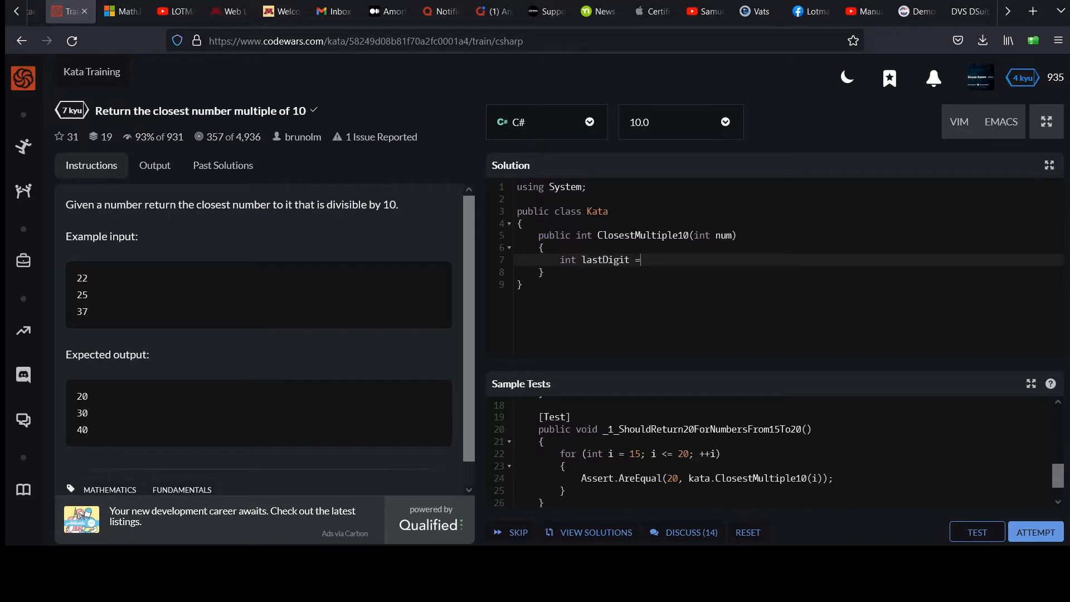
{"action": "type", "text": "num % 1"}
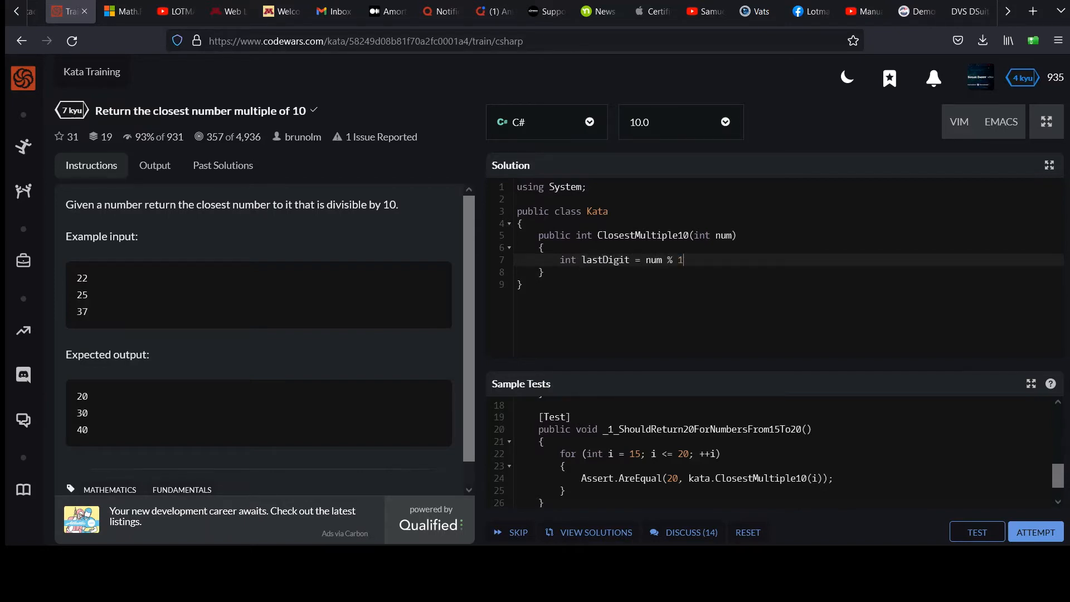
{"action": "type", "text": "0;"}
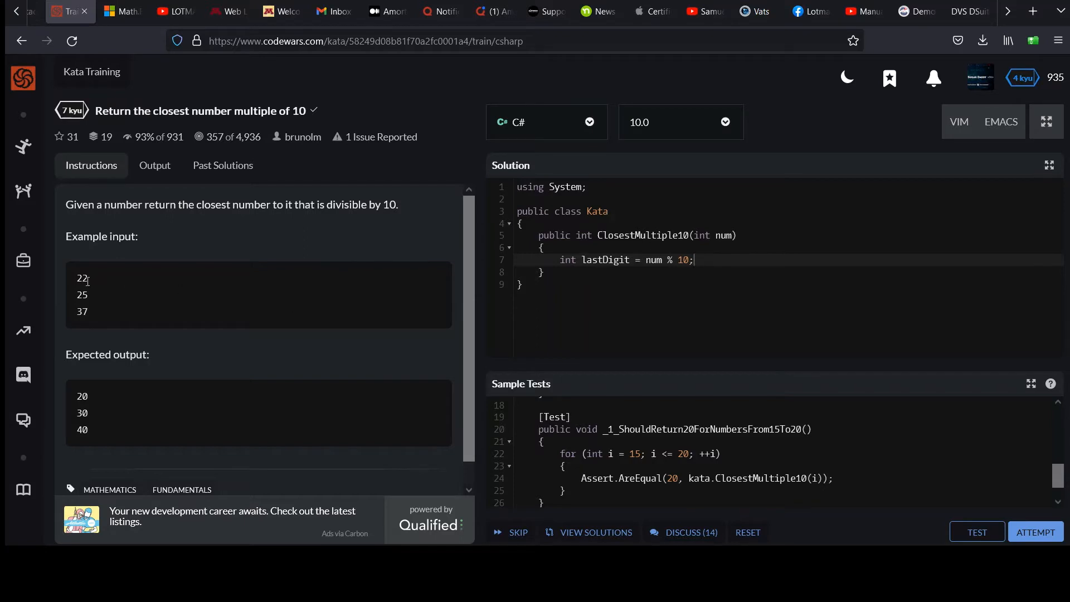
{"action": "mouse_move", "coordinate": [181, 296]}
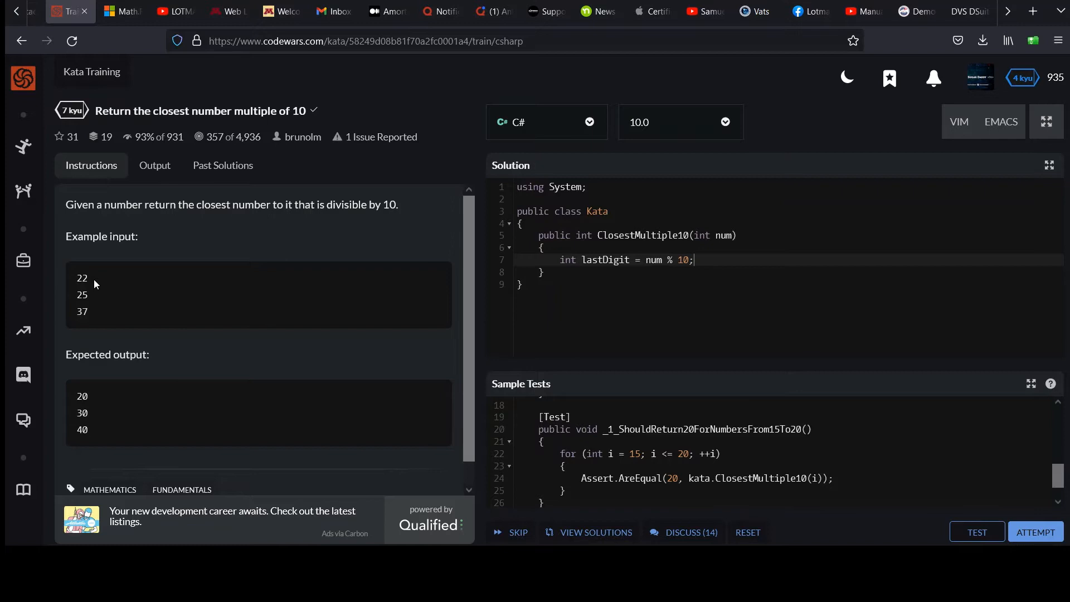
{"action": "mouse_move", "coordinate": [89, 284]}
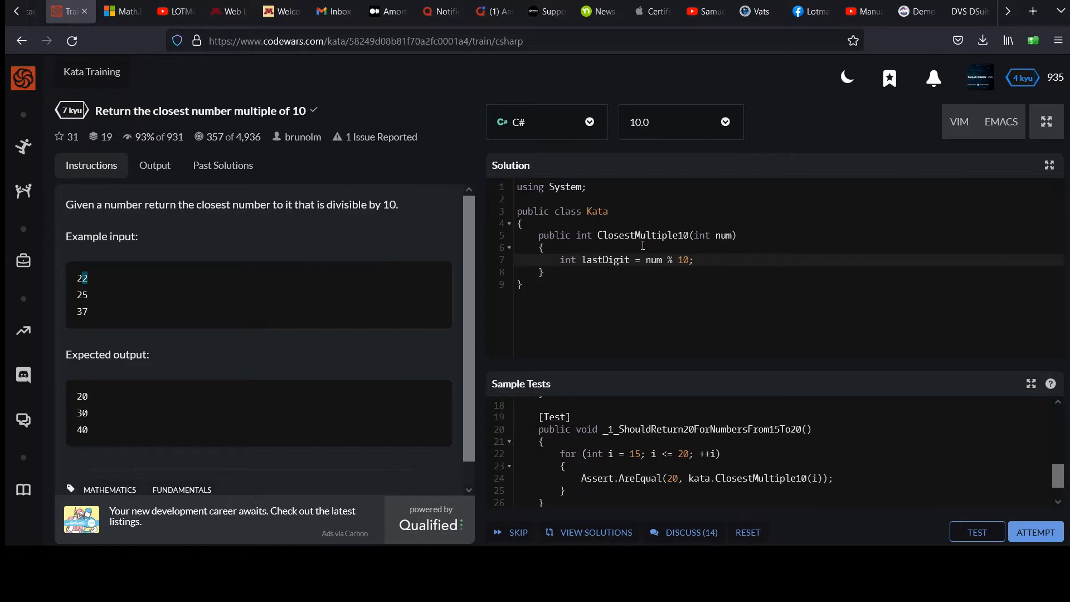
{"action": "double_click", "coordinate": [605, 261]}
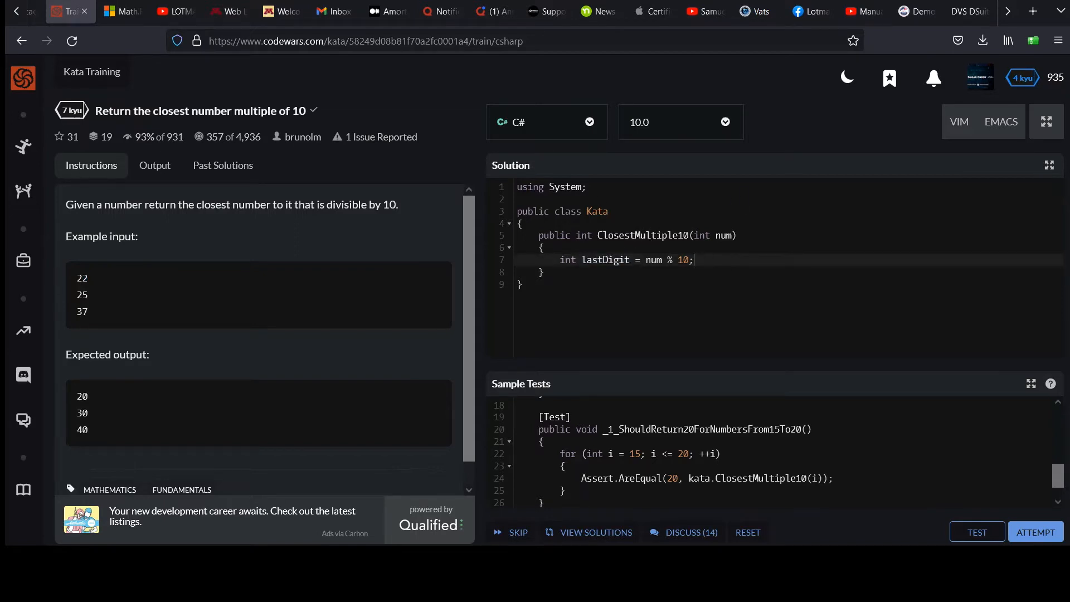
{"action": "key", "text": "Enter"}
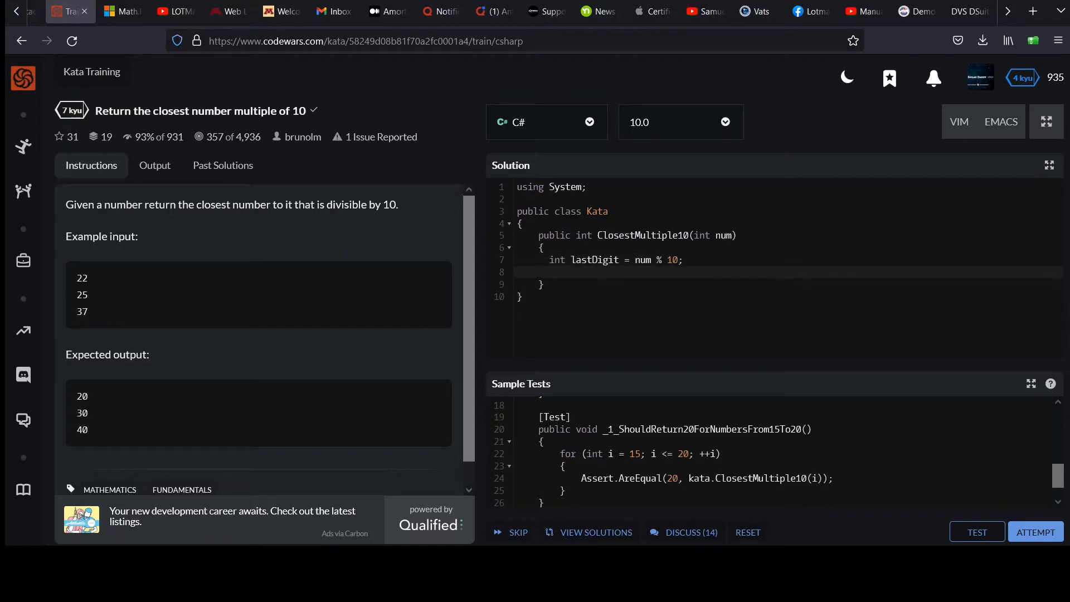
Step: Write the partial return 'return lastDigit < 5 ? num - lastDigit :' on the new line
{"action": "type", "text": "lastDigit <"}
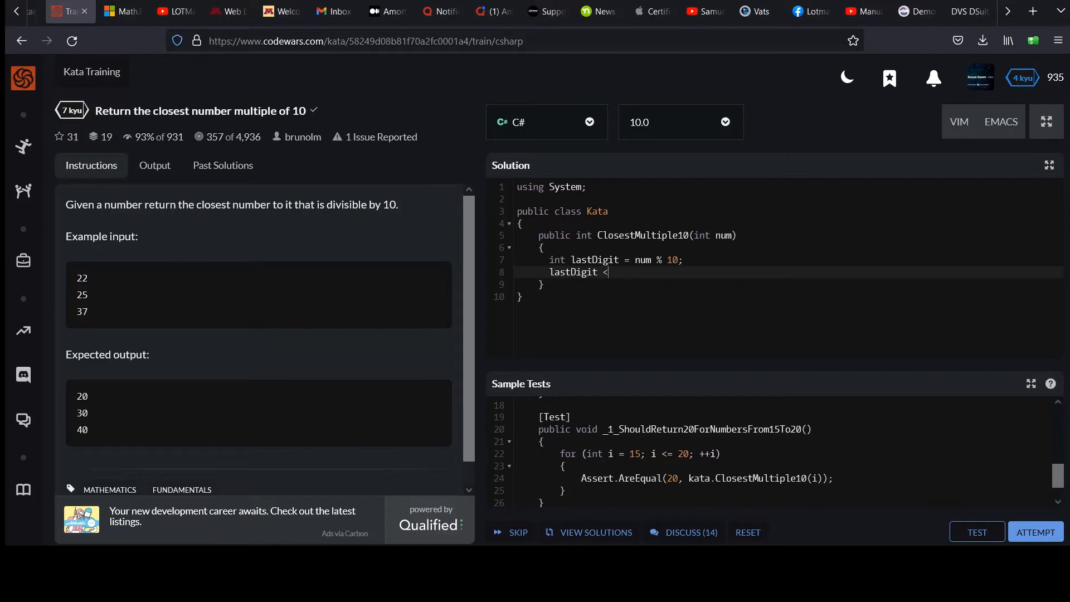
{"action": "type", "text": "5"}
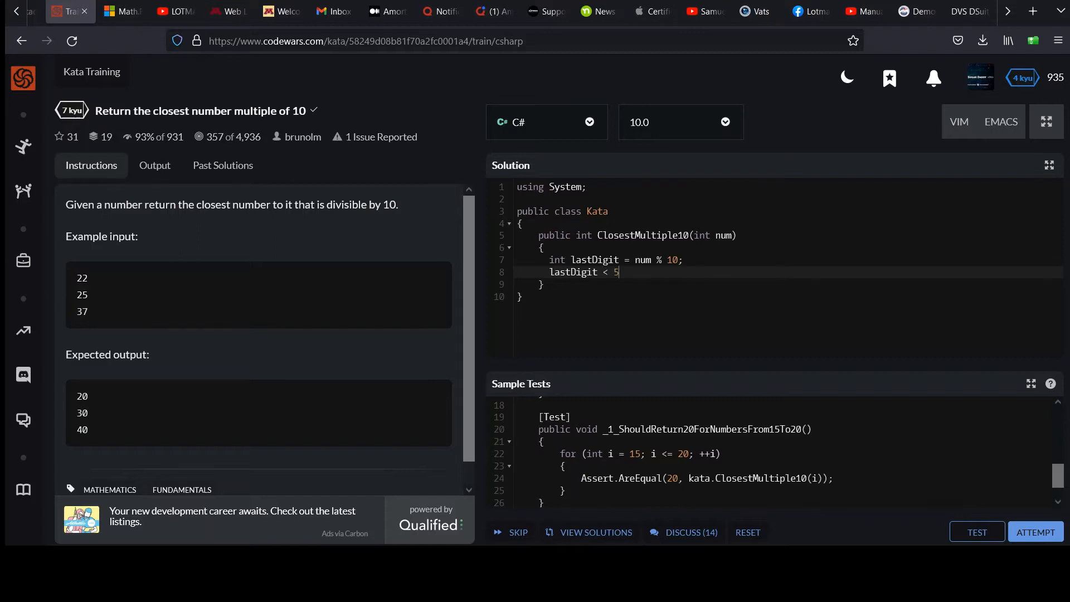
{"action": "type", "text": "?"}
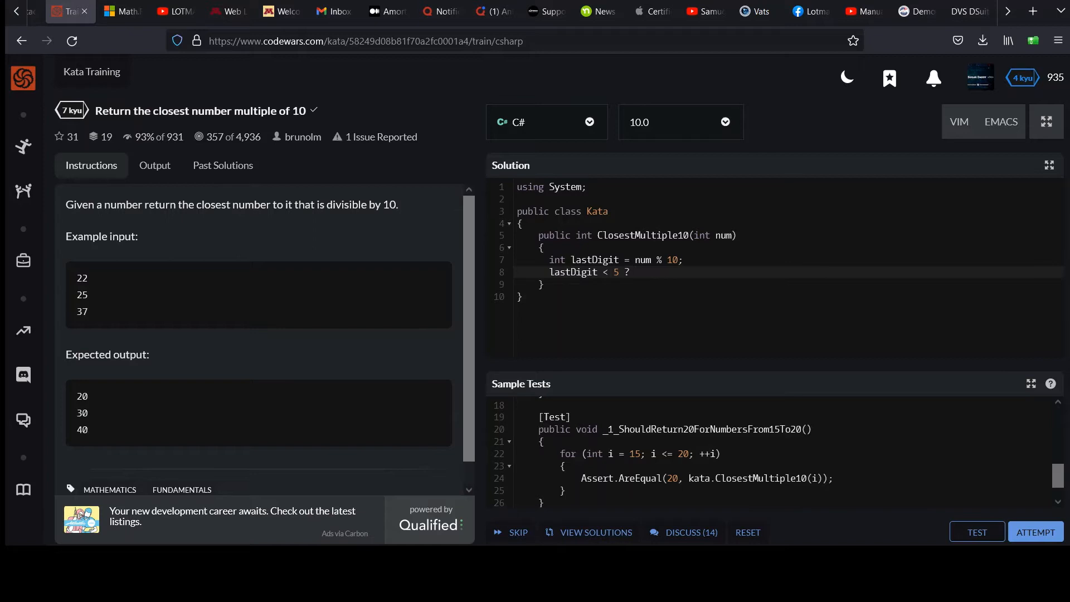
{"action": "type", "text": "retur"}
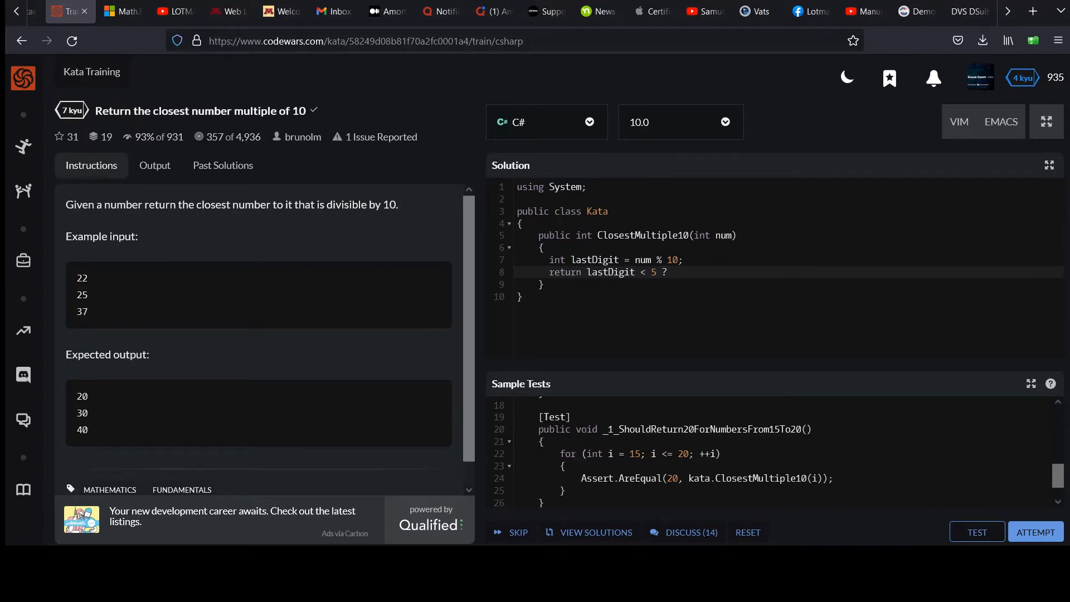
{"action": "type", "text": "num"}
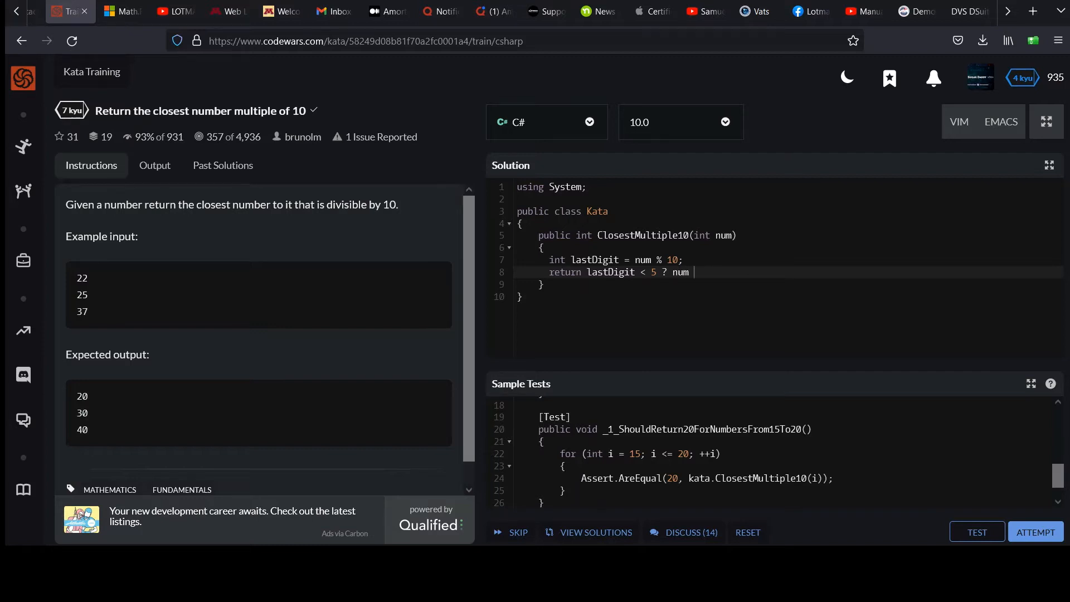
{"action": "type", "text": "- lastD"}
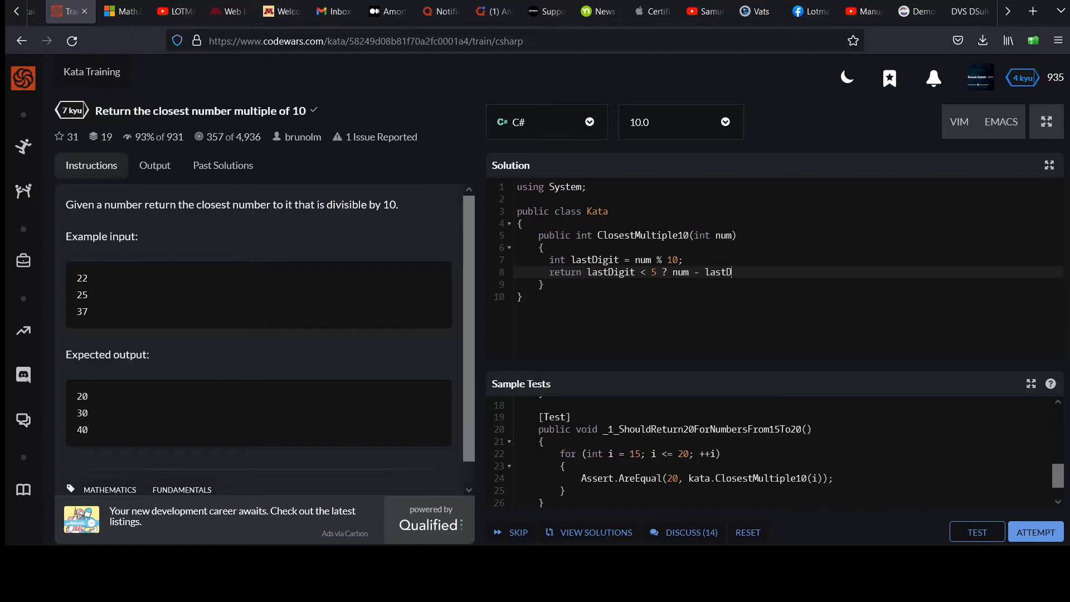
{"action": "type", "text": "igit :"}
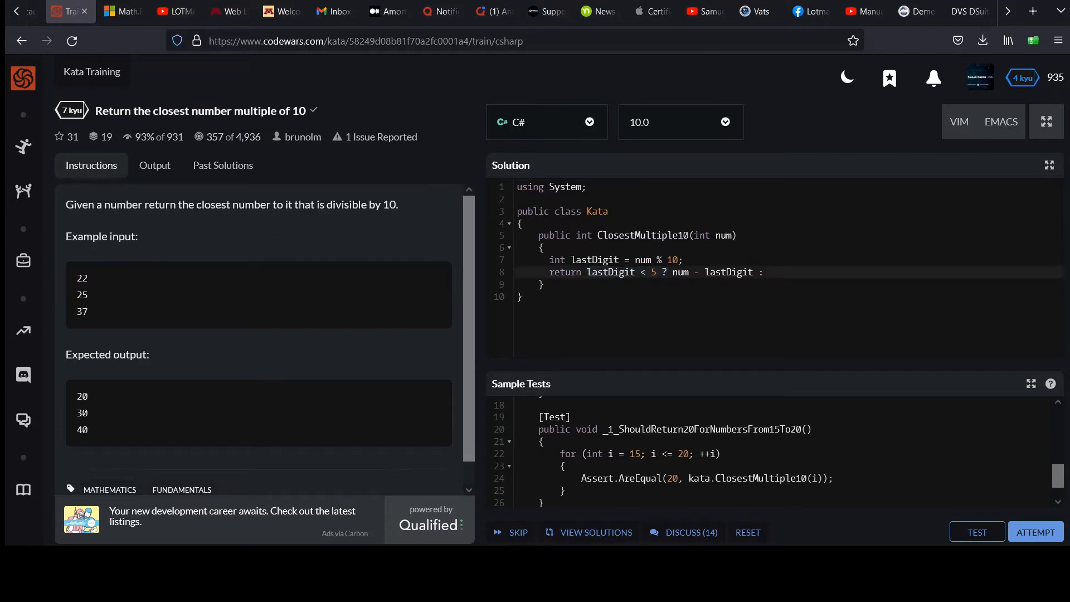
Step: Complete the ternary's else branch as 'num + (10 - lastDigit);'
{"action": "left_click", "coordinate": [769, 272]}
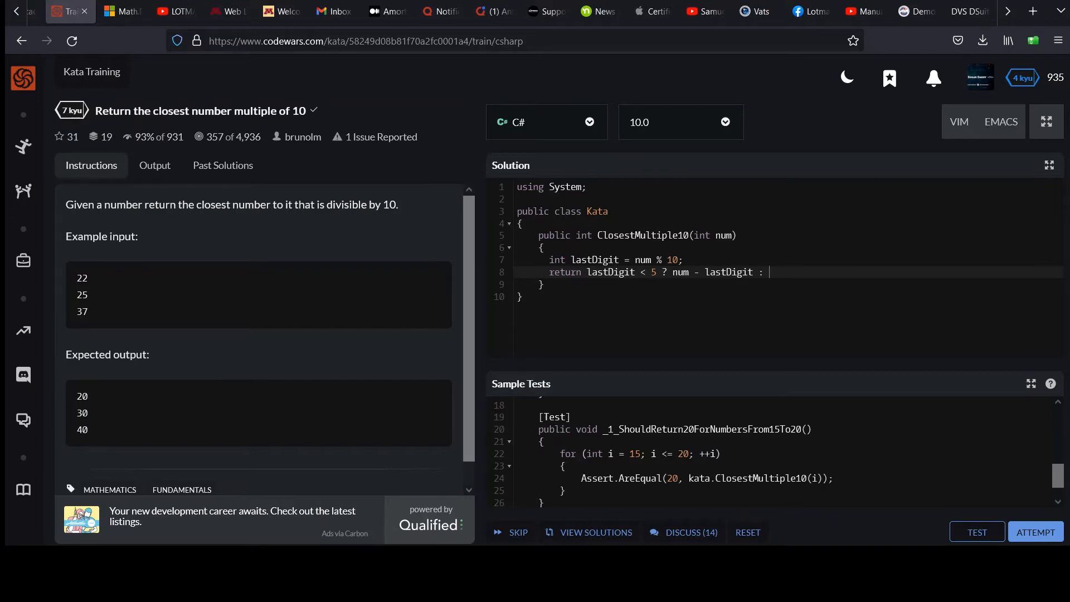
{"action": "type", "text": "("}
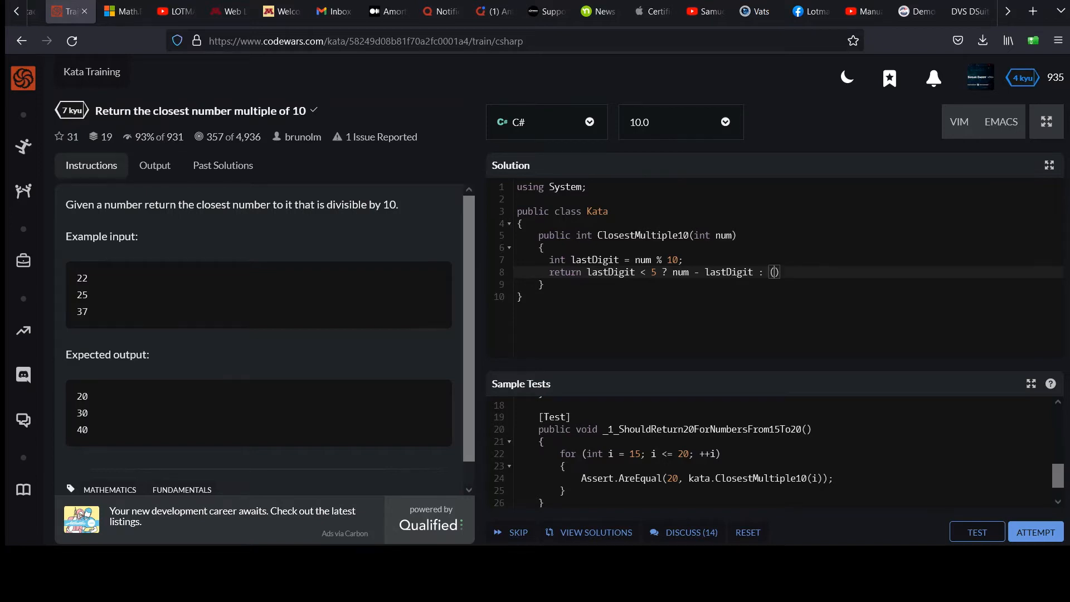
{"action": "type", "text": "10"}
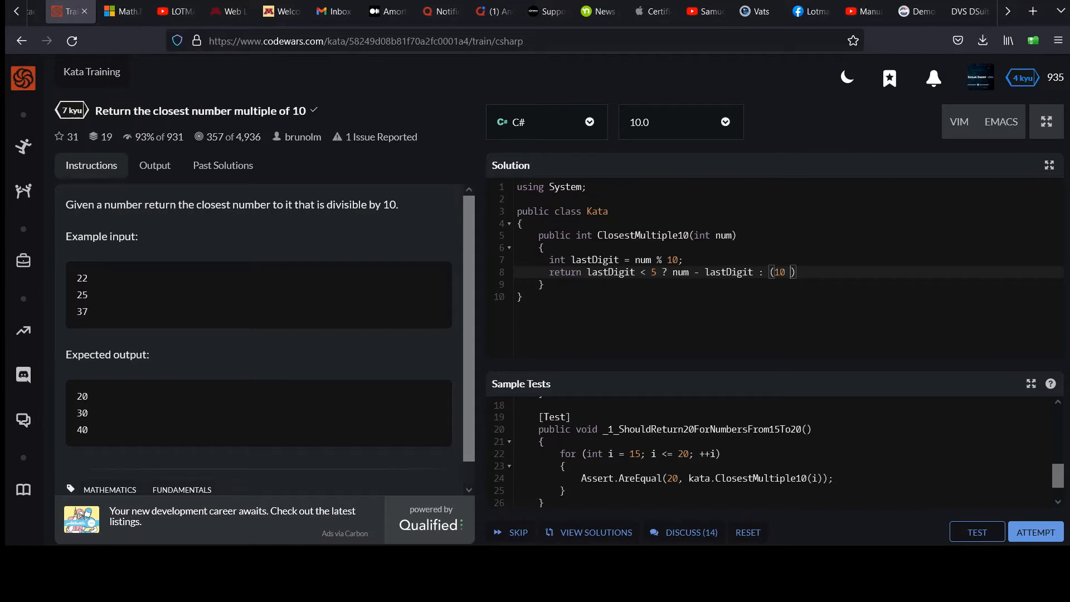
{"action": "type", "text": "- last"}
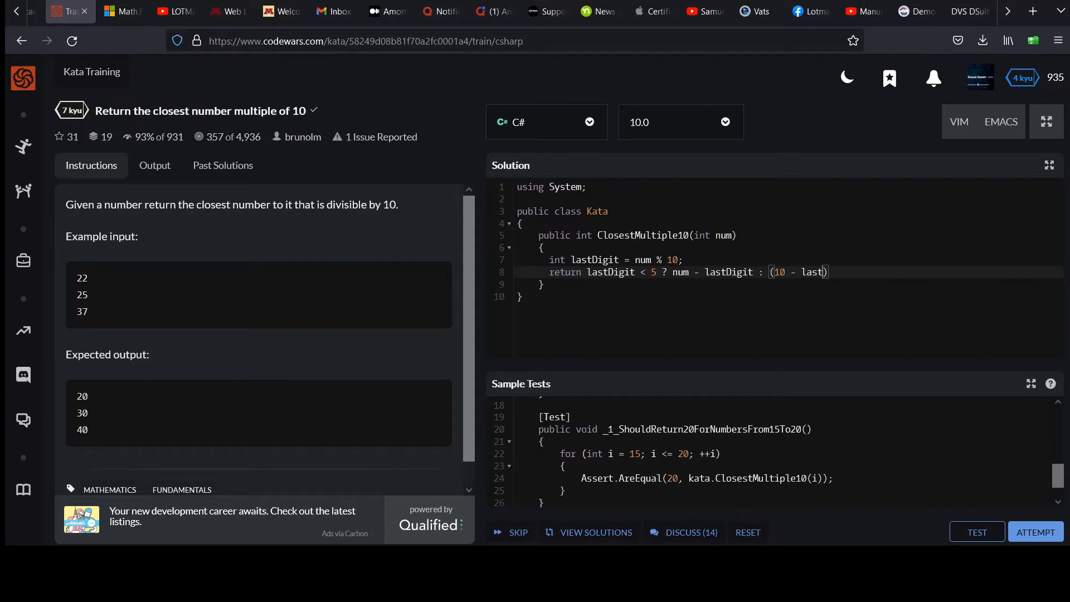
{"action": "type", "text": "igit"}
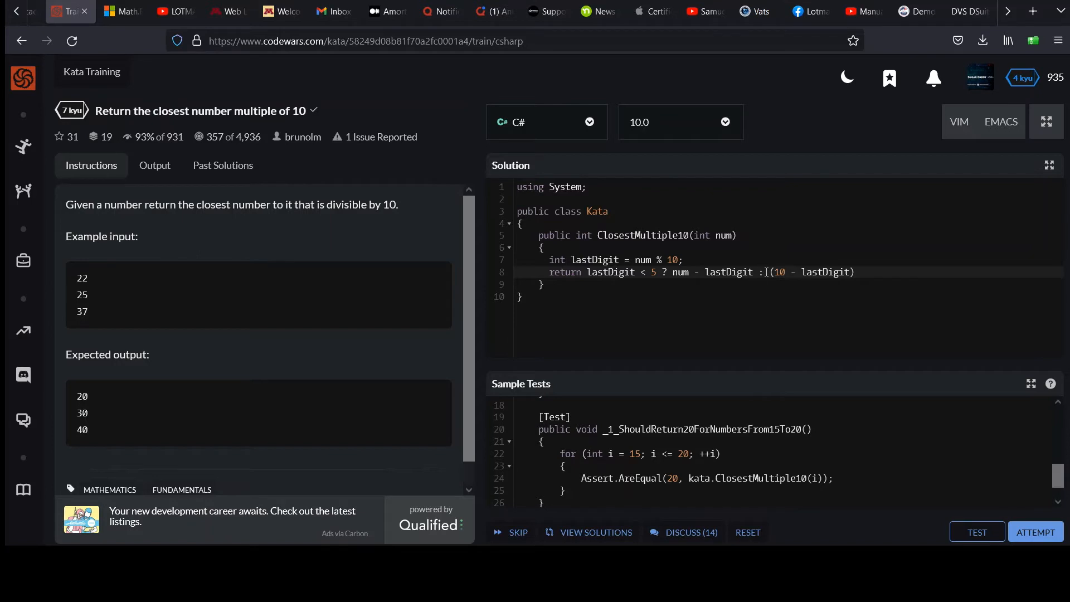
{"action": "type", "text": "num +"}
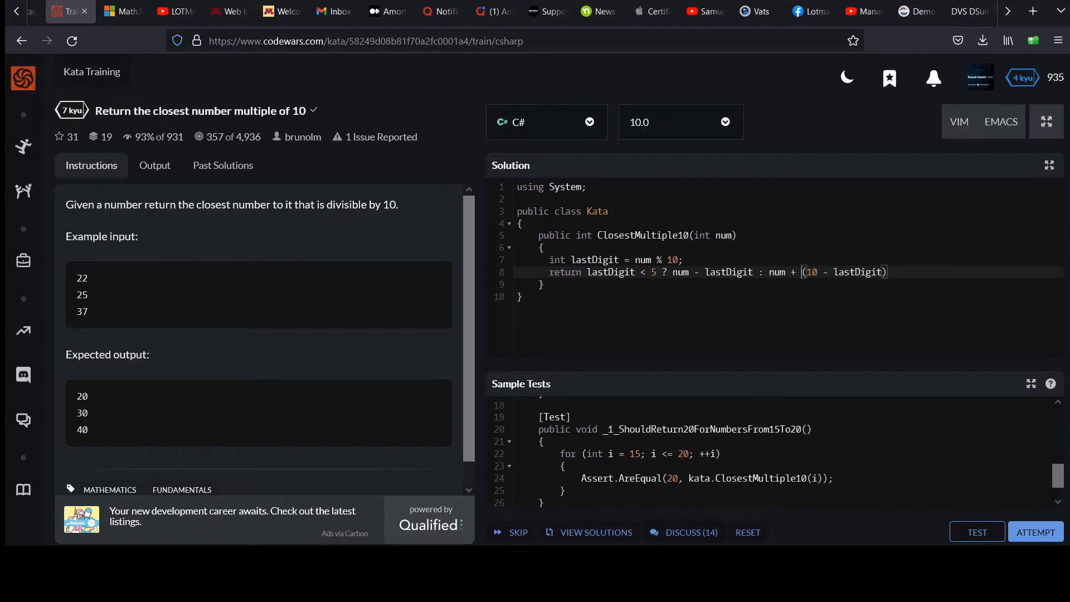
{"action": "mouse_move", "coordinate": [90, 320]}
{"action": "type", "text": ";"}
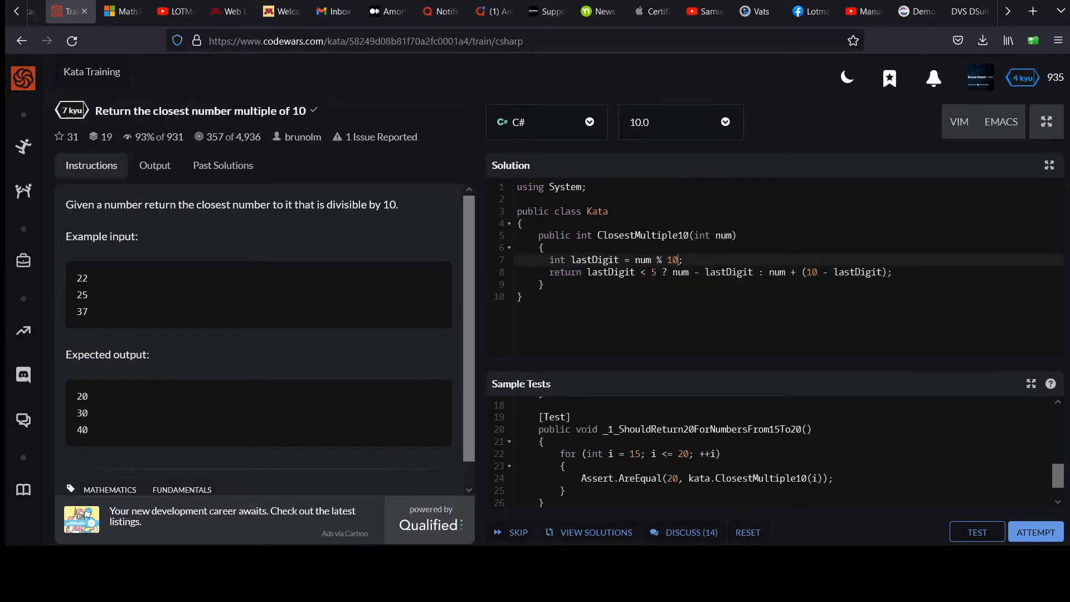
Step: Run TEST and ATTEMPT on the ternary solution, getting Passed: 3, Failed: 0
{"action": "left_click", "coordinate": [978, 532]}
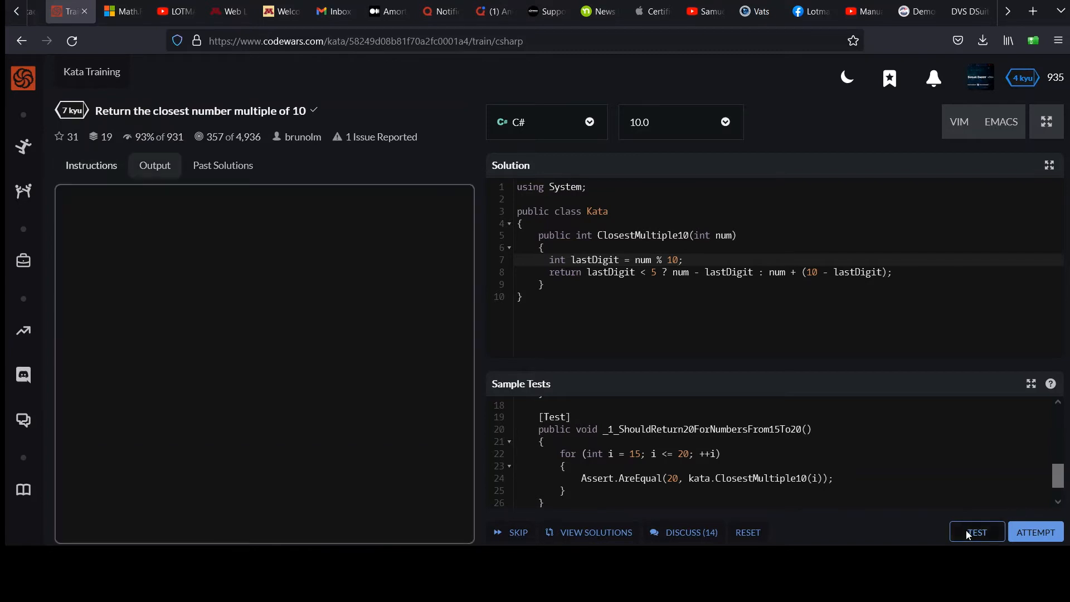
{"action": "left_click", "coordinate": [978, 532]}
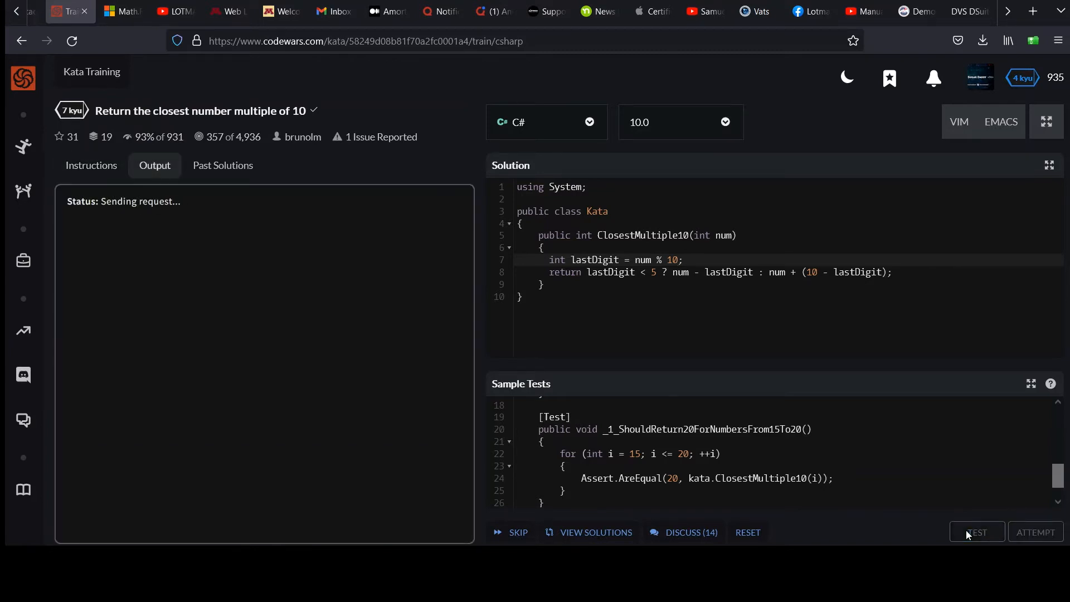
{"action": "left_click", "coordinate": [977, 532]}
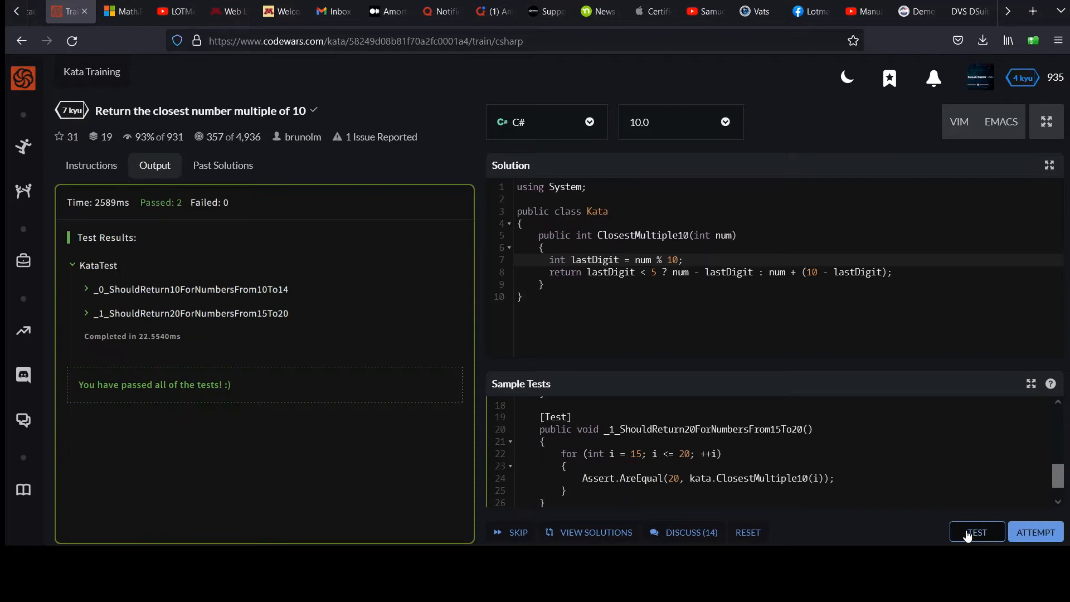
{"action": "left_click", "coordinate": [977, 532]}
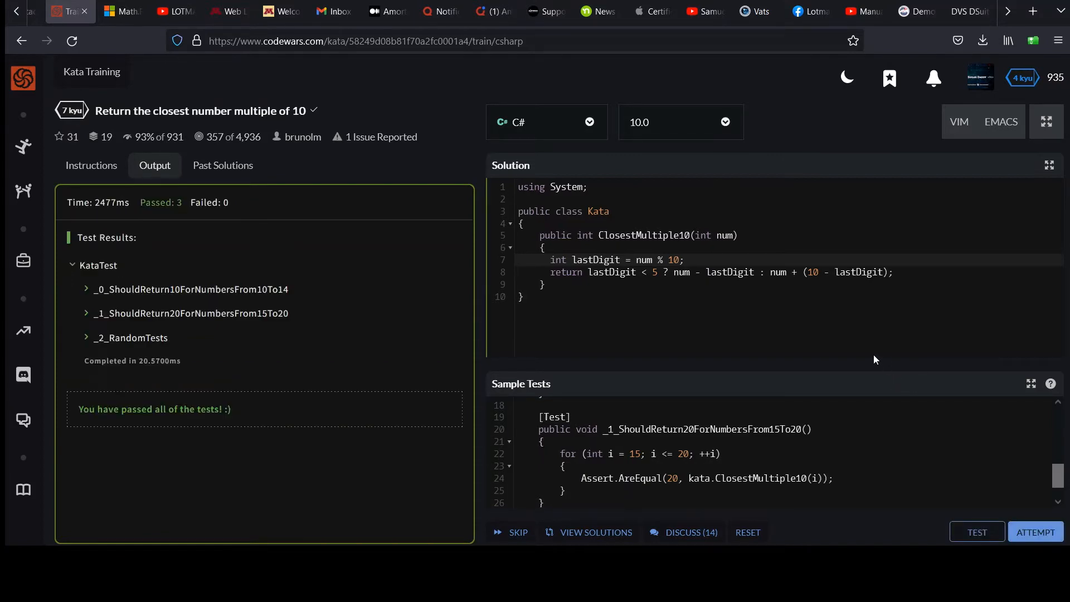
{"action": "left_click", "coordinate": [977, 531]}
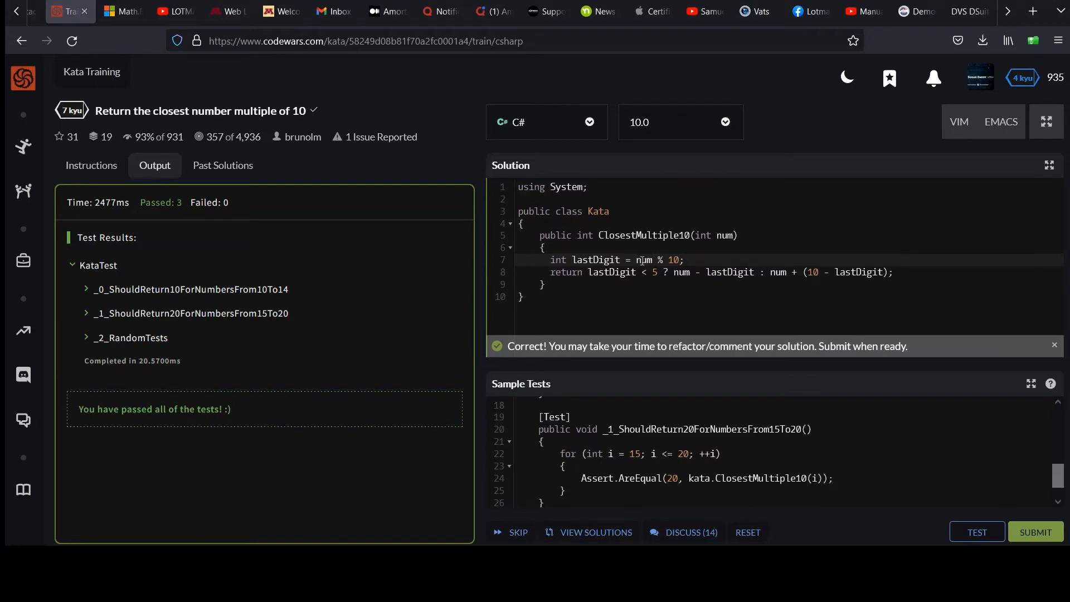
{"action": "left_click_drag", "start_coordinate": [636, 259], "coordinate": [657, 271]}
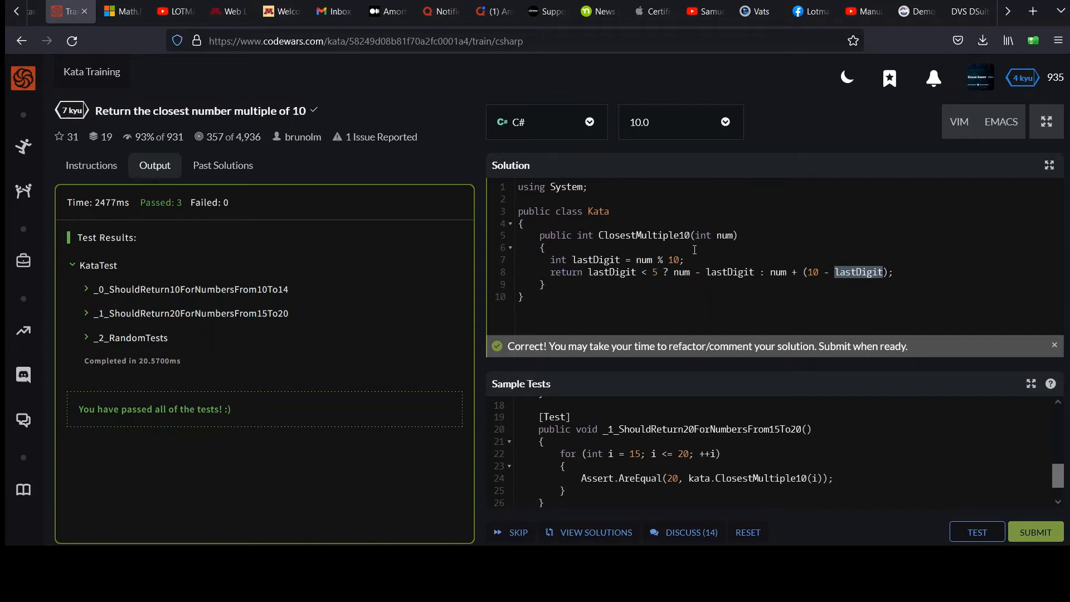
Step: Select and delete the two ternary-solution lines inside ClosestMultiple10
{"action": "left_click", "coordinate": [688, 260]}
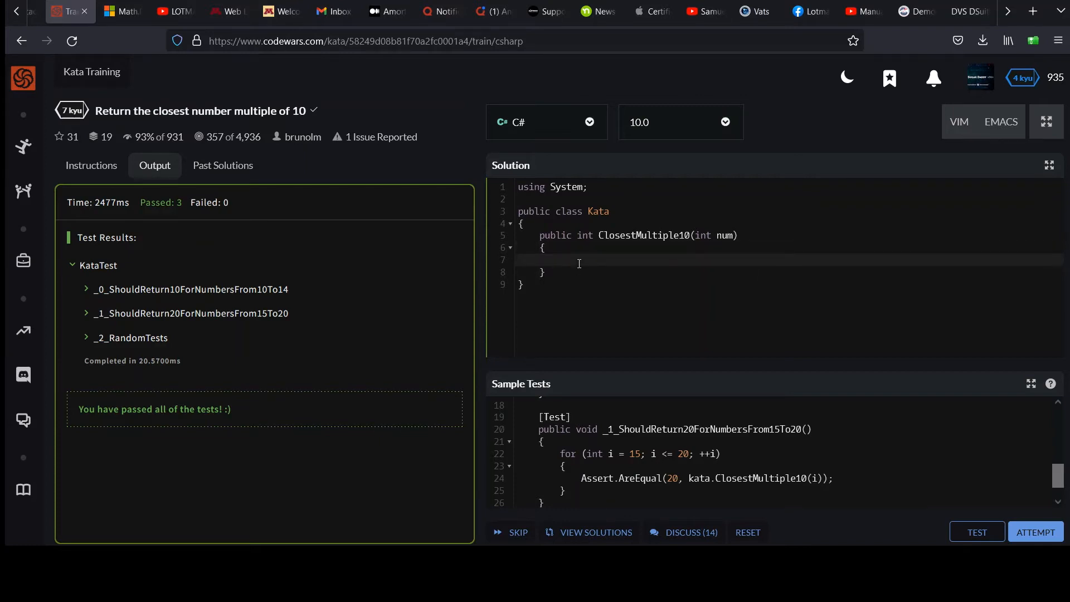
Step: Declare 'double toDouble = (double)num / 10;', inserting the cast before num
{"action": "type", "text": "double"}
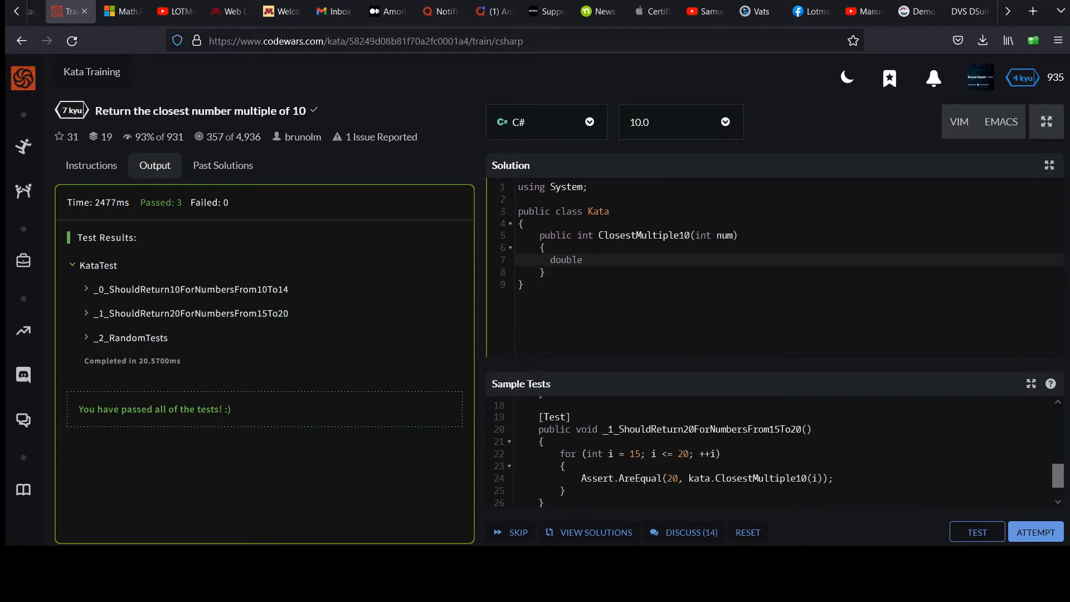
{"action": "type", "text": "toDouble"}
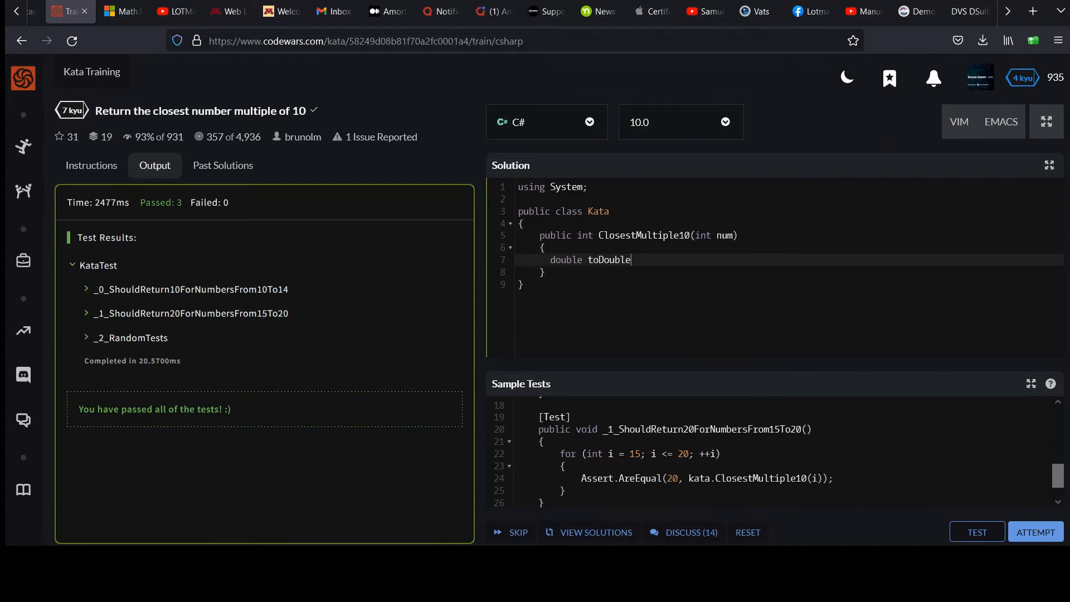
{"action": "type", "text": "= num"}
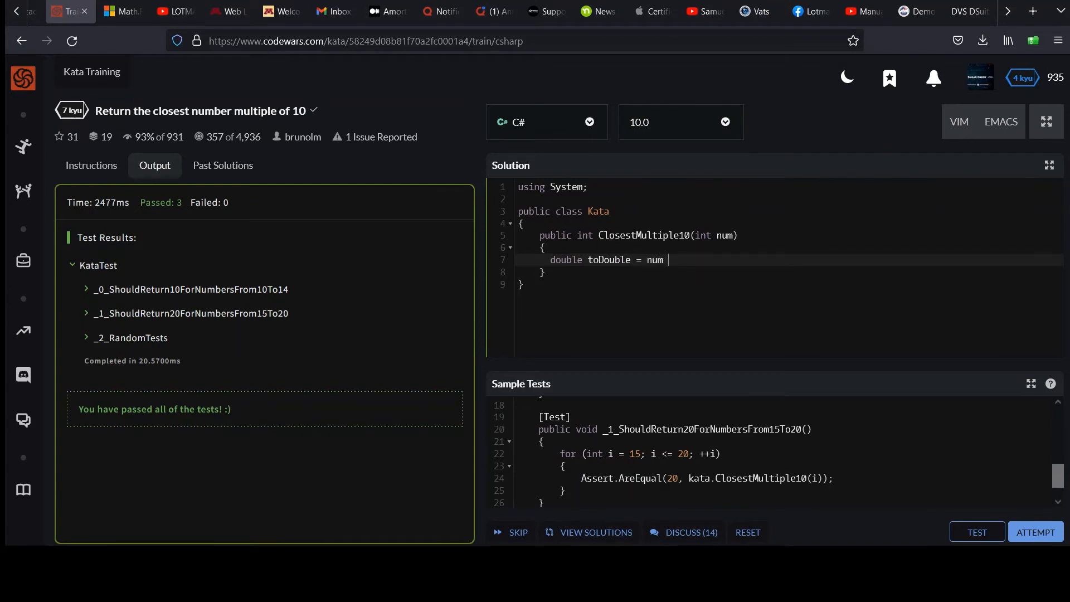
{"action": "type", "text": "/ 10;"}
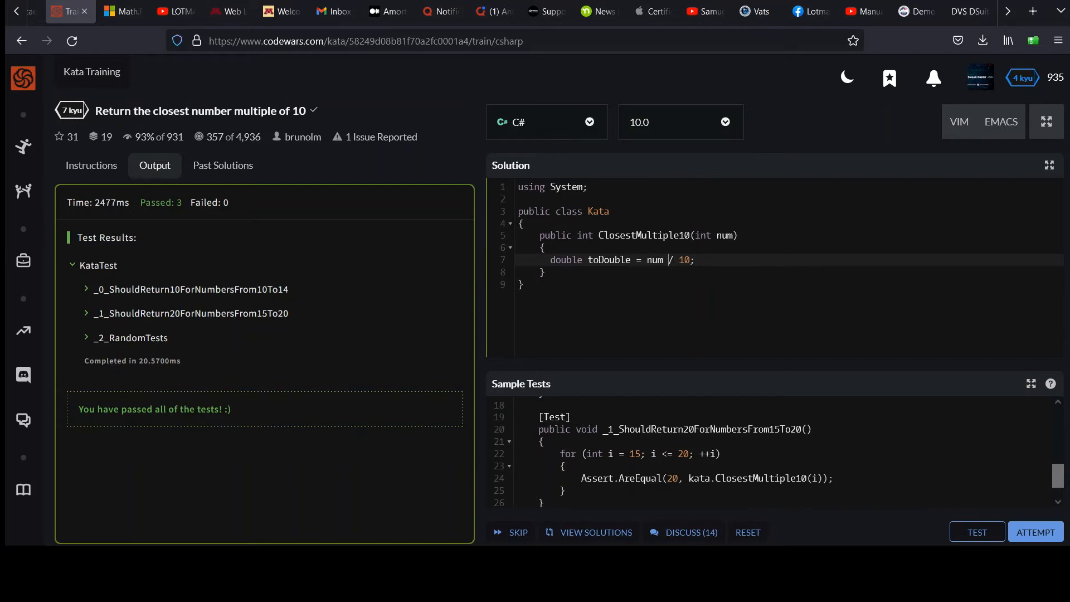
{"action": "double_click", "coordinate": [655, 260]}
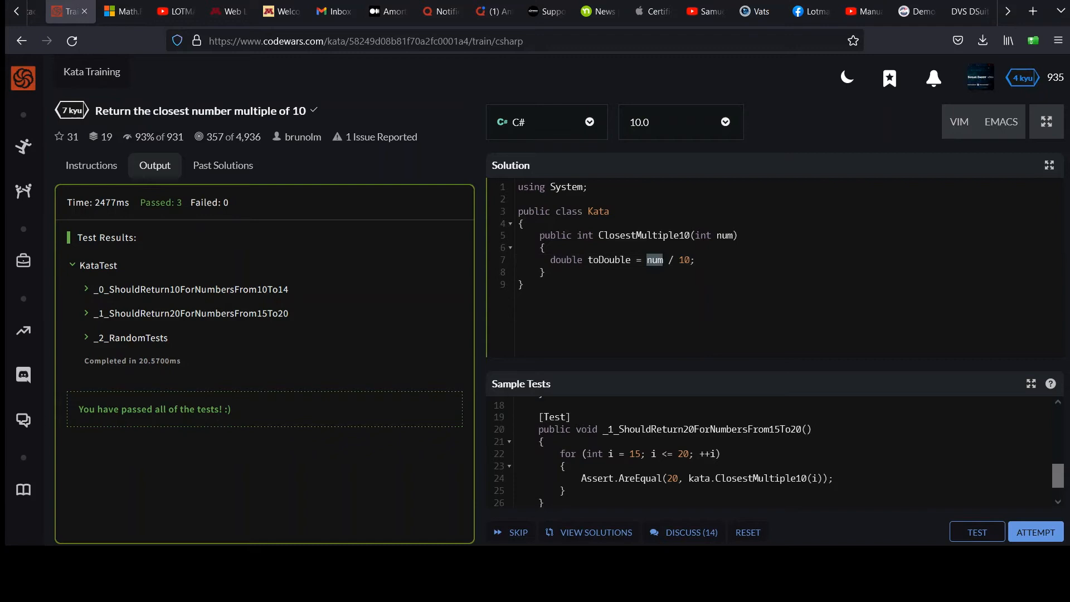
{"action": "left_click", "coordinate": [664, 260]}
{"action": "type", "text": "(double)"}
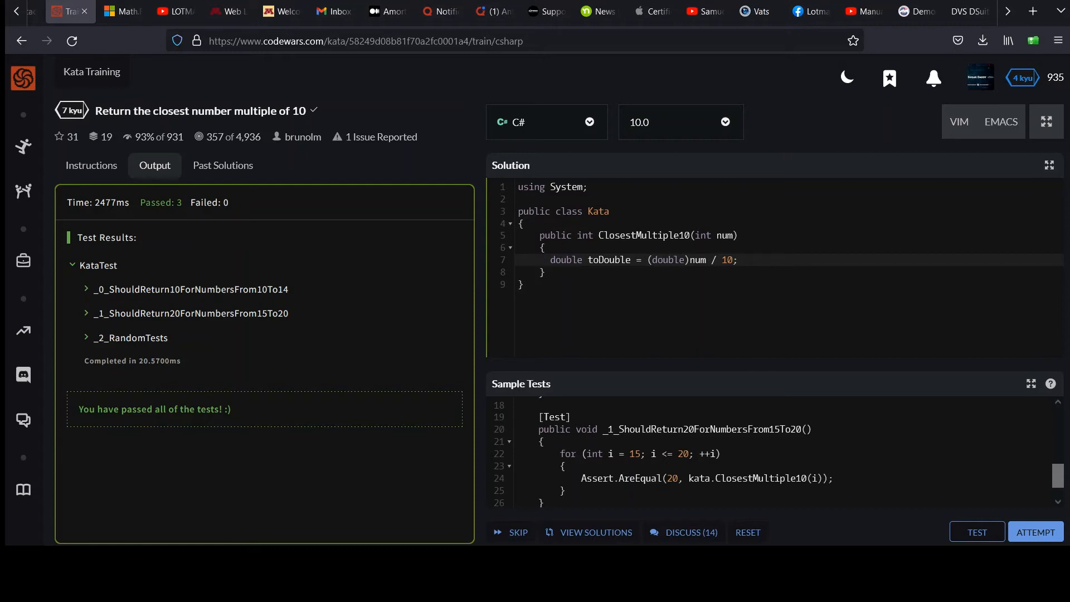
{"action": "mouse_move", "coordinate": [117, 179]}
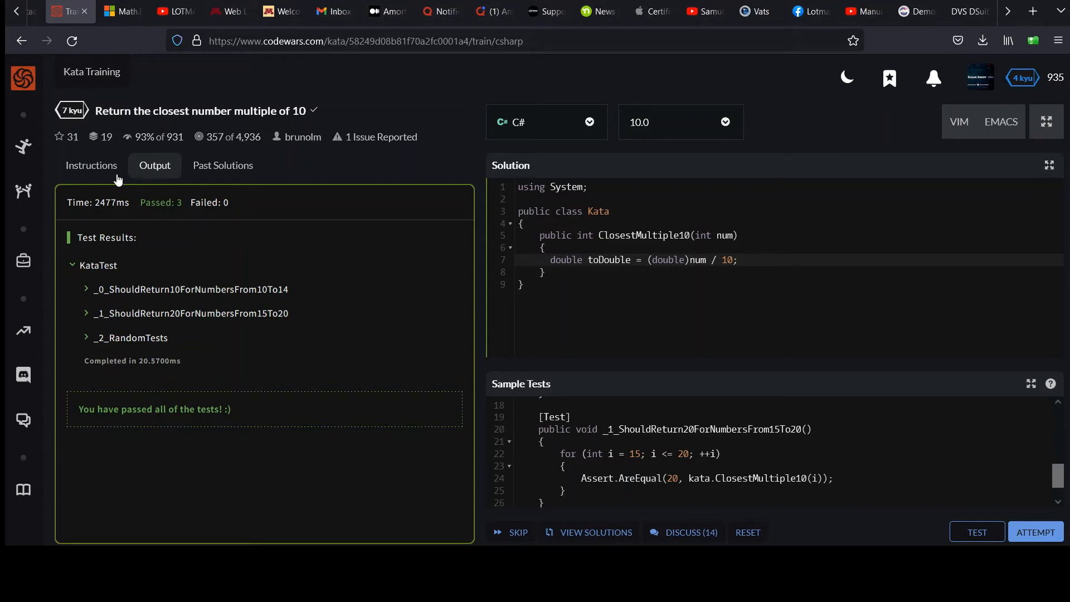
Step: Review the examples on the Instructions tab and add a blank line after toDouble
{"action": "left_click", "coordinate": [91, 166]}
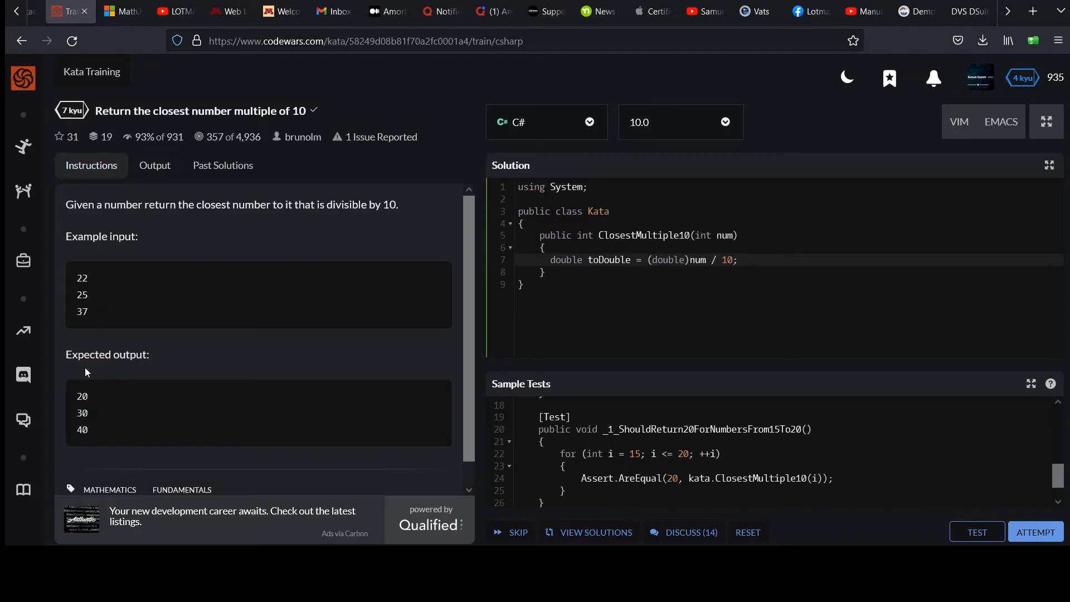
{"action": "mouse_move", "coordinate": [695, 259]}
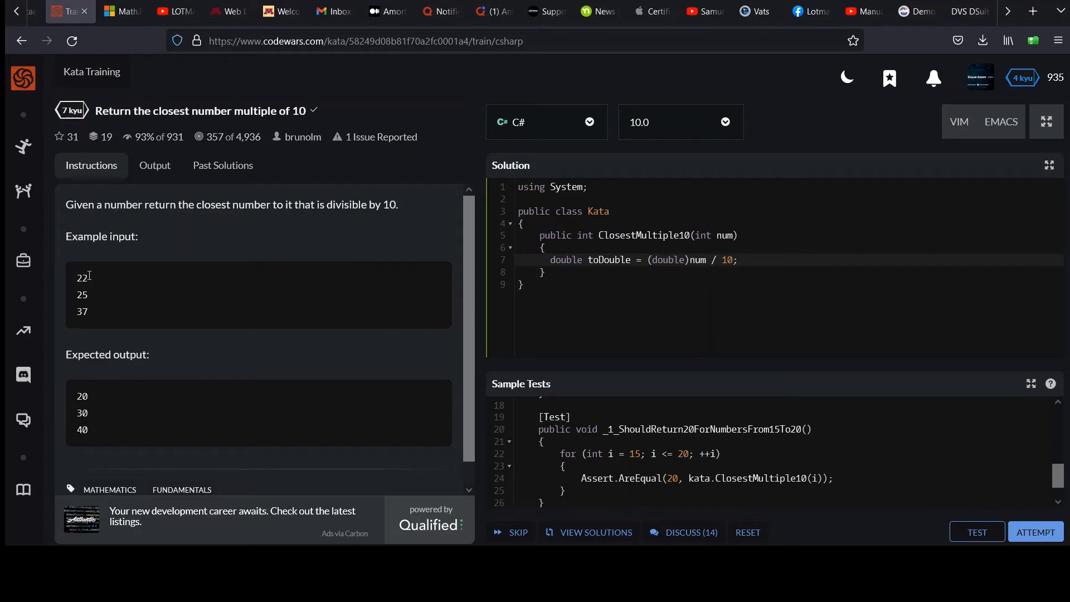
{"action": "mouse_move", "coordinate": [765, 307]}
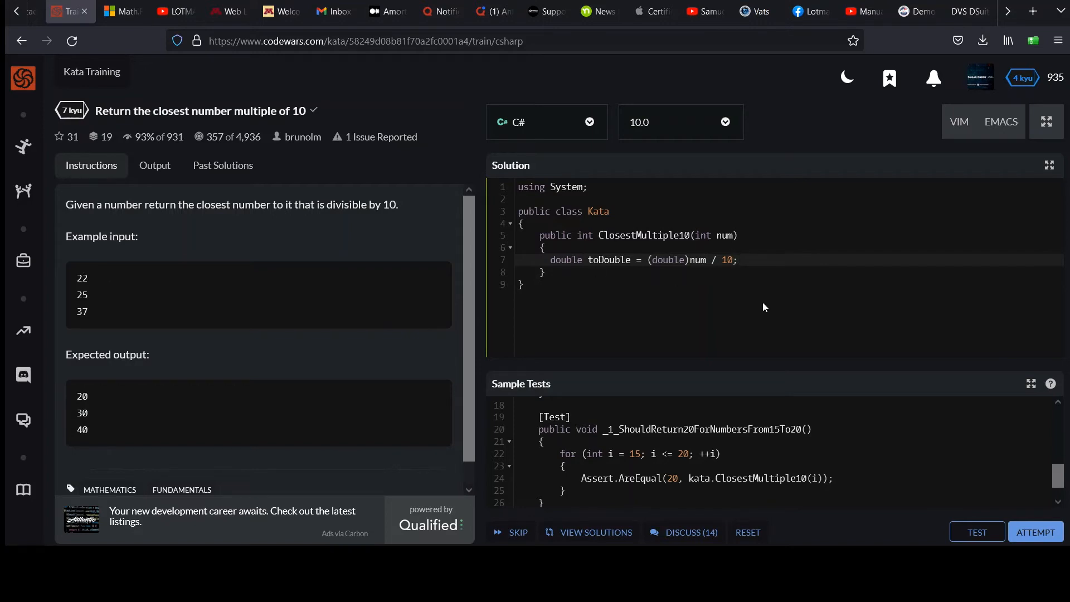
{"action": "key", "text": "Enter"}
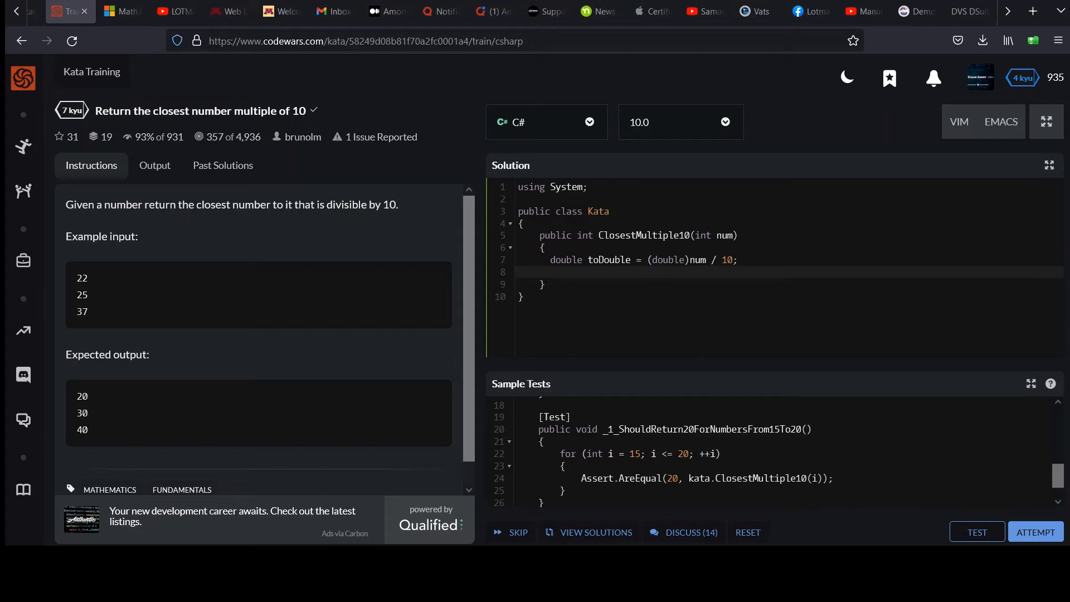
Step: Write 'return (int)Math.Round(toDouble) * 10;' on the empty line below toDouble
{"action": "left_click", "coordinate": [553, 272]}
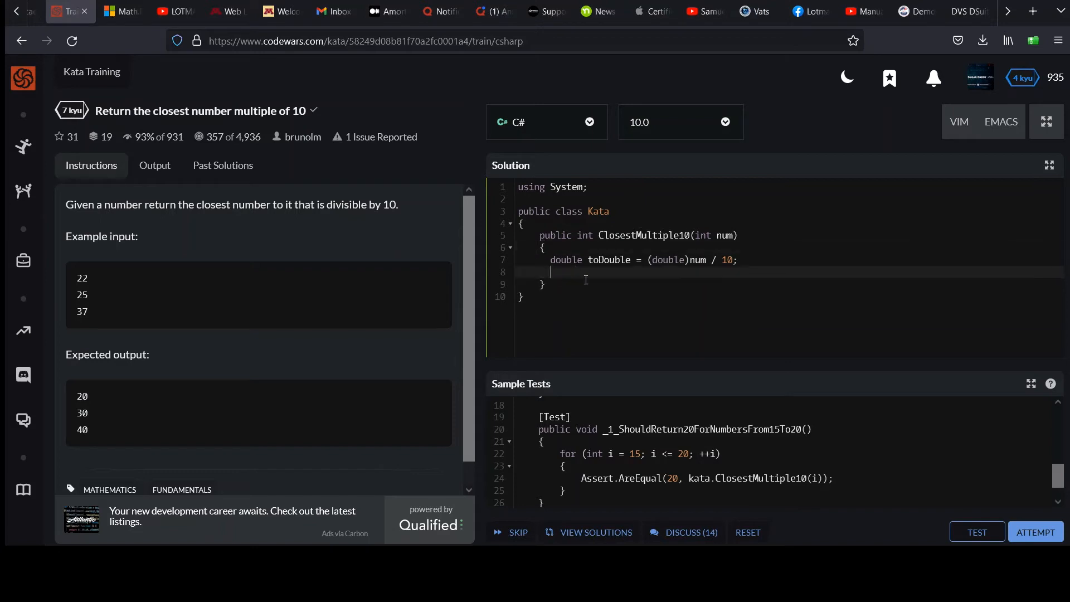
{"action": "type", "text": "Math.R"}
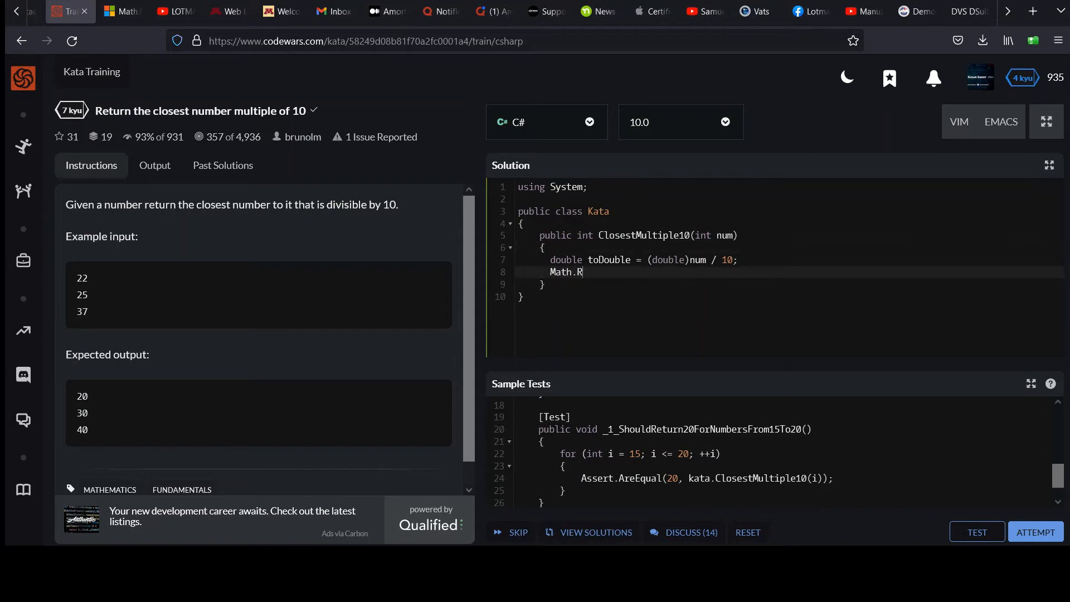
{"action": "type", "text": "ound("}
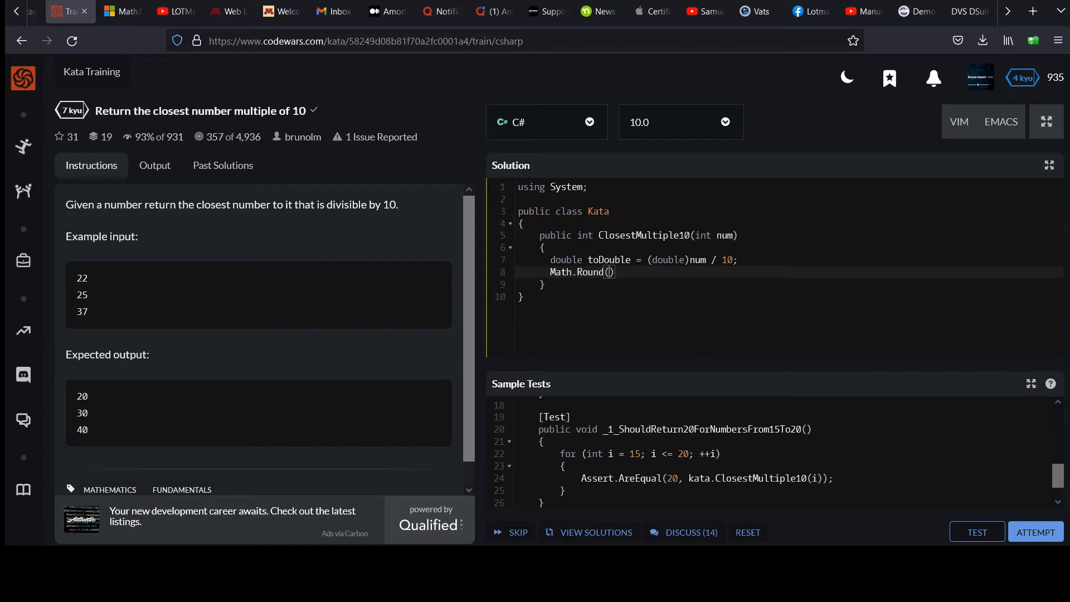
{"action": "type", "text": "toDouble"}
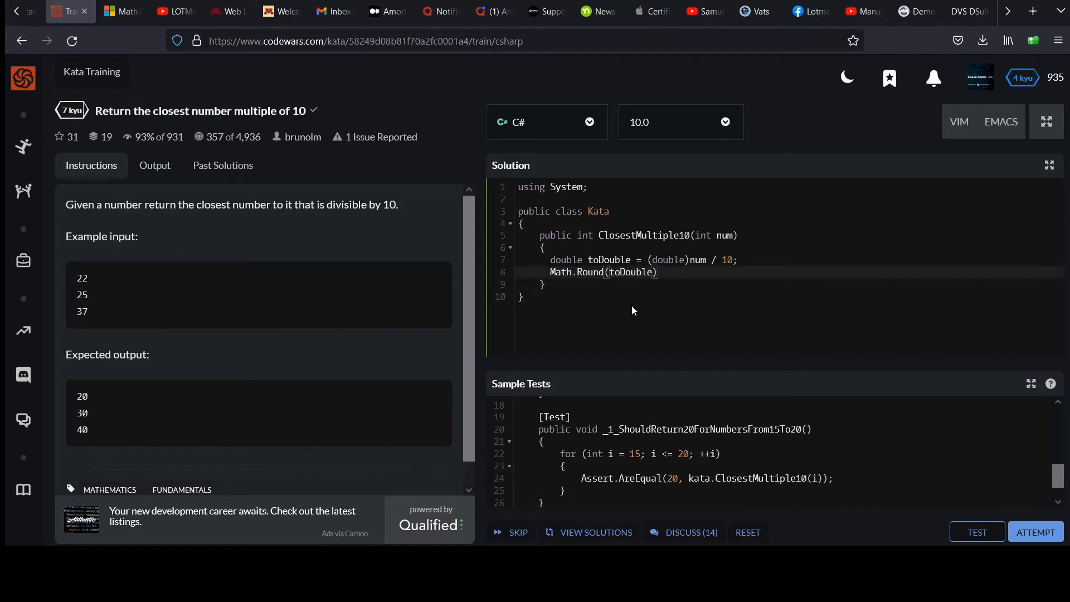
{"action": "type", "text": "* 10"}
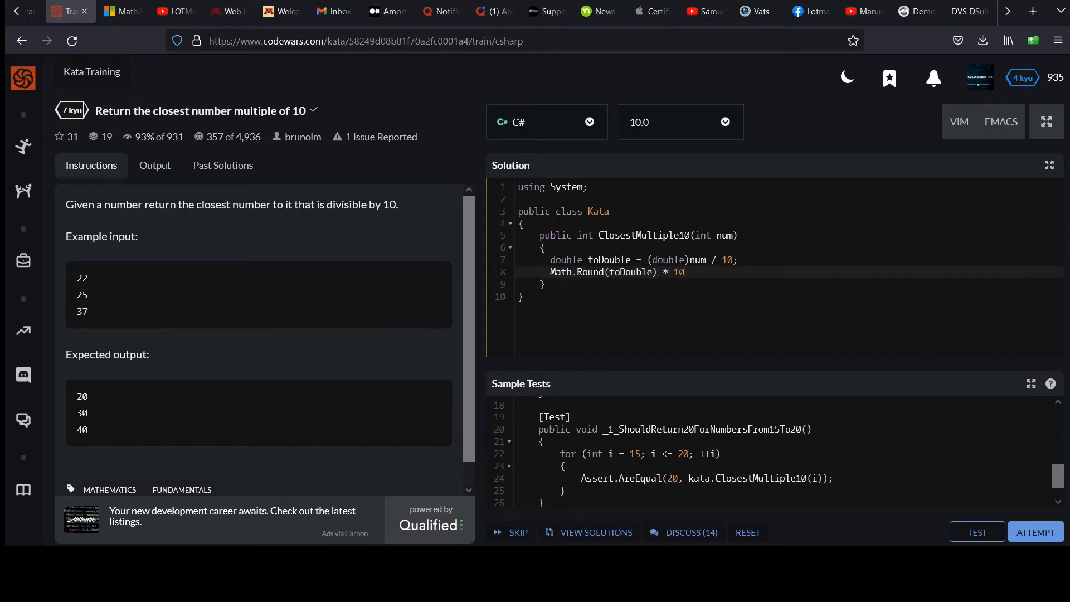
{"action": "type", "text": ";"}
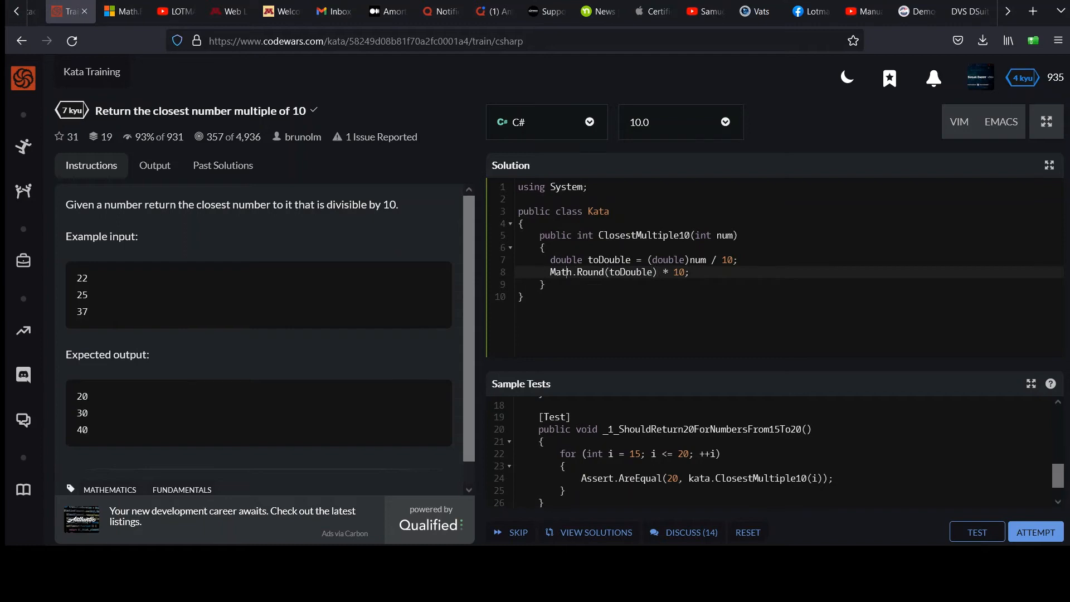
{"action": "type", "text": "rtu"}
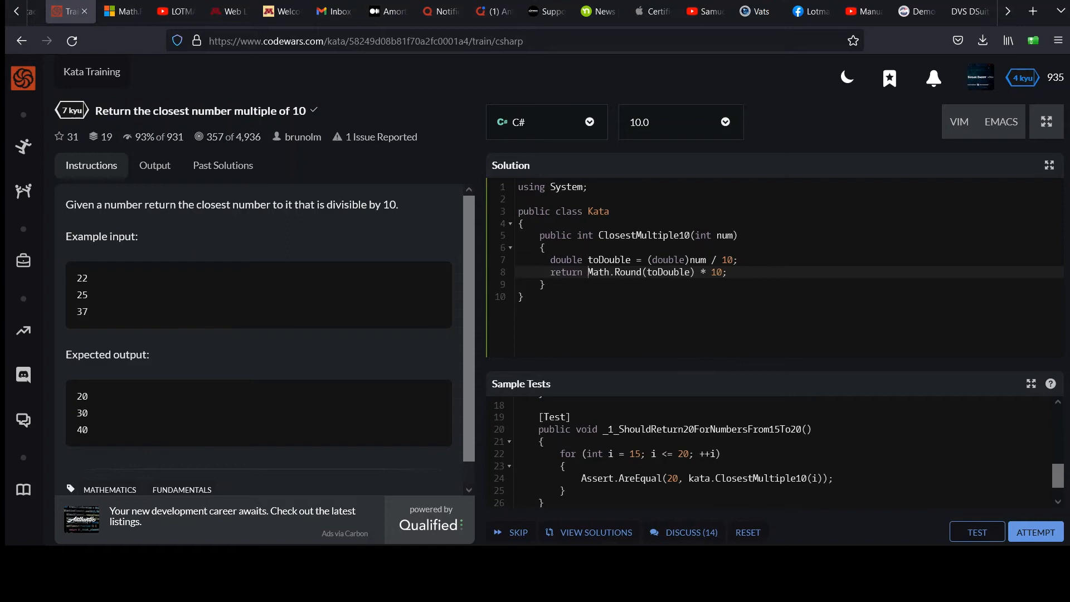
{"action": "type", "text": "(int)"}
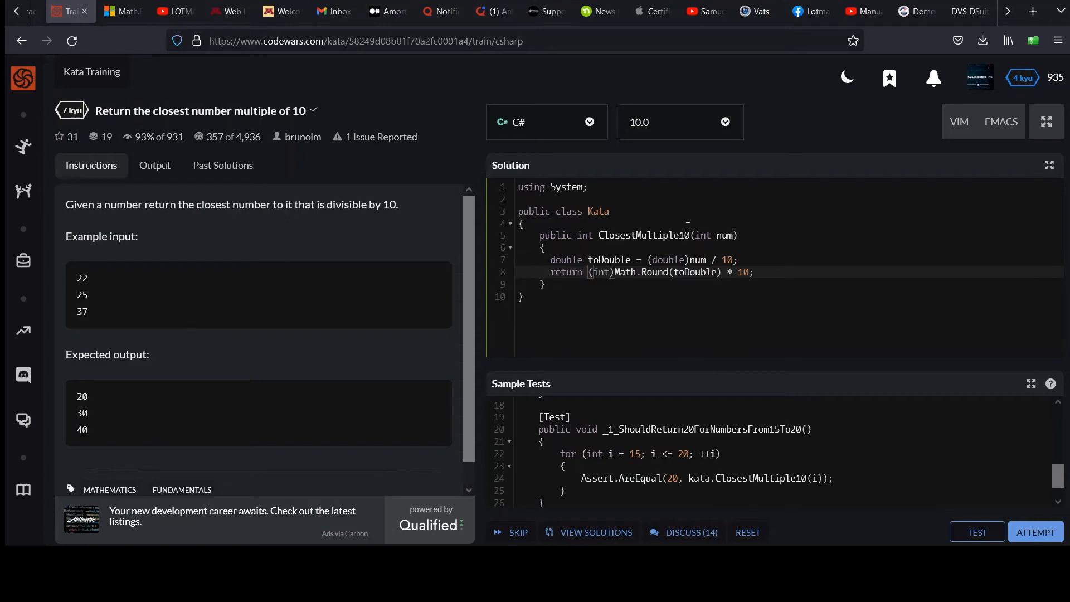
{"action": "double_click", "coordinate": [584, 235]}
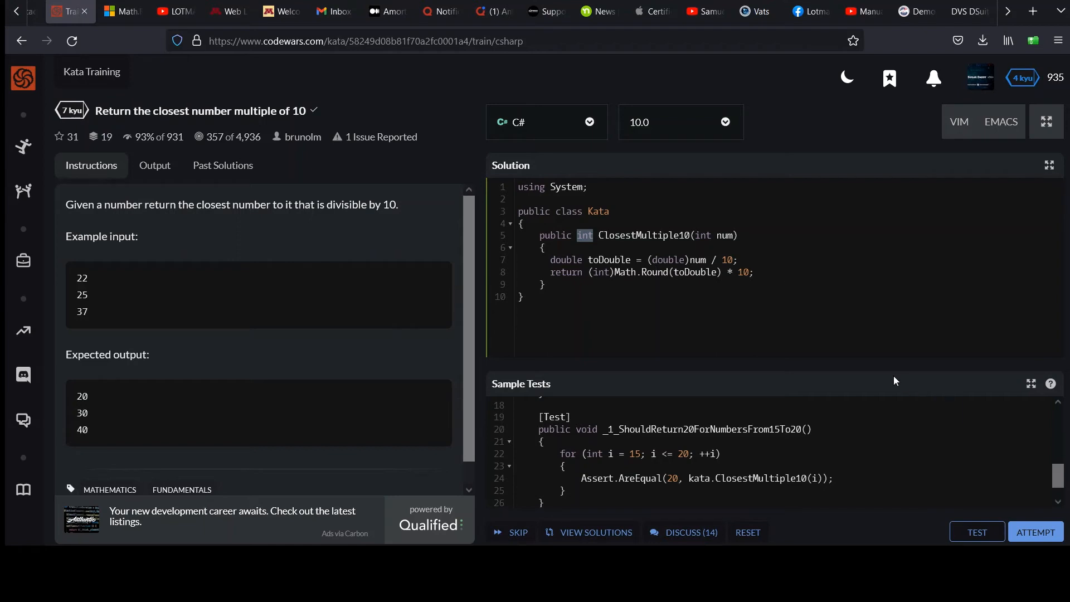
{"action": "mouse_move", "coordinate": [879, 337]}
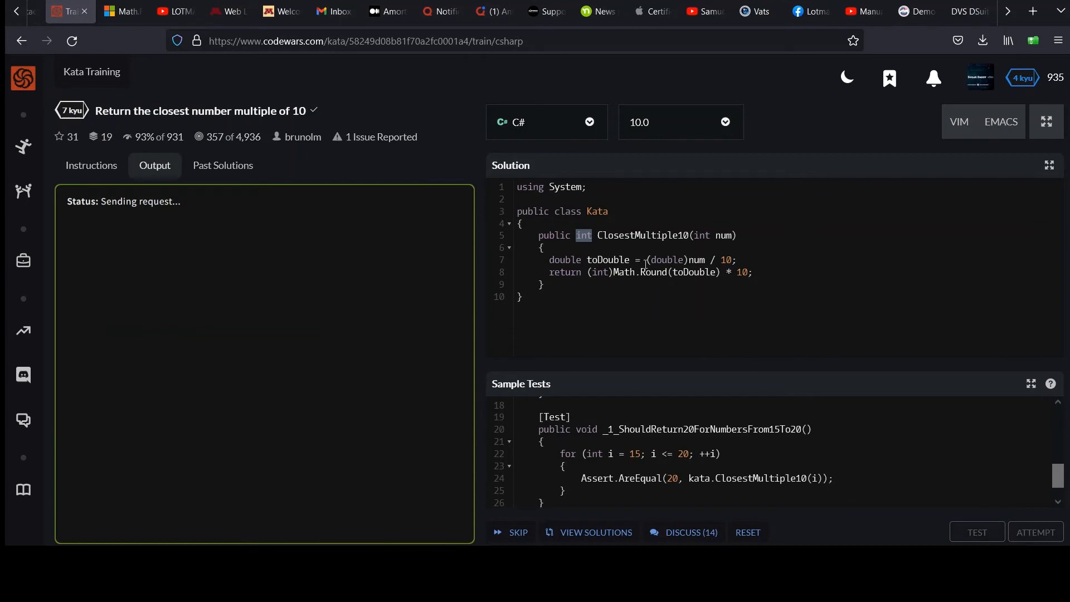
Step: Run the sample tests: 2 pass, and a random test expects 2010 but gets 2000
{"action": "left_click", "coordinate": [977, 532]}
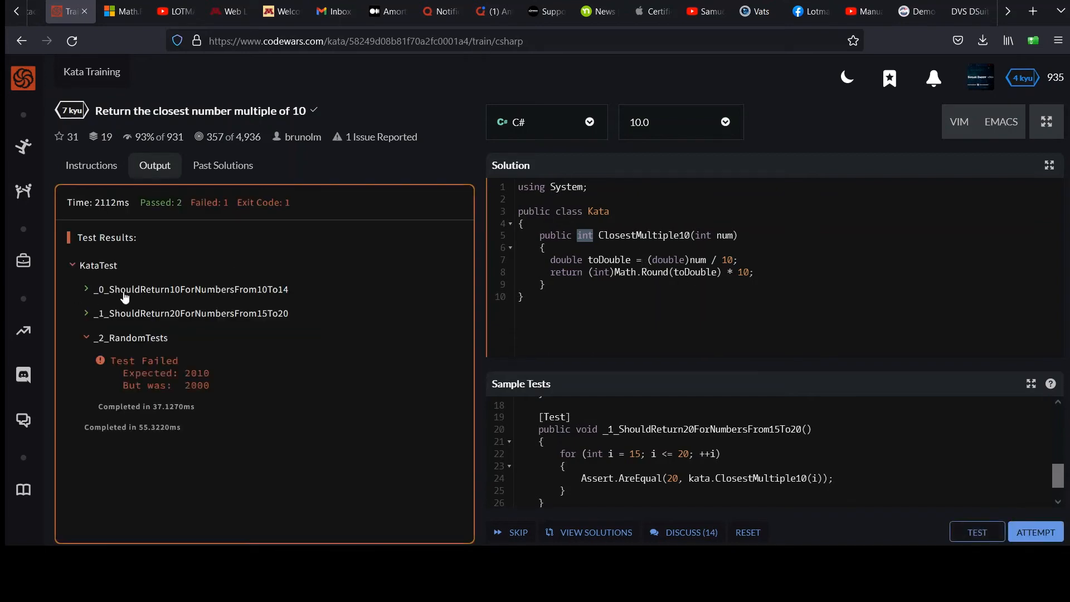
{"action": "mouse_move", "coordinate": [280, 298]}
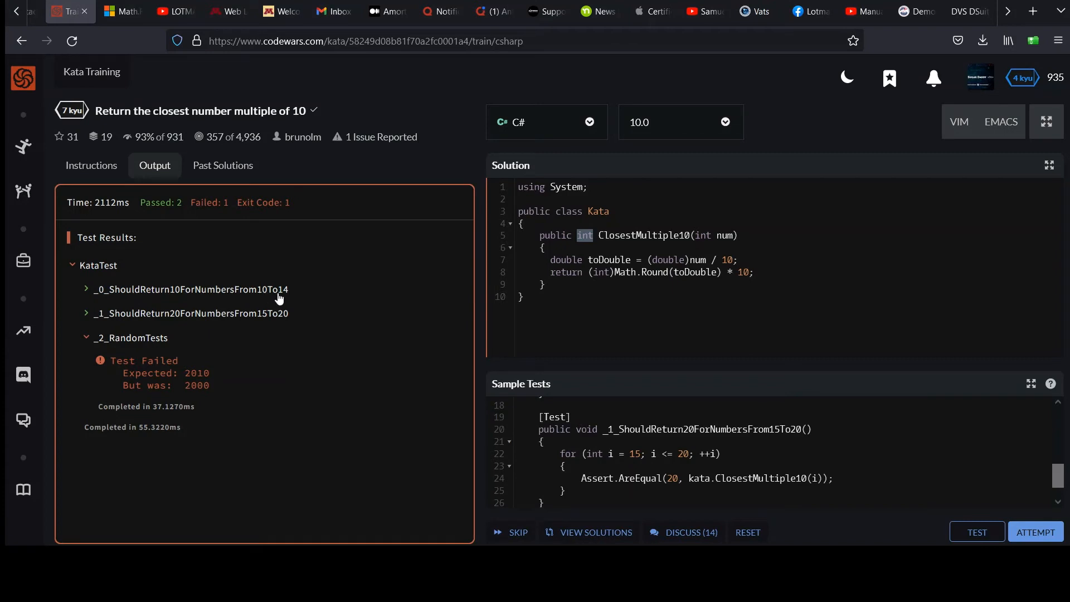
{"action": "mouse_move", "coordinate": [170, 356]}
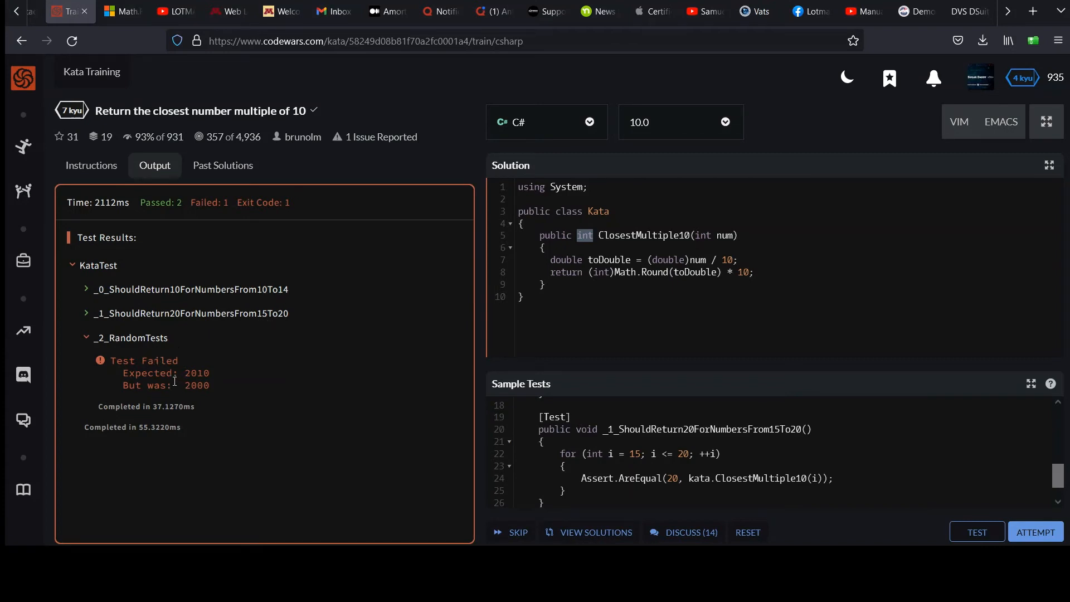
{"action": "mouse_move", "coordinate": [188, 398]}
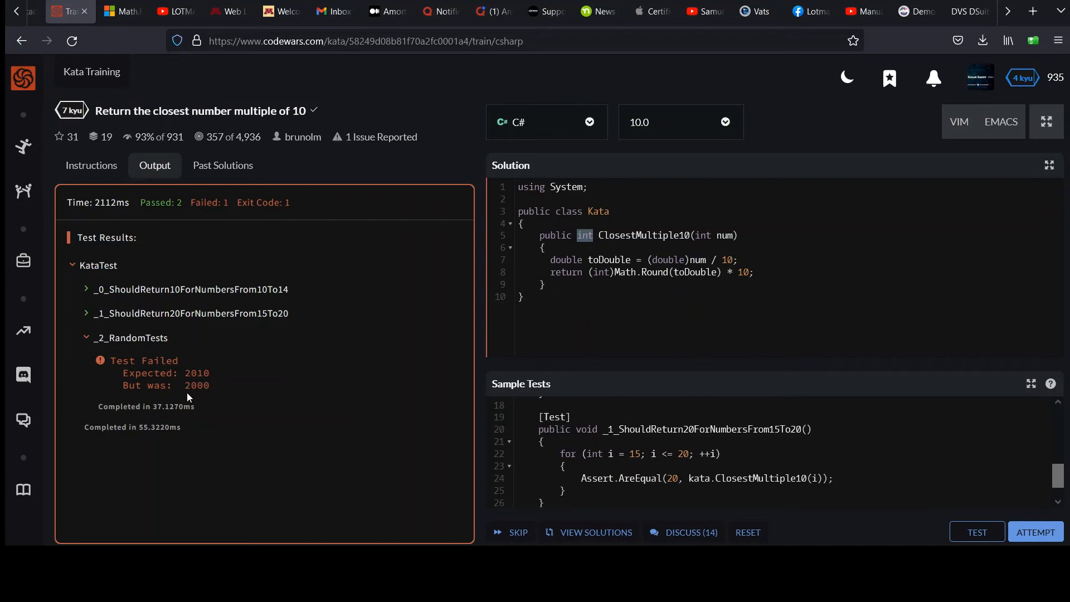
{"action": "mouse_move", "coordinate": [204, 376]}
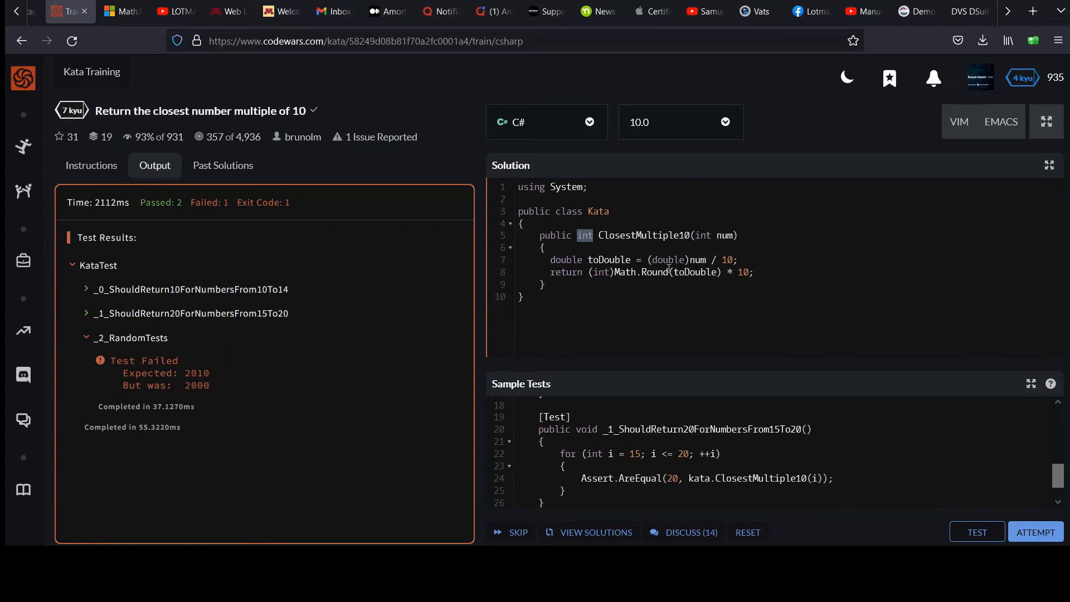
{"action": "mouse_move", "coordinate": [564, 88]}
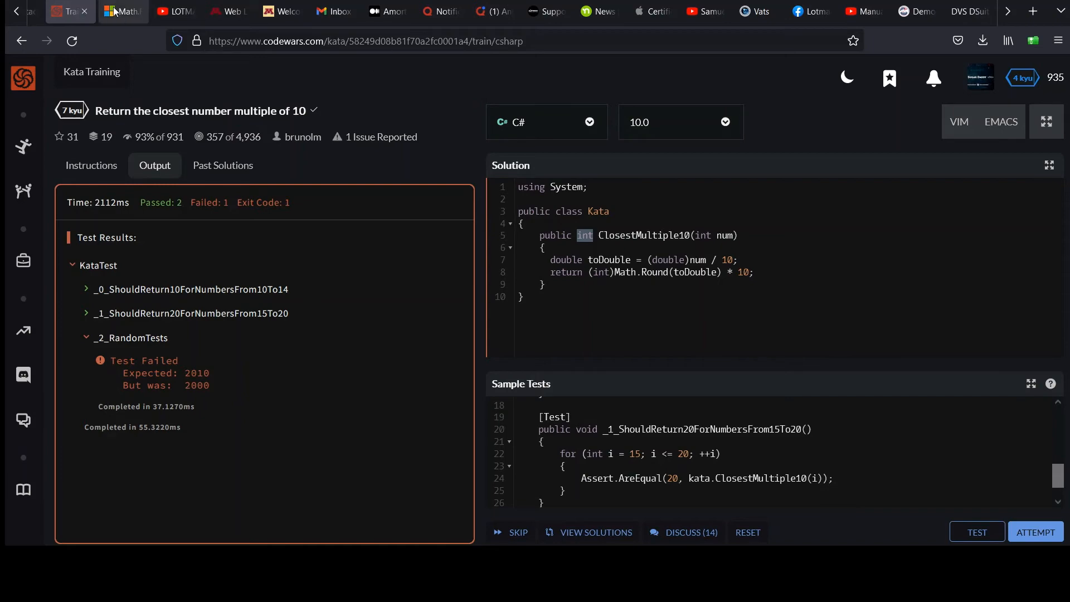
Step: Return to the Math.Round(Double) docs and scroll to where midpoints round to even
{"action": "left_click", "coordinate": [124, 11]}
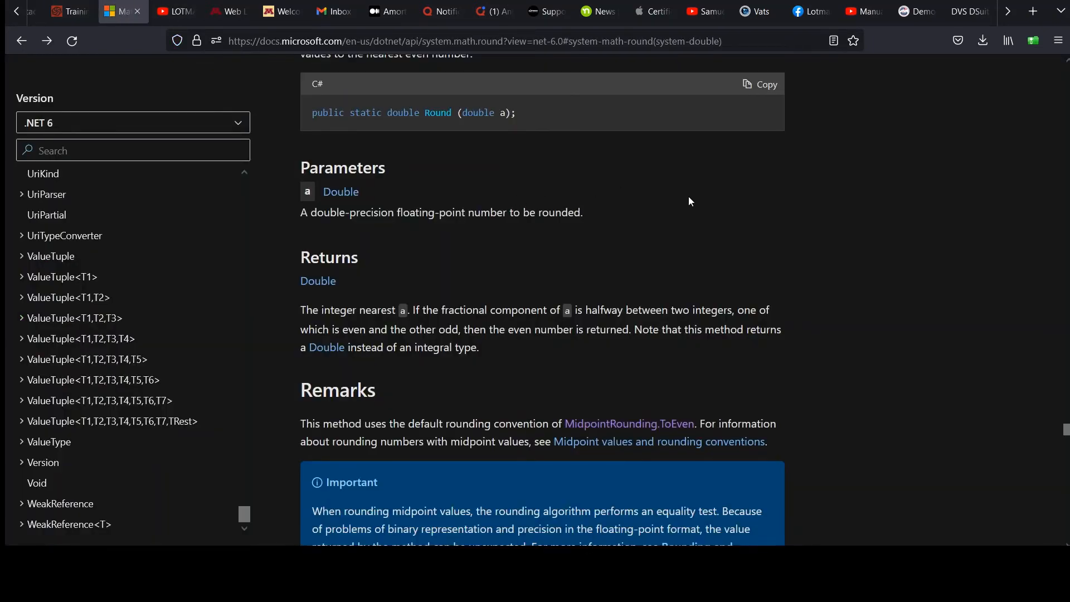
{"action": "scroll", "scroll_direction": "up", "scroll_amount": 3}
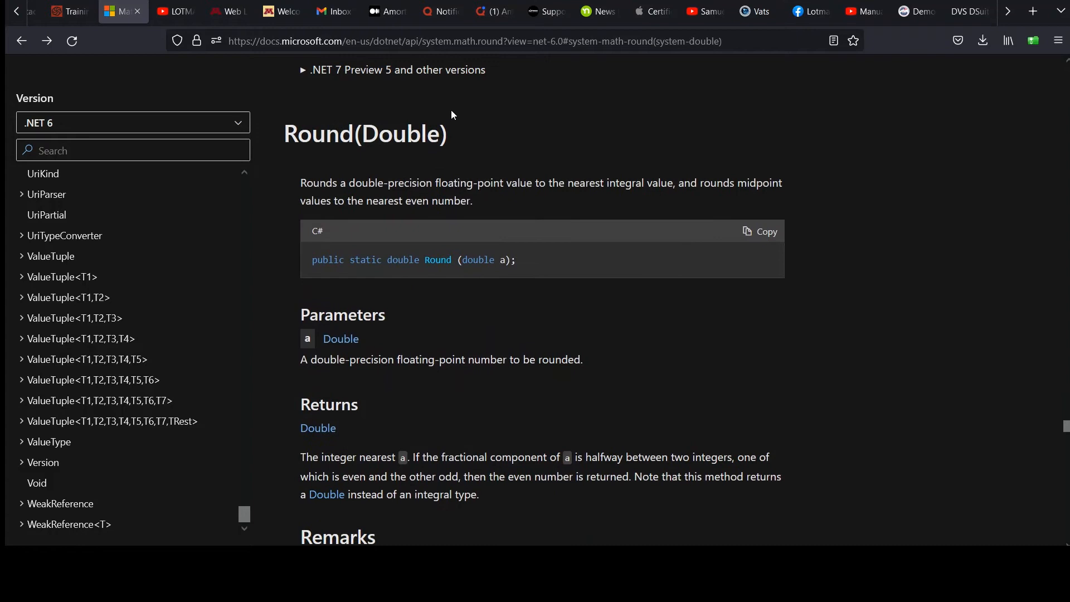
{"action": "mouse_move", "coordinate": [394, 164]}
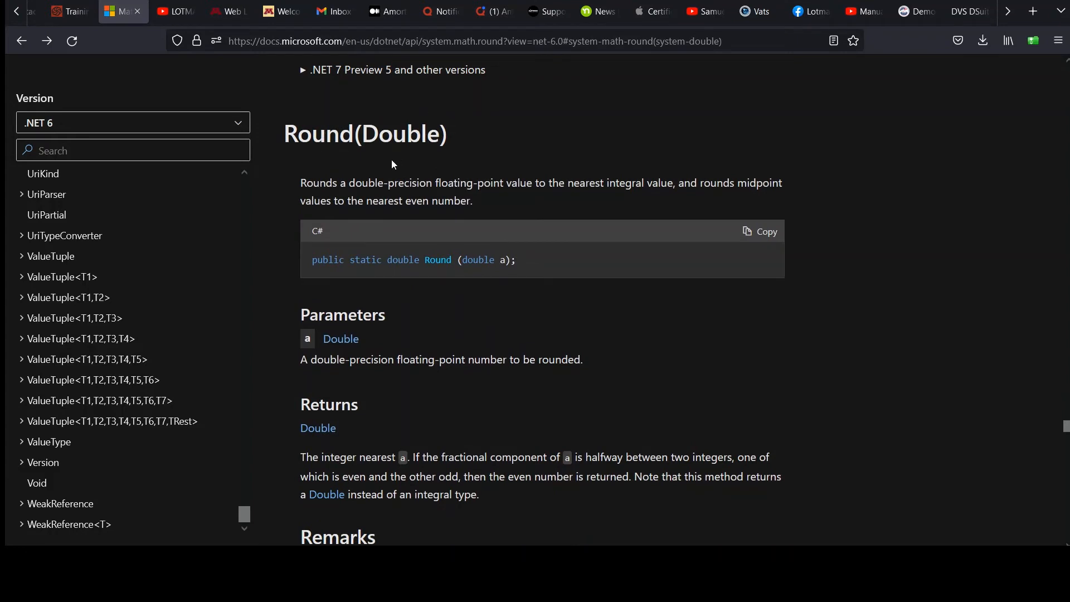
{"action": "mouse_move", "coordinate": [520, 199]}
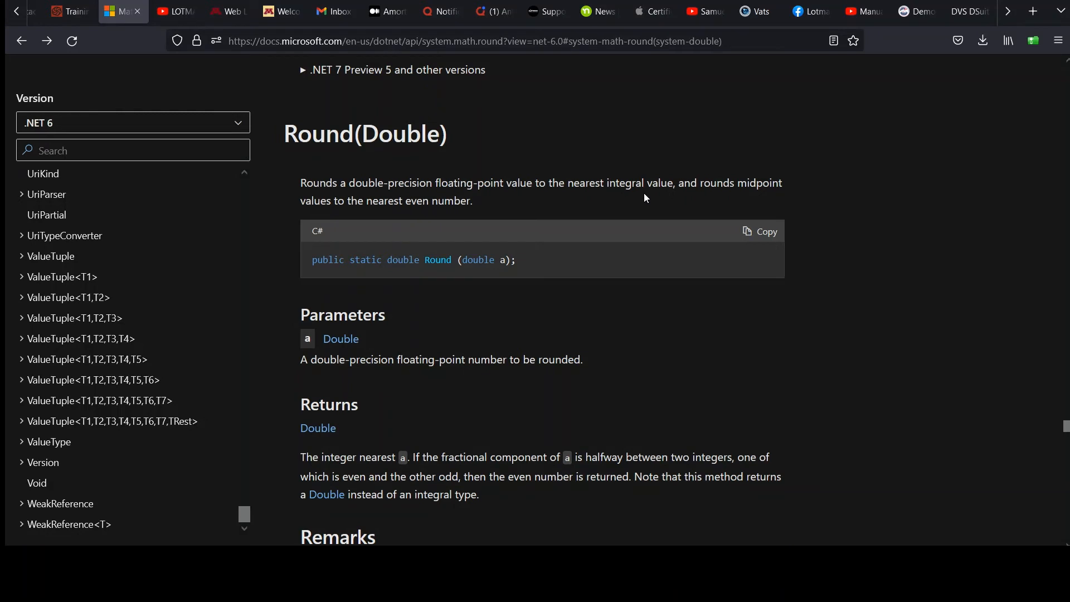
{"action": "mouse_move", "coordinate": [335, 213]}
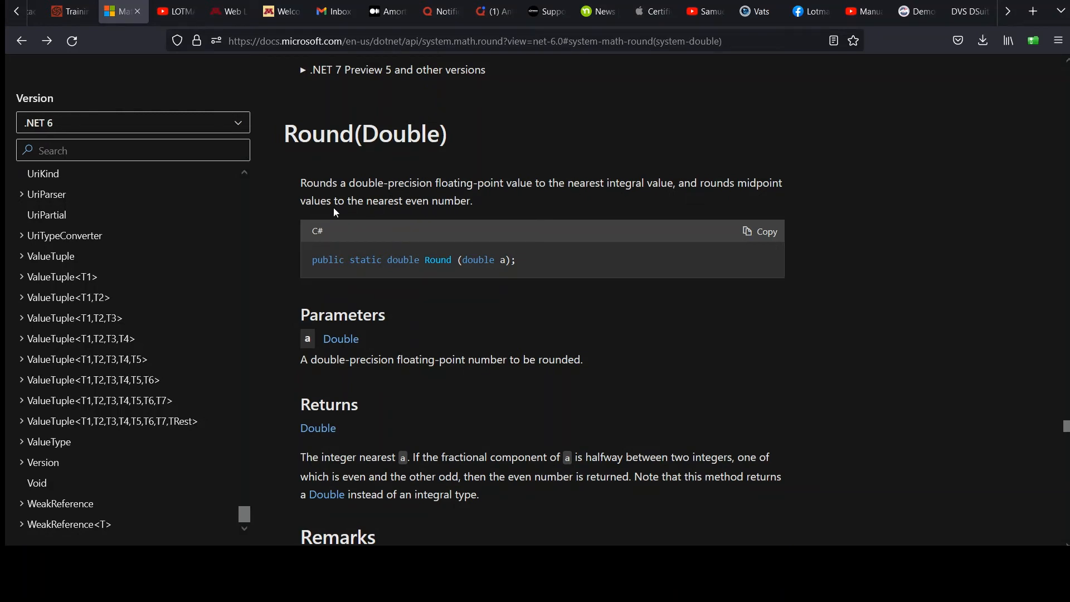
{"action": "mouse_move", "coordinate": [655, 364]}
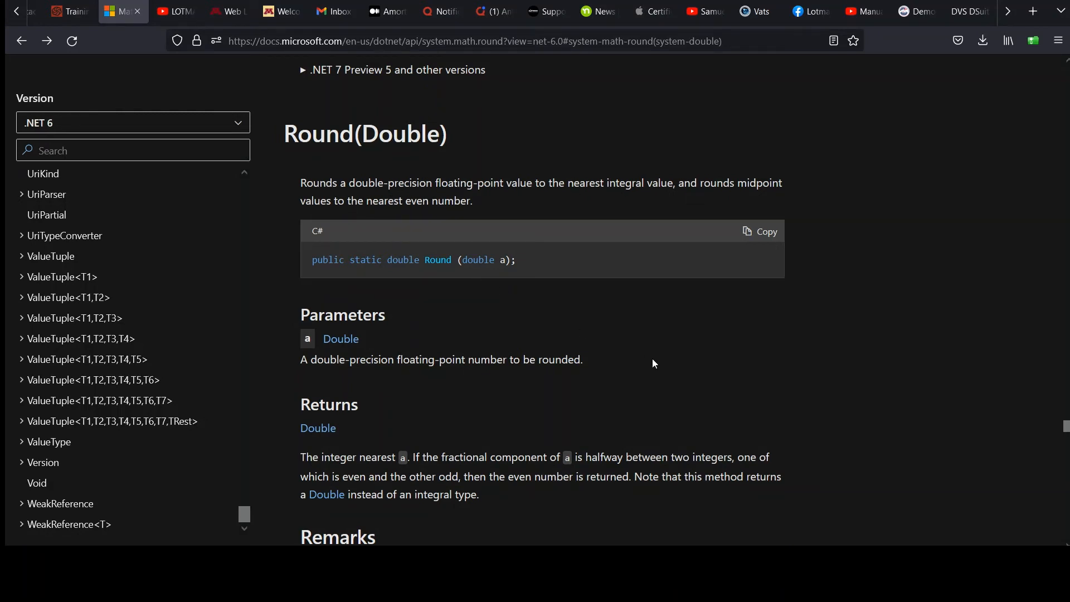
{"action": "scroll", "scroll_direction": "down", "scroll_amount": 3}
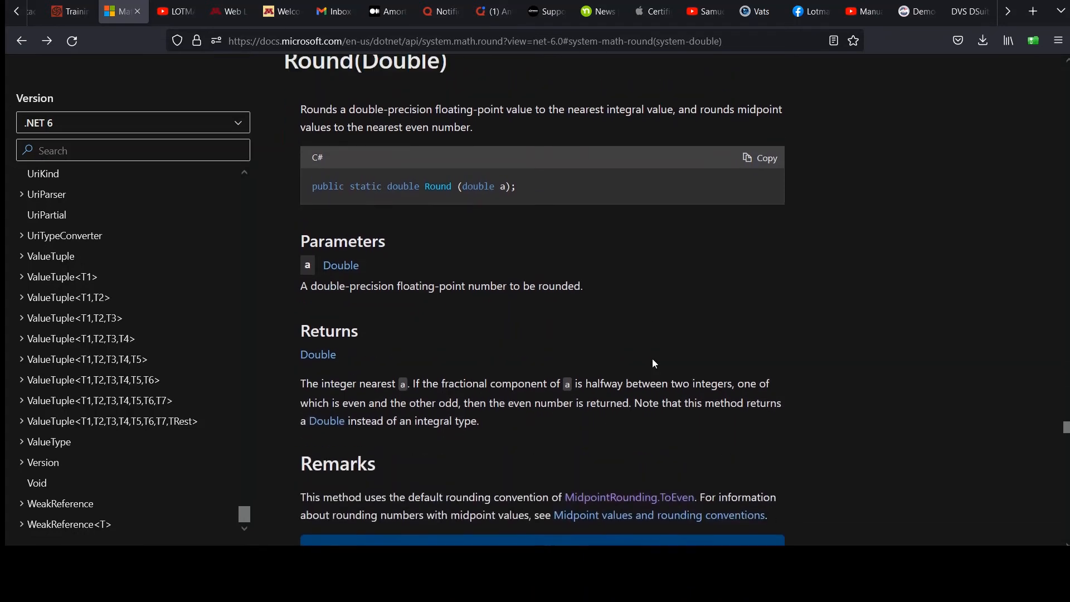
{"action": "scroll", "scroll_direction": "down", "scroll_amount": 3}
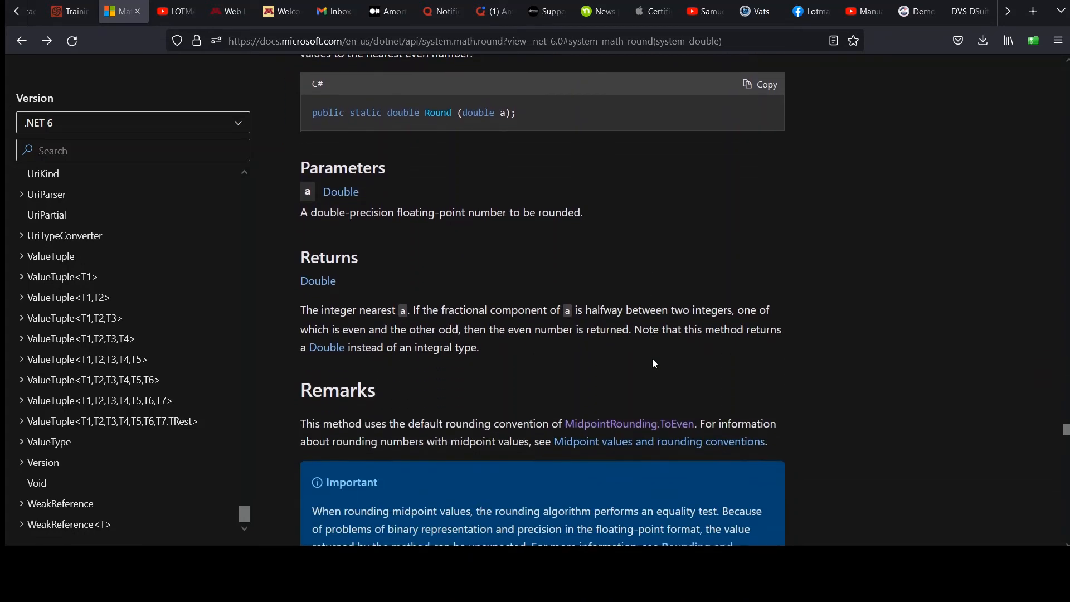
{"action": "scroll", "scroll_direction": "down", "scroll_amount": 3}
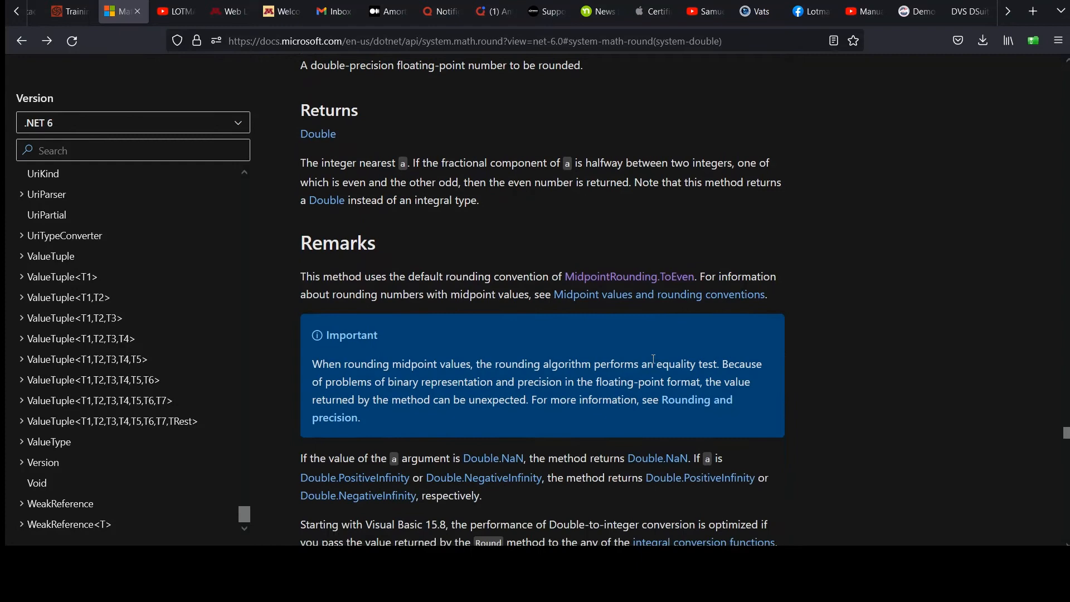
{"action": "scroll", "scroll_direction": "down", "scroll_amount": 3}
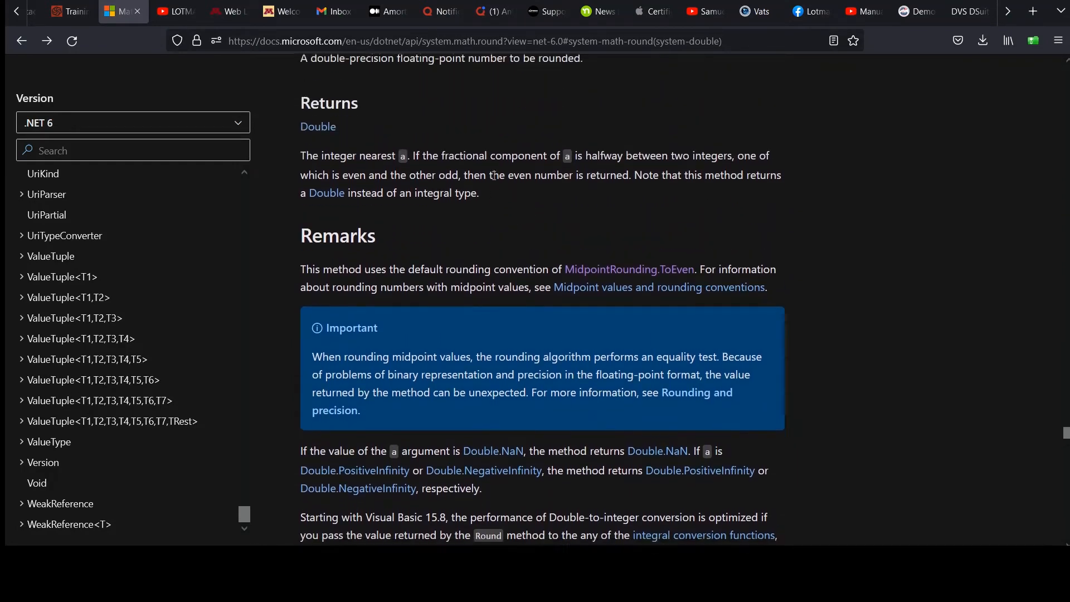
{"action": "scroll", "scroll_direction": "down", "scroll_amount": 3}
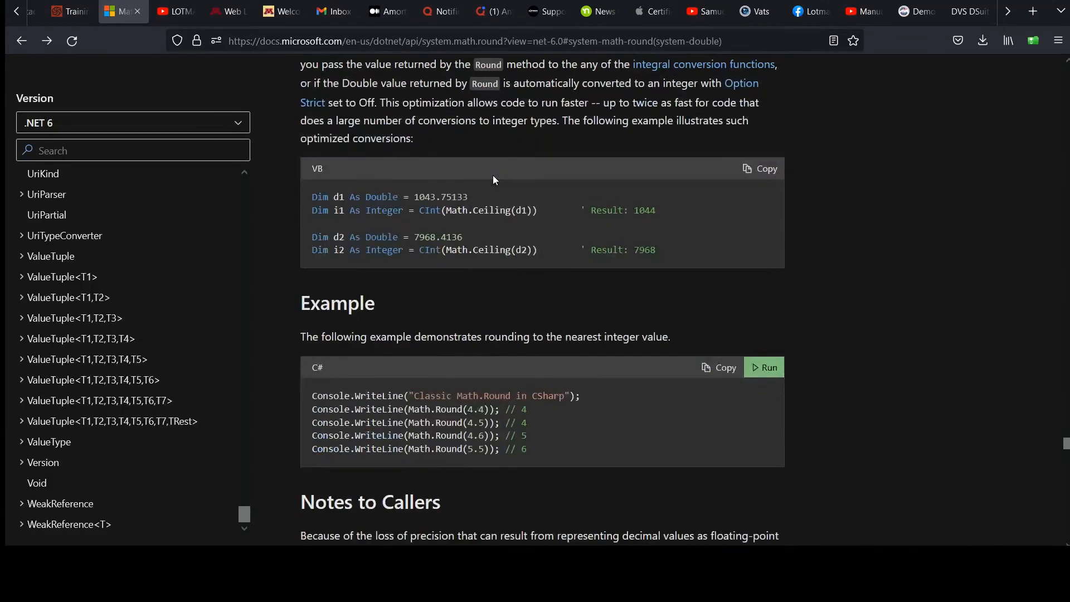
{"action": "scroll", "scroll_direction": "down", "scroll_amount": 3}
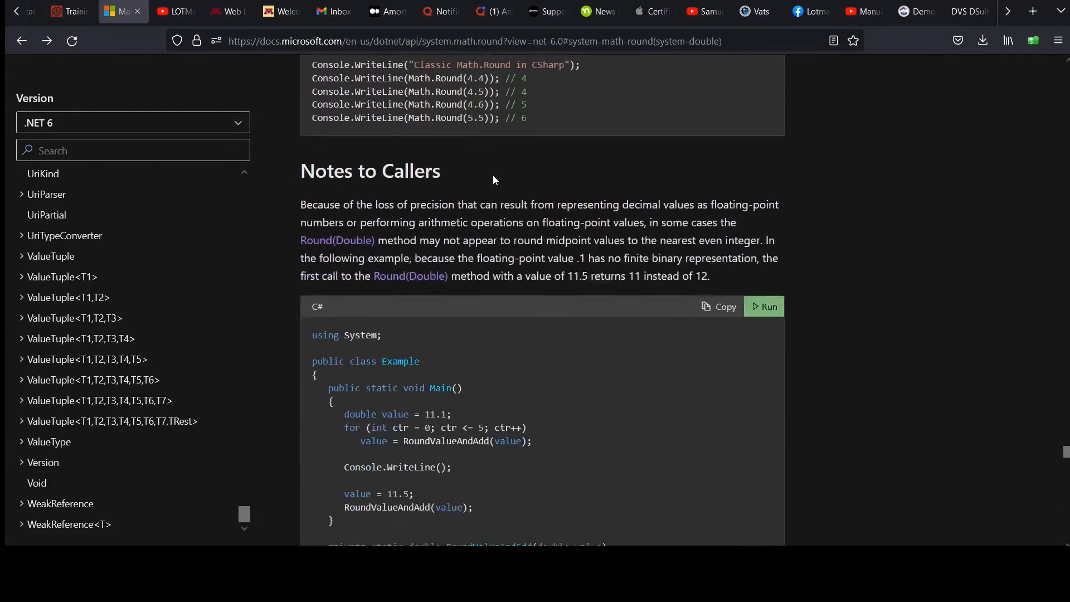
{"action": "scroll", "scroll_direction": "down", "scroll_amount": 3}
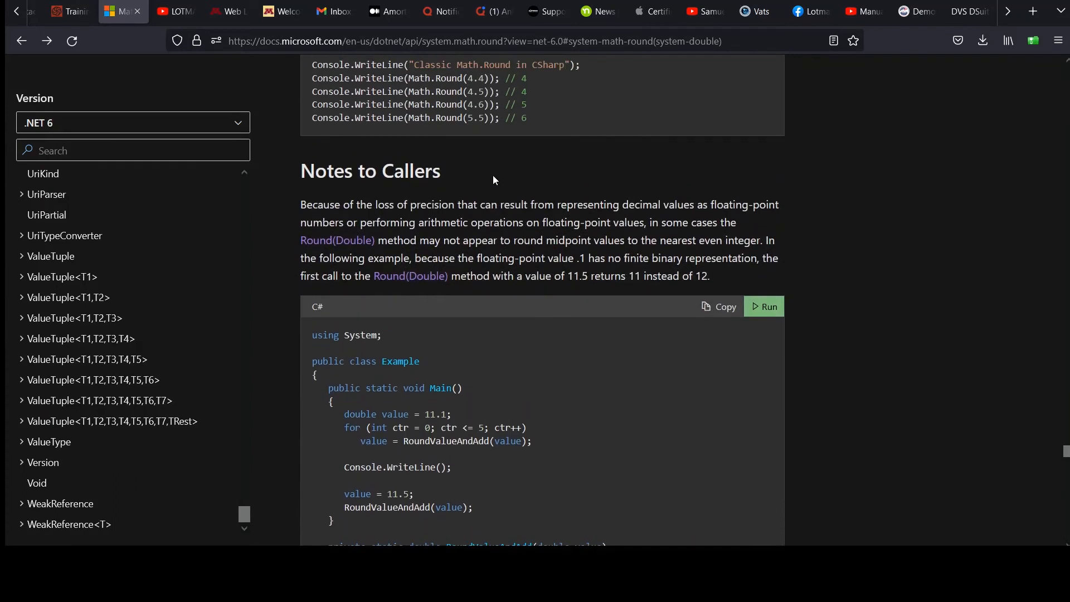
{"action": "scroll", "scroll_direction": "down", "scroll_amount": 3}
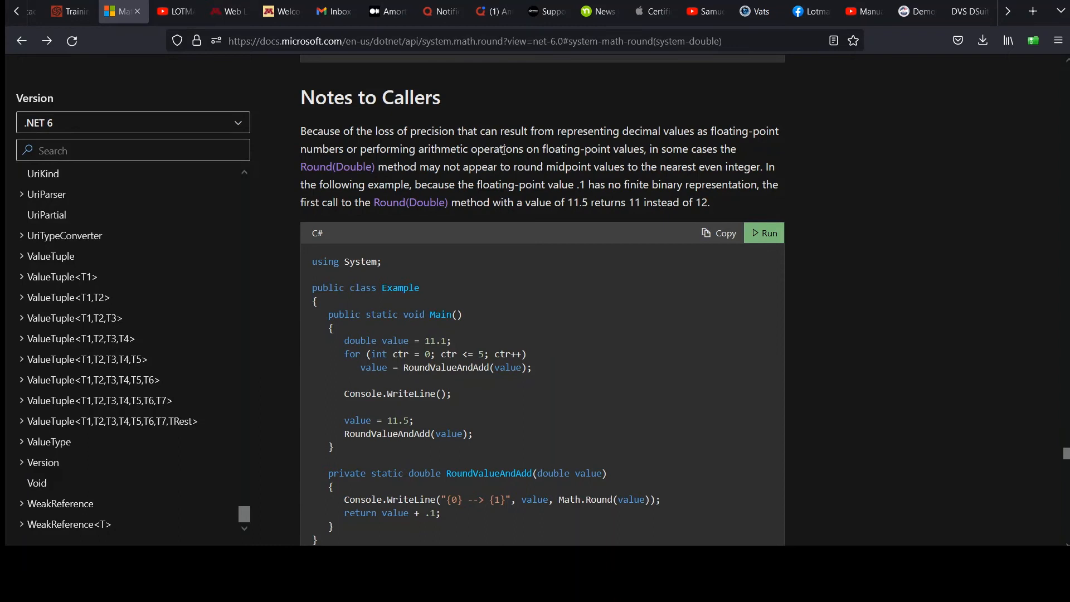
{"action": "mouse_move", "coordinate": [715, 149]}
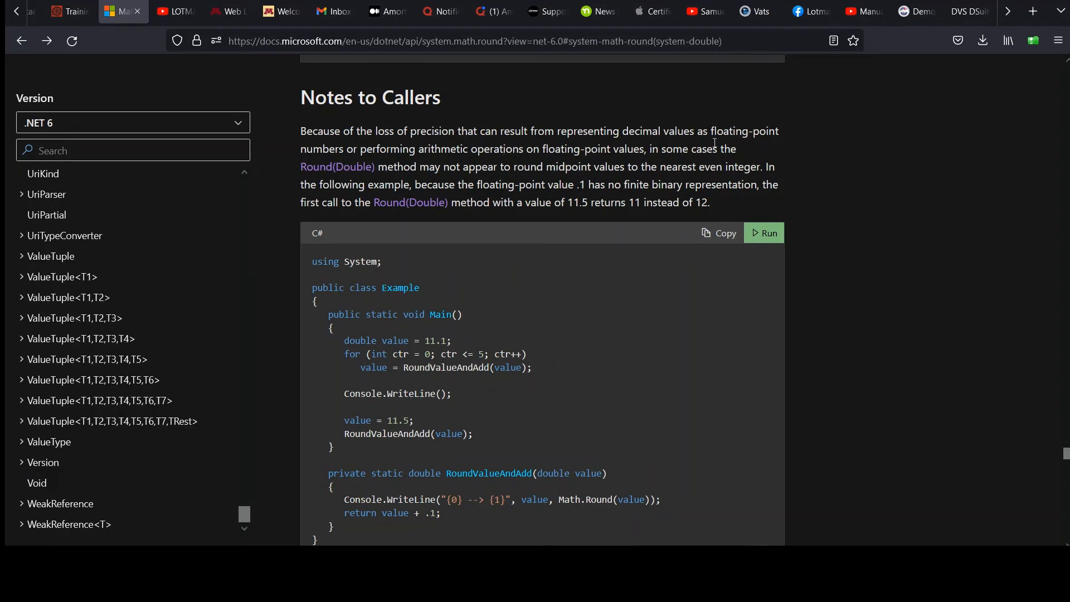
{"action": "mouse_move", "coordinate": [392, 162]}
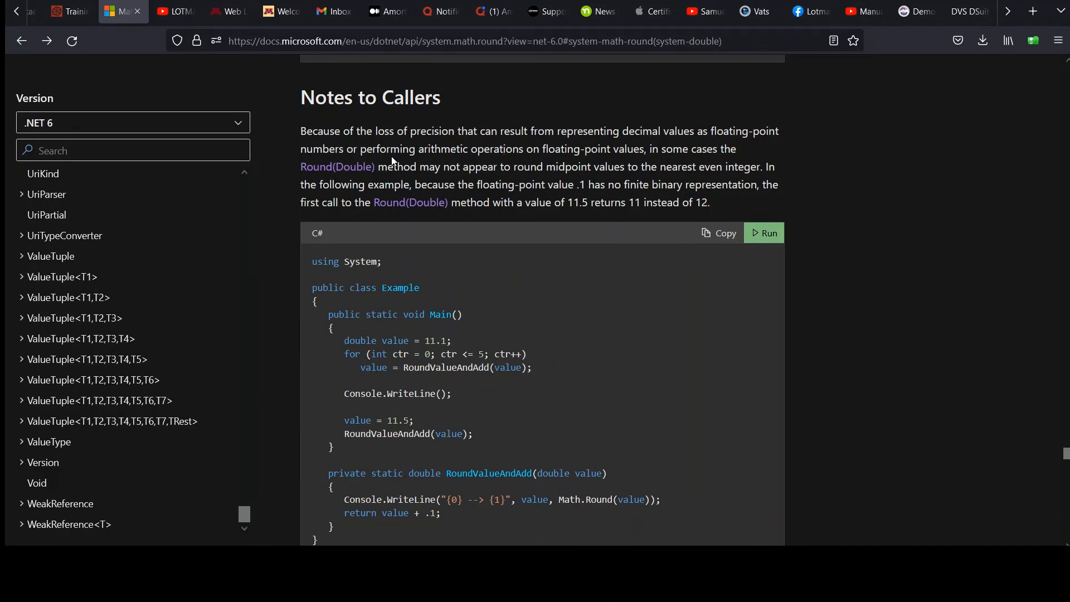
{"action": "mouse_move", "coordinate": [505, 156]}
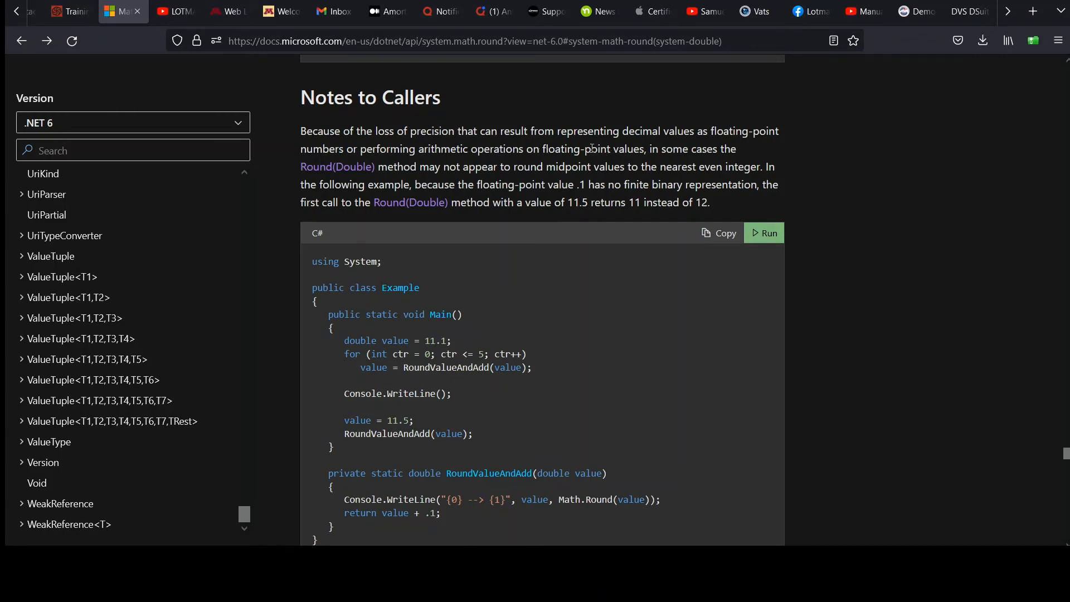
{"action": "mouse_move", "coordinate": [353, 177]}
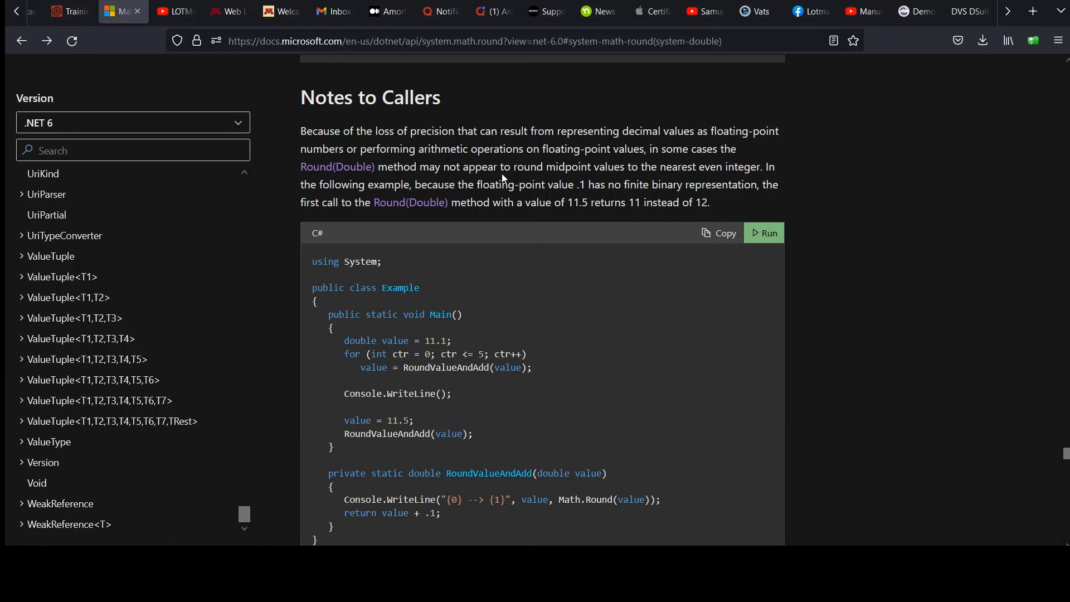
{"action": "mouse_move", "coordinate": [722, 170]}
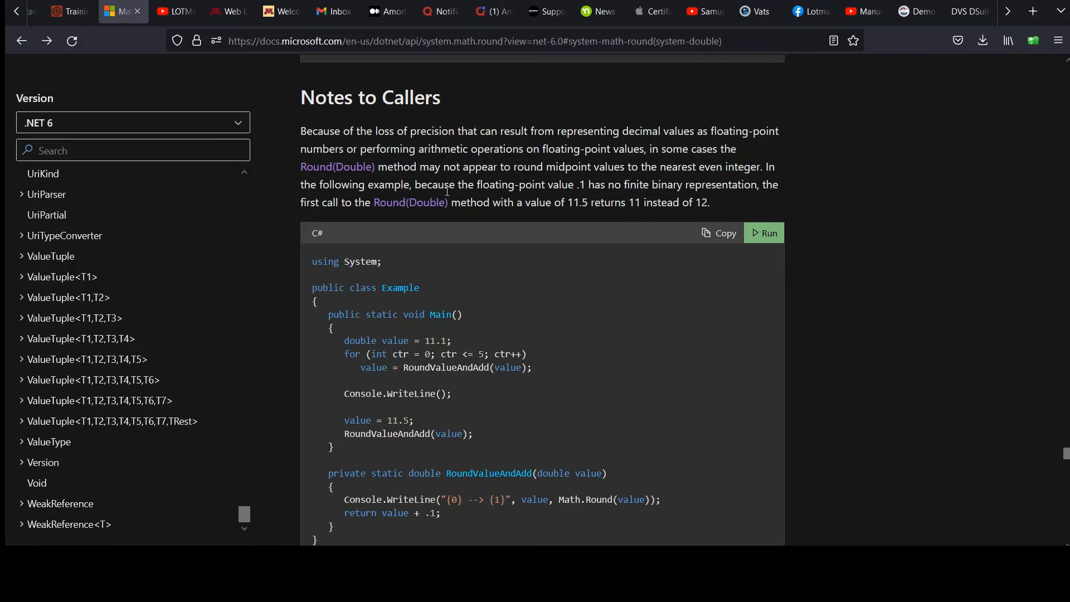
{"action": "mouse_move", "coordinate": [580, 188]}
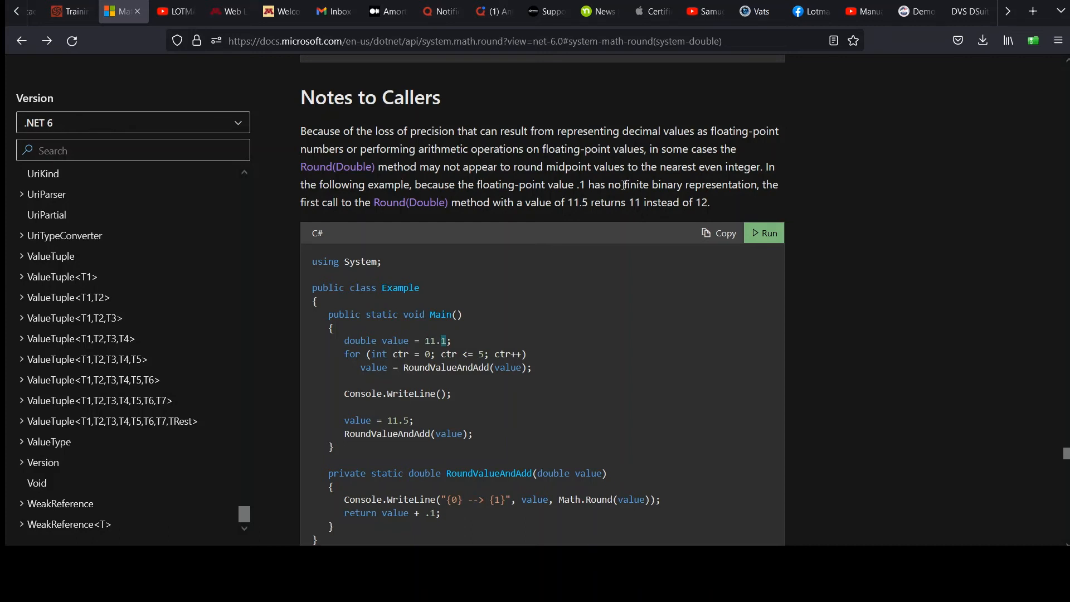
{"action": "mouse_move", "coordinate": [577, 198]}
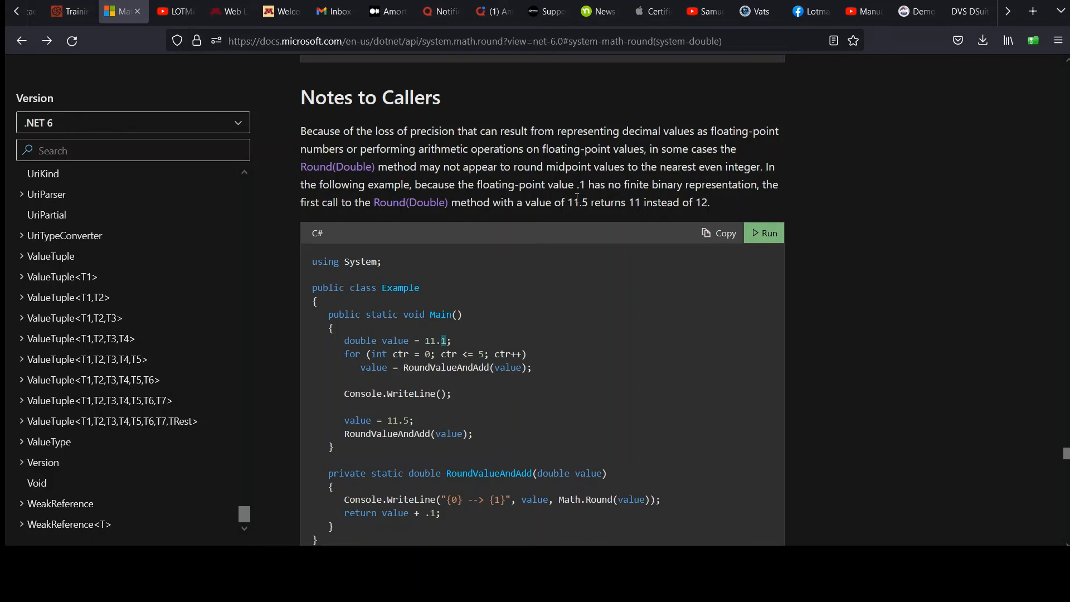
{"action": "mouse_move", "coordinate": [505, 207]}
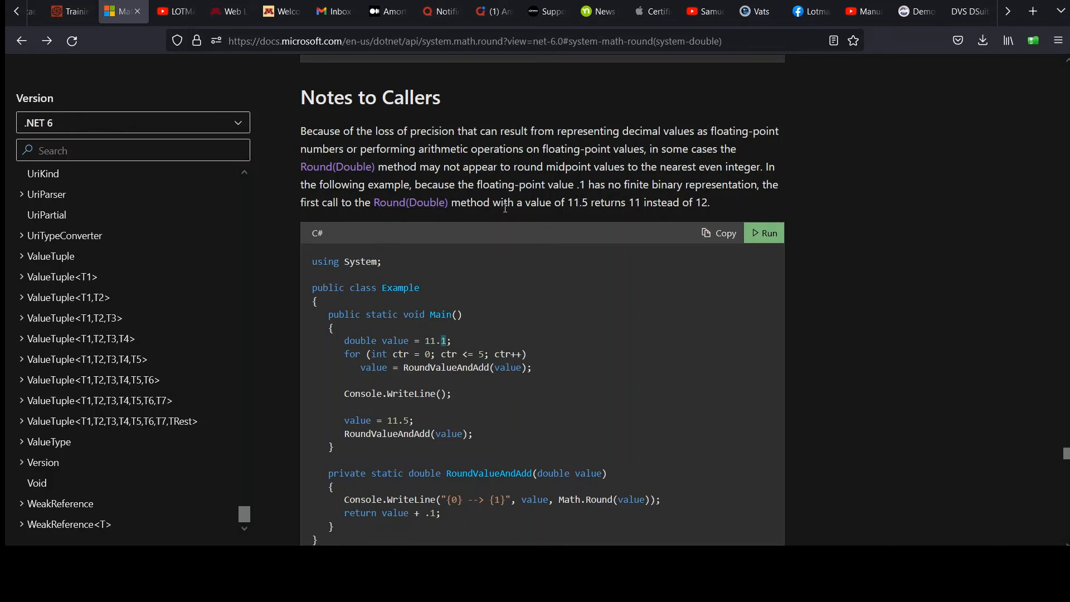
{"action": "mouse_move", "coordinate": [638, 209]}
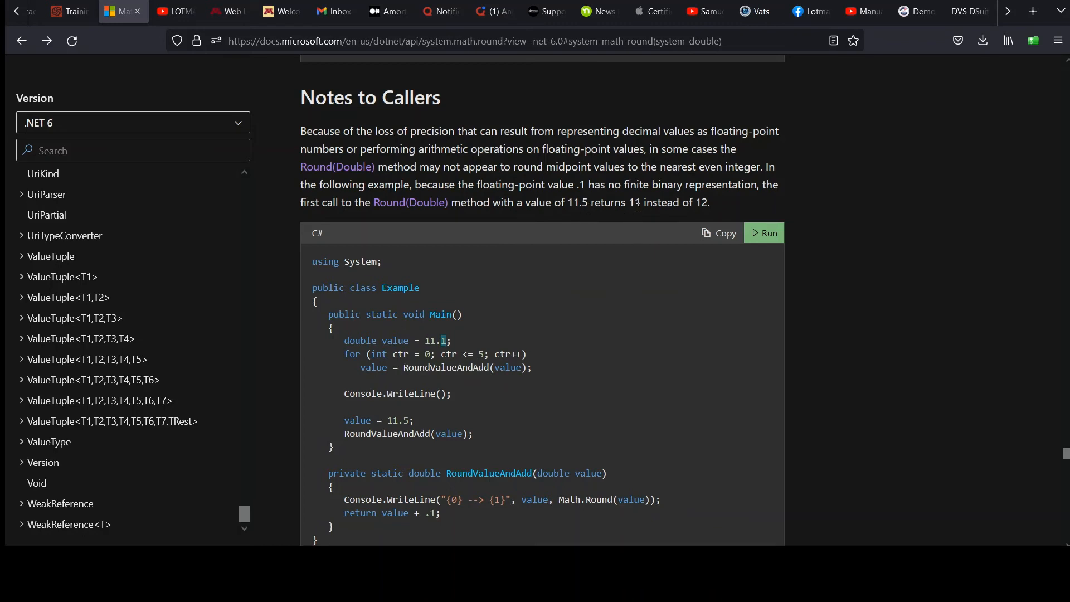
Step: Scroll to the Notes to Callers example output showing 11.5 rounding to 11
{"action": "scroll", "scroll_direction": "down", "scroll_amount": 3}
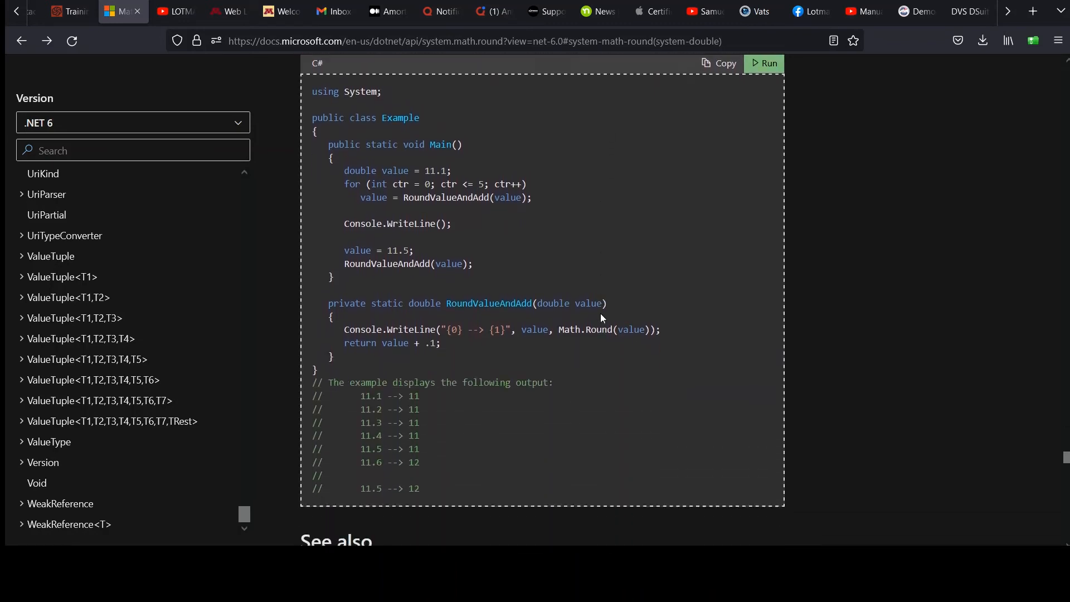
{"action": "scroll", "scroll_direction": "down", "scroll_amount": 3}
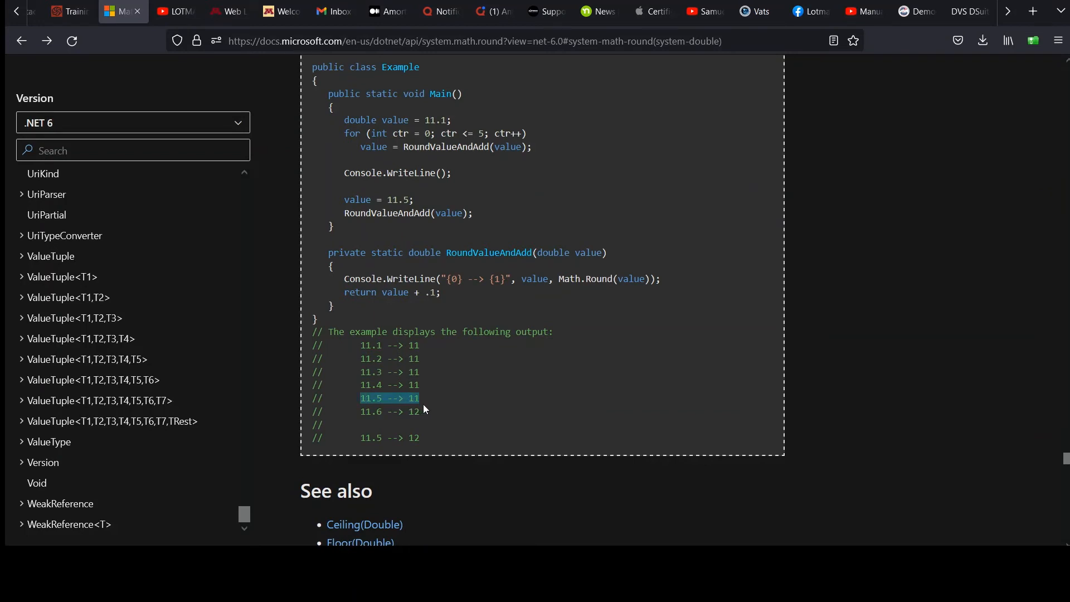
{"action": "mouse_move", "coordinate": [424, 292]}
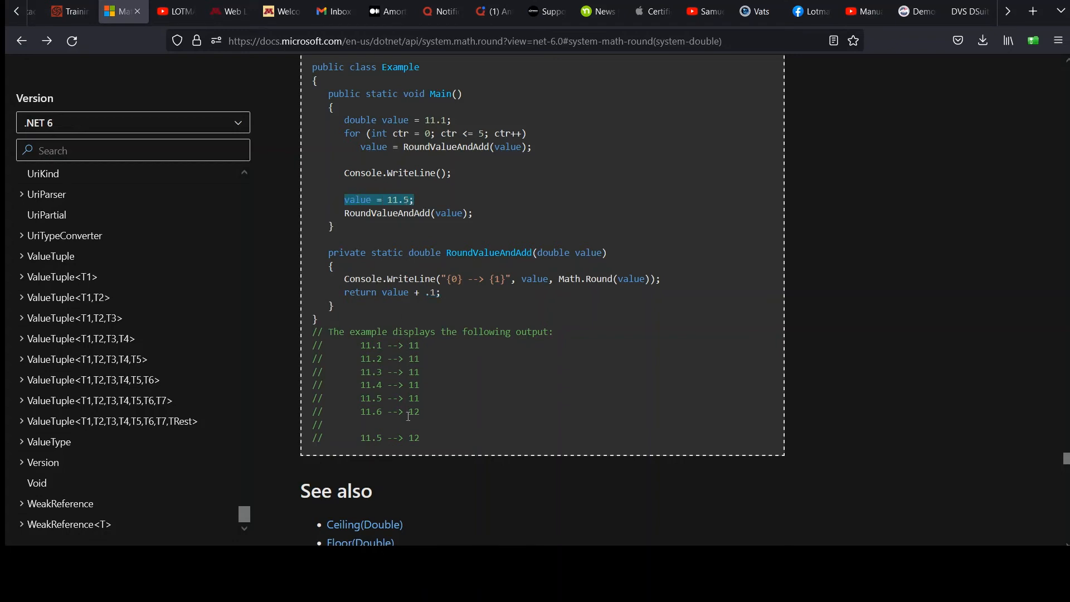
{"action": "mouse_move", "coordinate": [416, 429]}
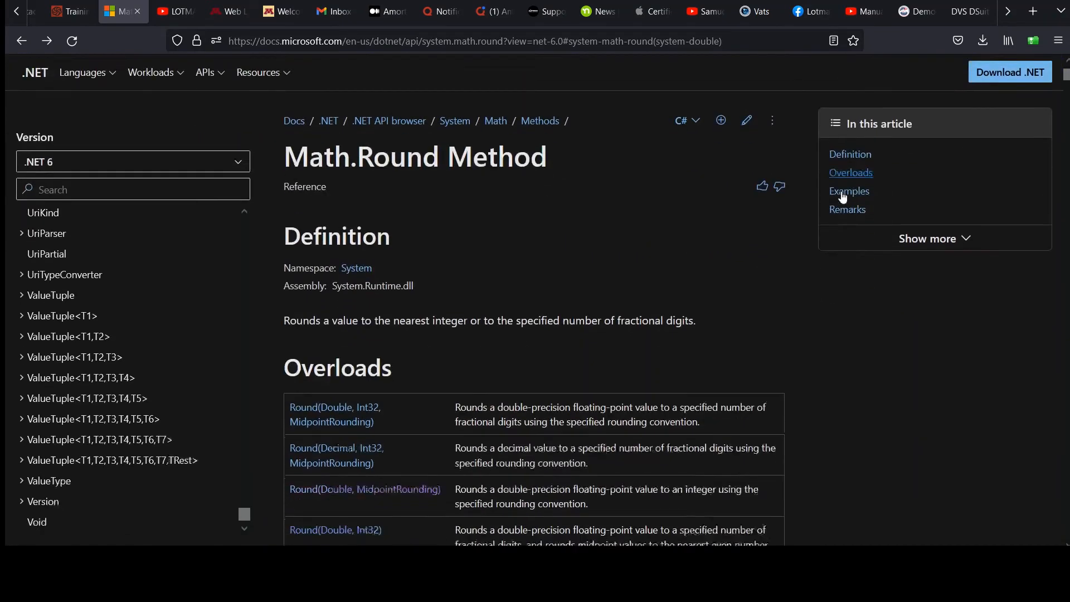
Step: Follow the Round(Double, MidpointRounding) overload to the MidpointRounding Enum page
{"action": "scroll", "scroll_direction": "down", "scroll_amount": 3}
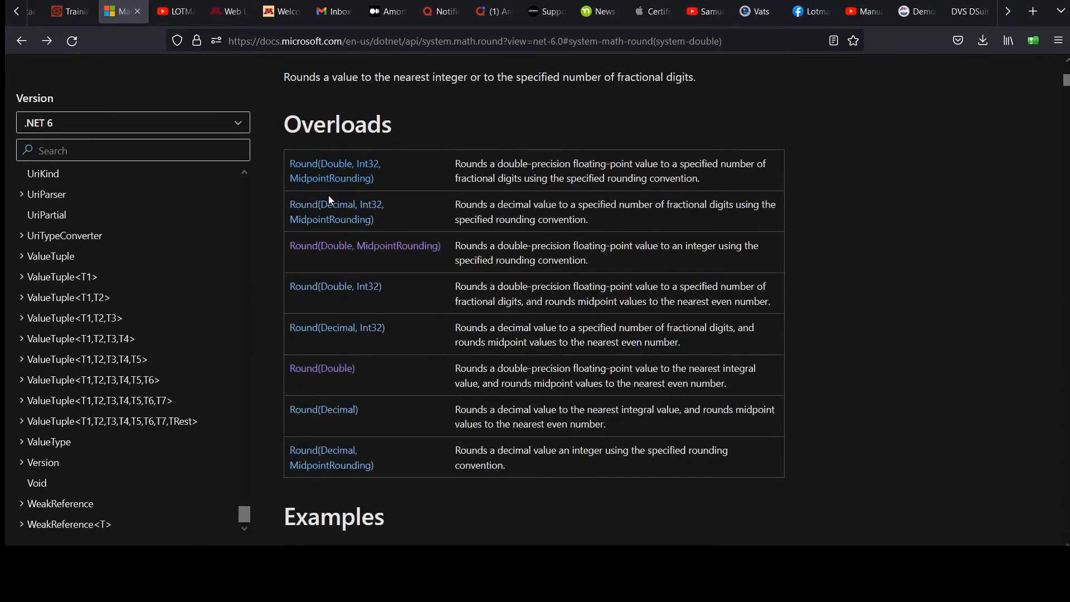
{"action": "mouse_move", "coordinate": [336, 245]}
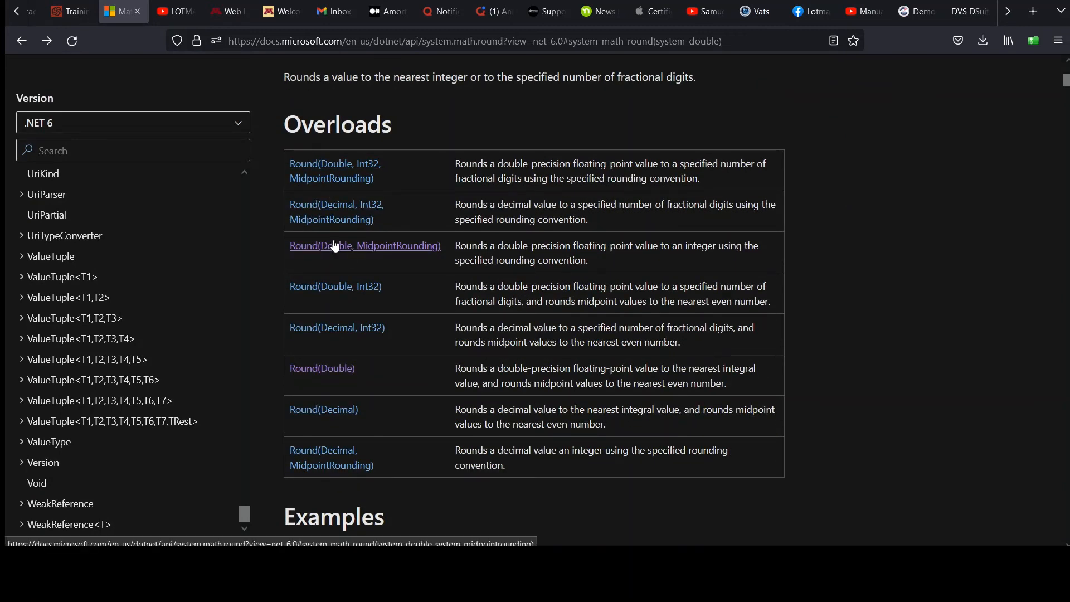
{"action": "mouse_move", "coordinate": [395, 250]}
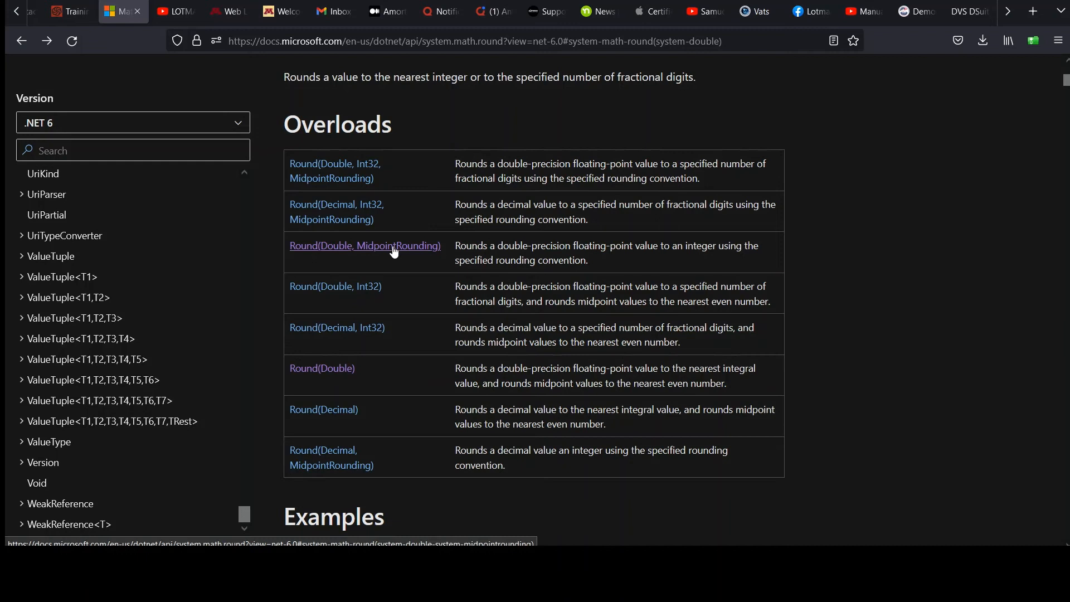
{"action": "mouse_move", "coordinate": [412, 252]}
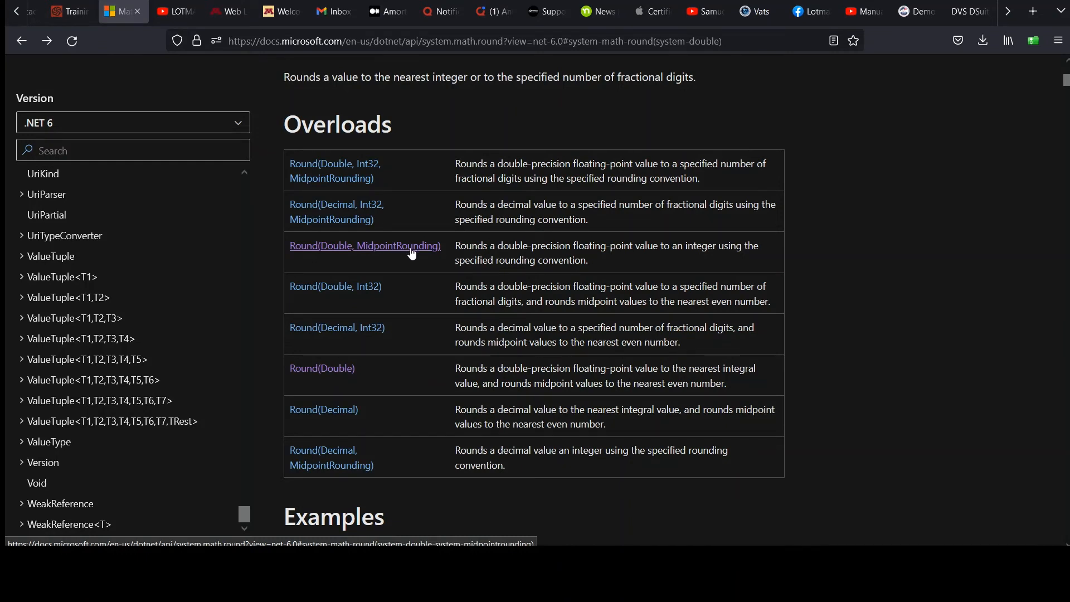
{"action": "mouse_move", "coordinate": [616, 264]}
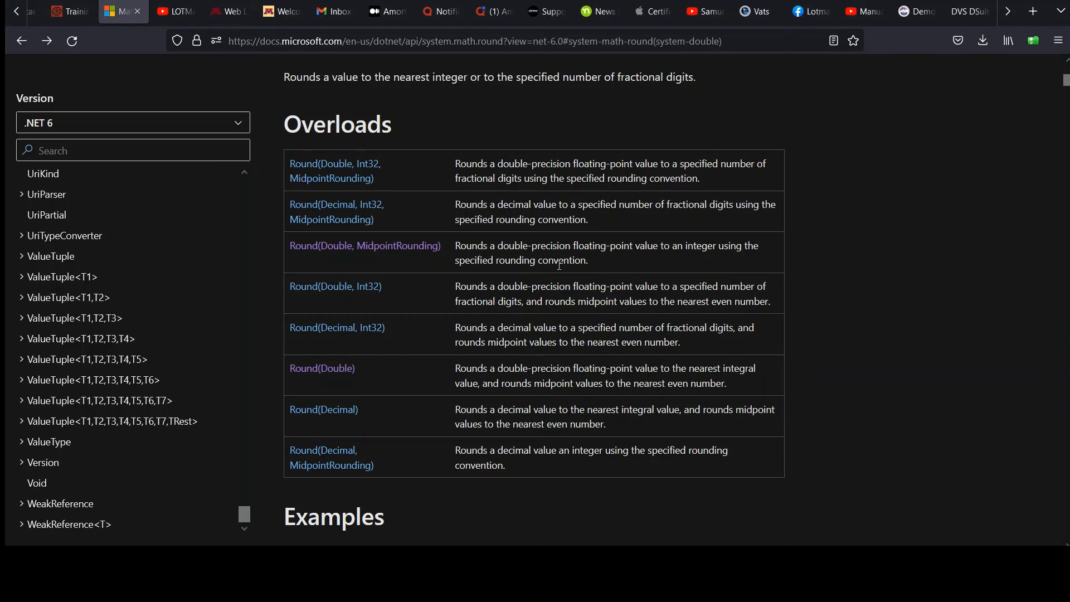
{"action": "mouse_move", "coordinate": [569, 272]}
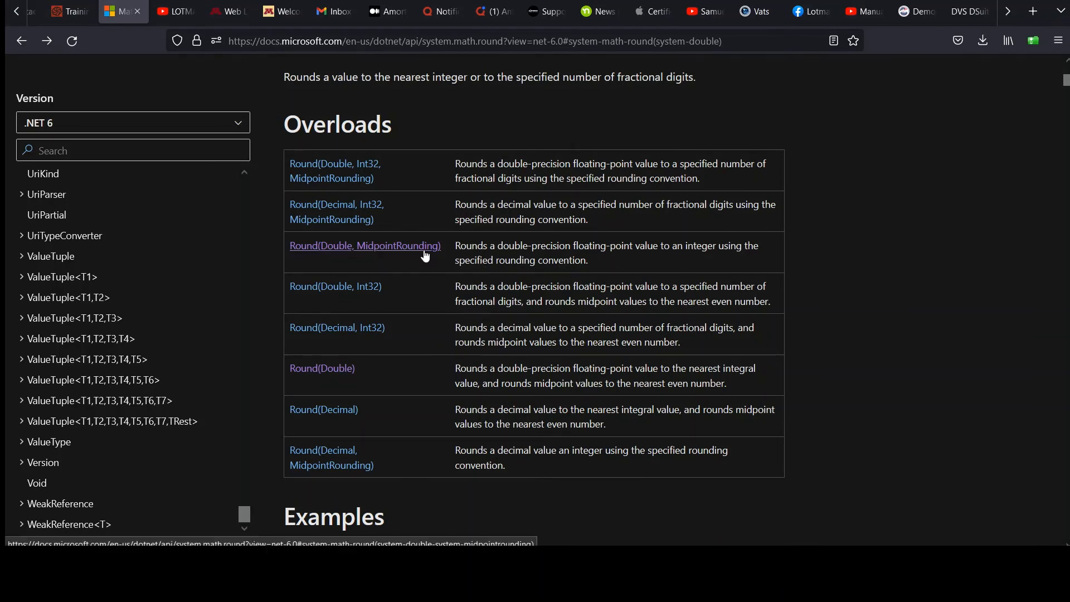
{"action": "left_click", "coordinate": [364, 246]}
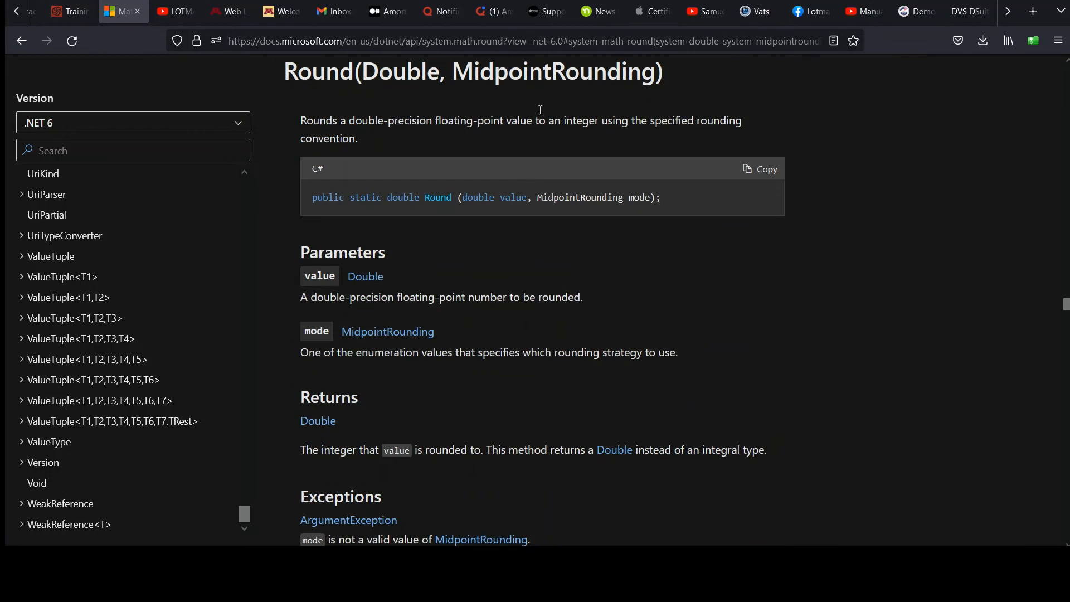
{"action": "scroll", "scroll_direction": "down", "scroll_amount": 3}
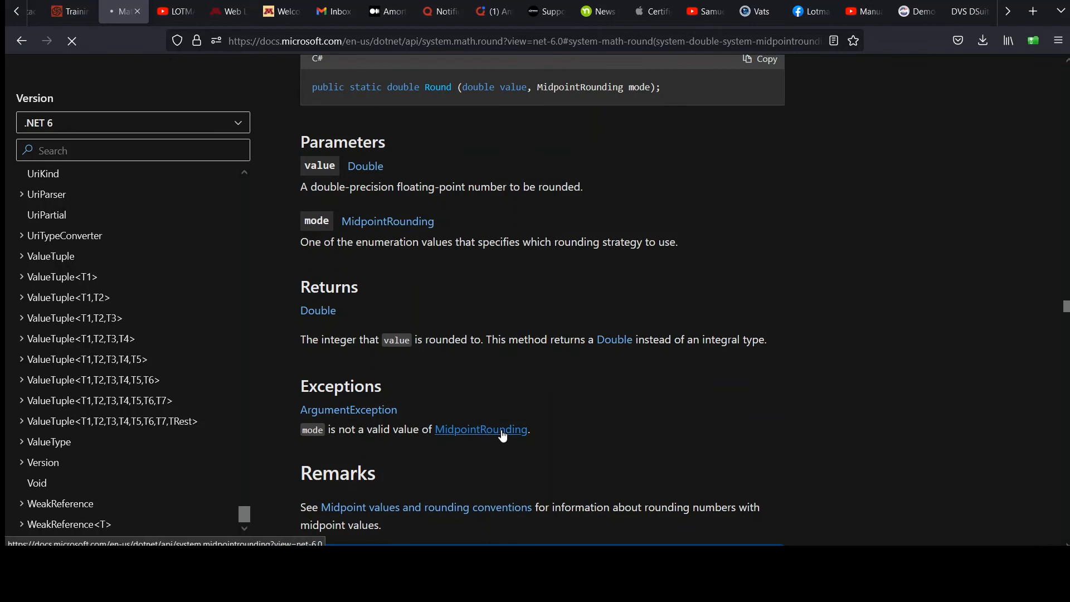
{"action": "left_click", "coordinate": [481, 430]}
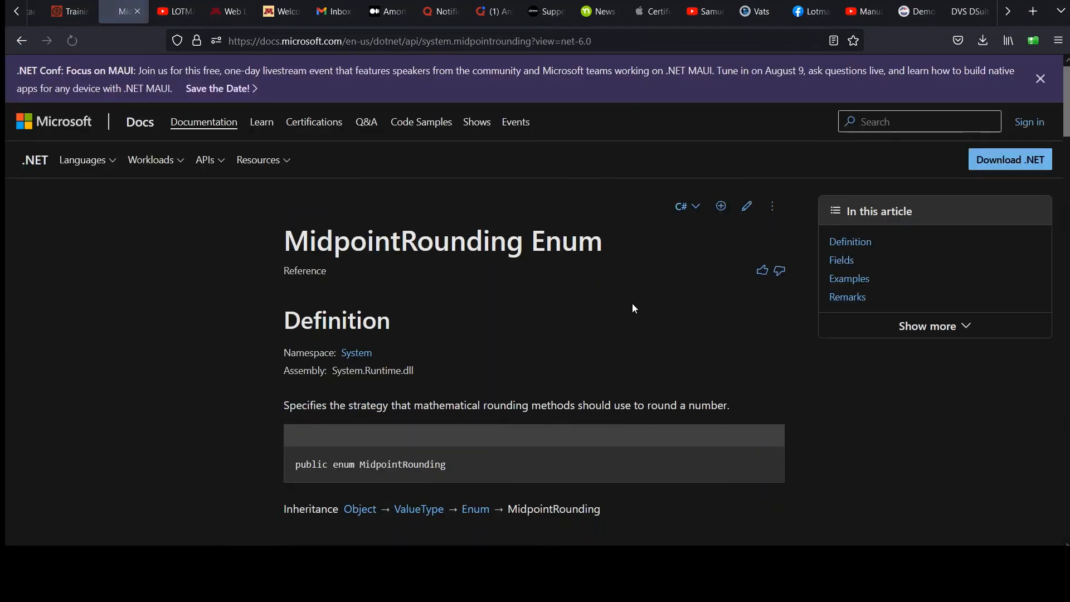
Step: Read and select the AwayFromZero field, then return to the Codewars kata tab
{"action": "scroll", "scroll_direction": "down", "scroll_amount": 3}
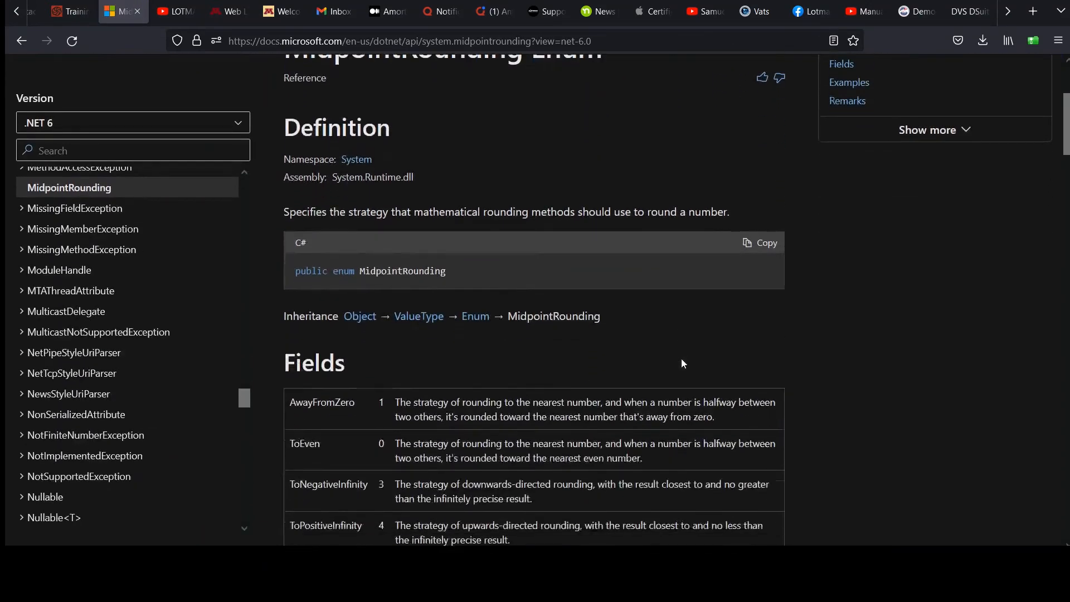
{"action": "scroll", "scroll_direction": "down", "scroll_amount": 3}
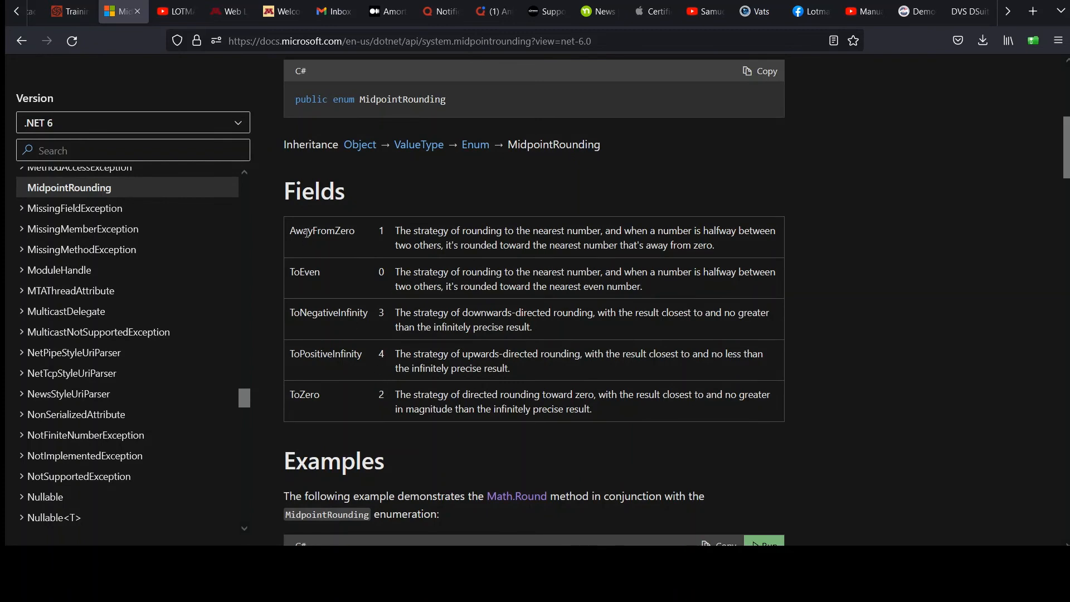
{"action": "mouse_move", "coordinate": [306, 276]}
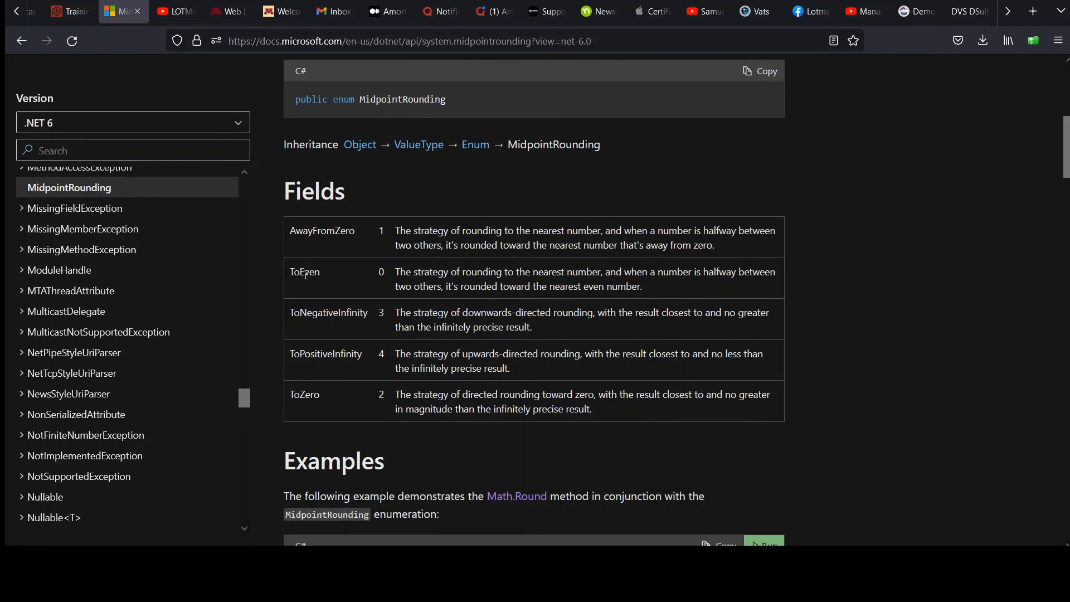
{"action": "mouse_move", "coordinate": [325, 380]}
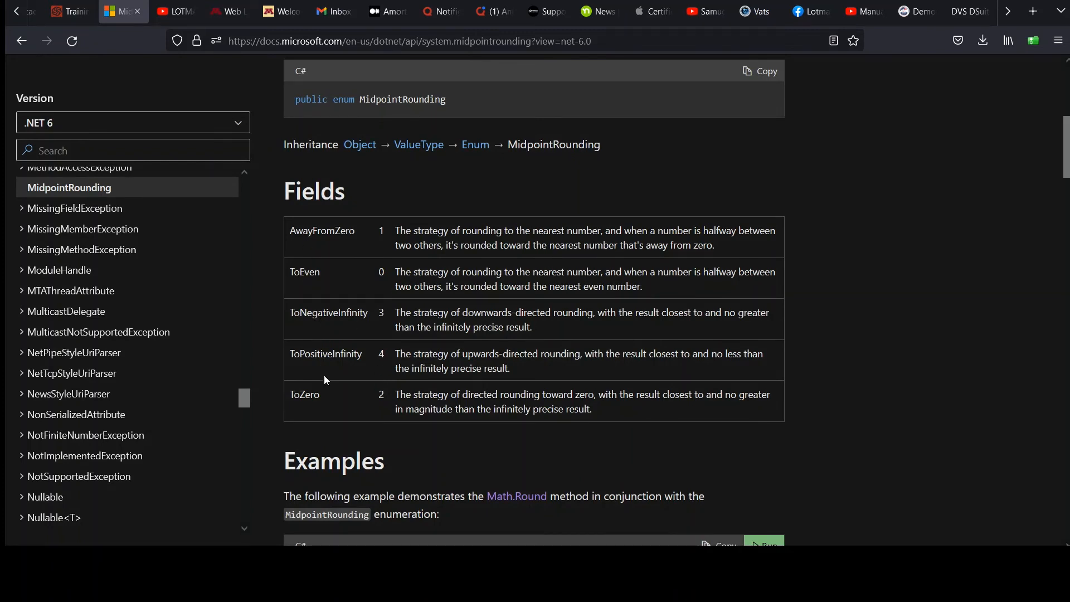
{"action": "mouse_move", "coordinate": [477, 412]}
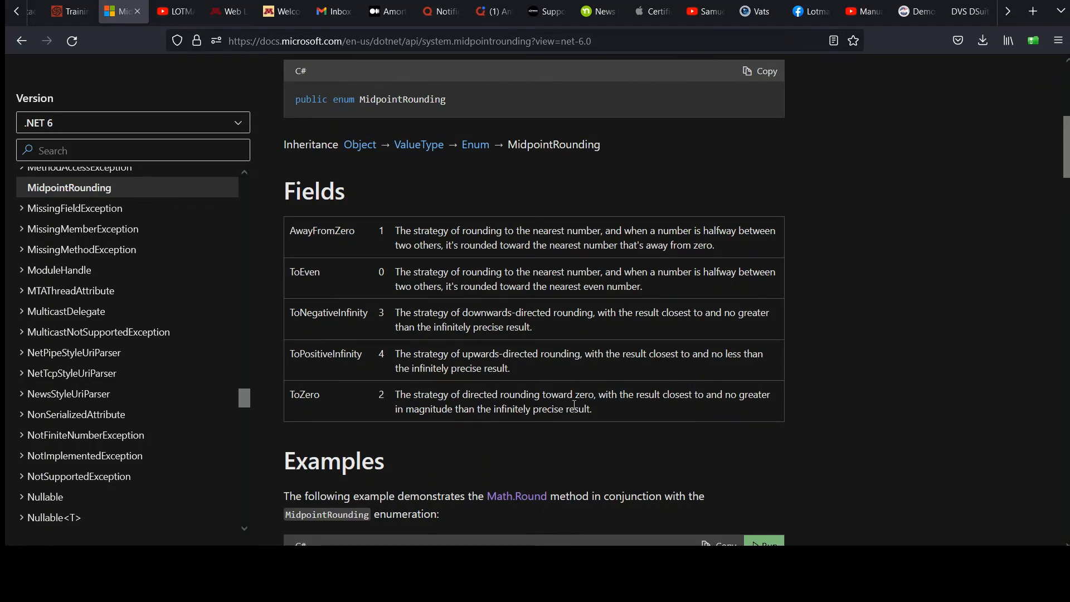
{"action": "mouse_move", "coordinate": [370, 273]}
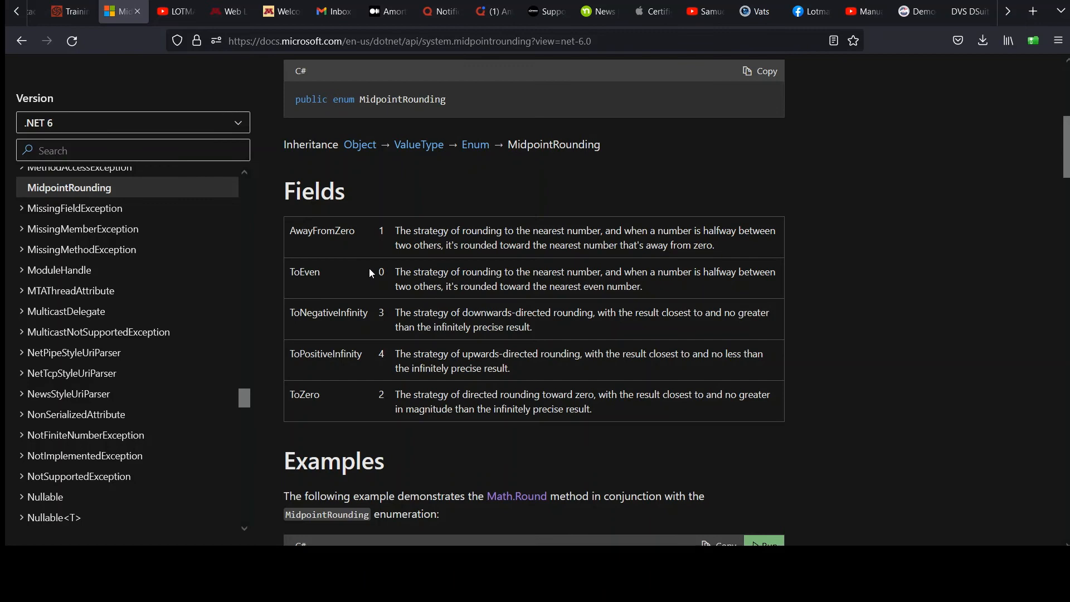
{"action": "mouse_move", "coordinate": [470, 281]}
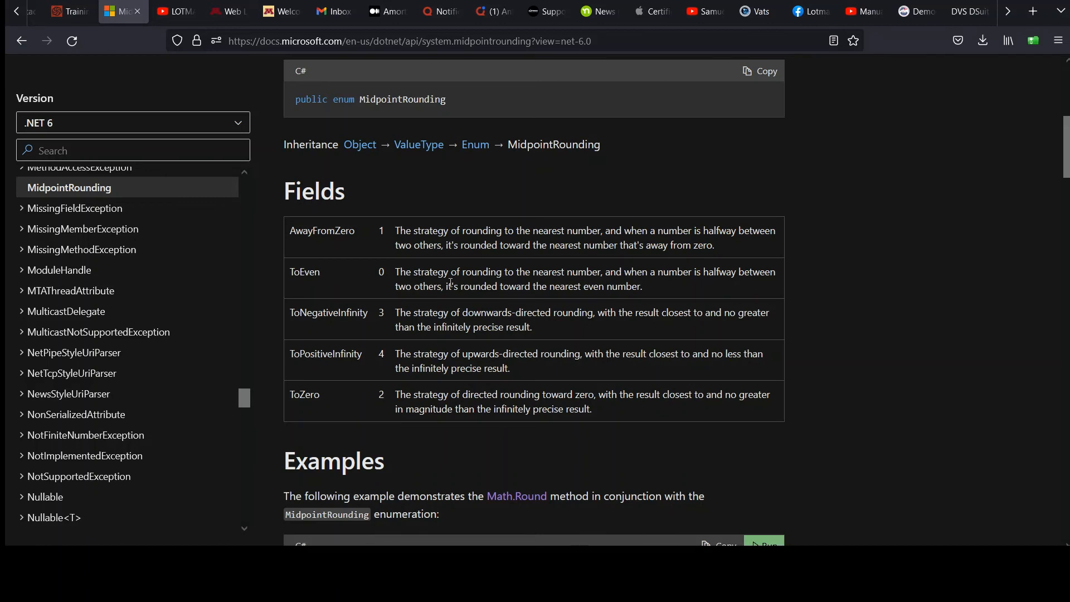
{"action": "mouse_move", "coordinate": [590, 291]}
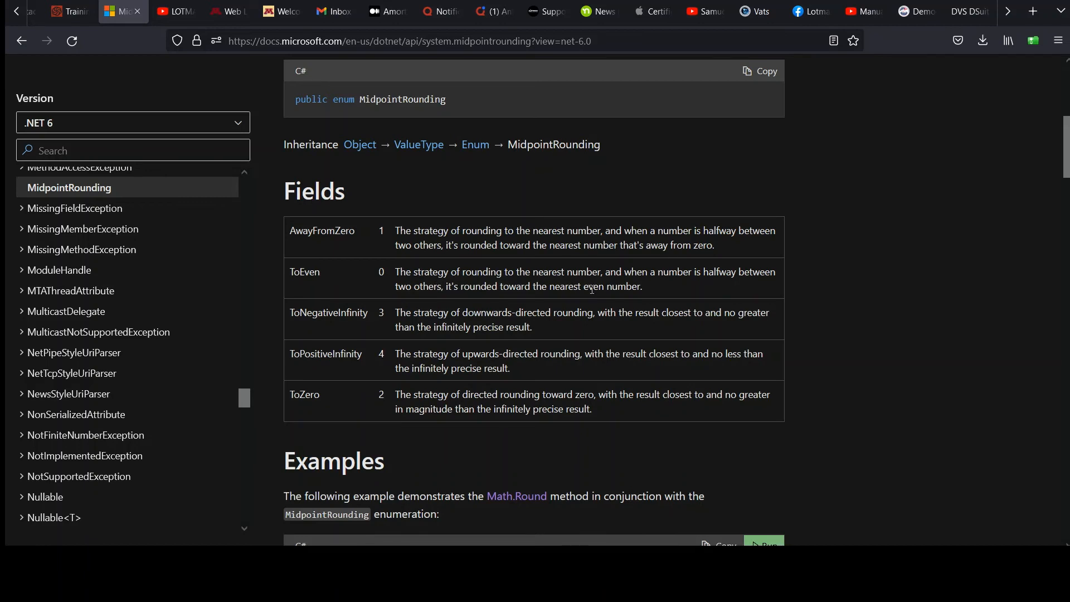
{"action": "mouse_move", "coordinate": [566, 302]}
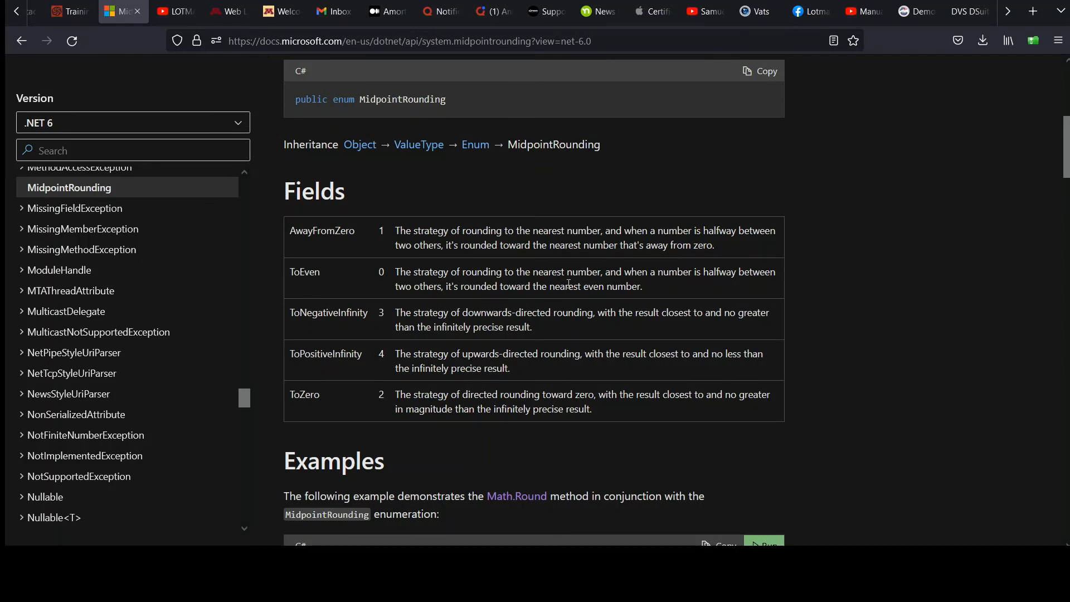
{"action": "mouse_move", "coordinate": [561, 289]}
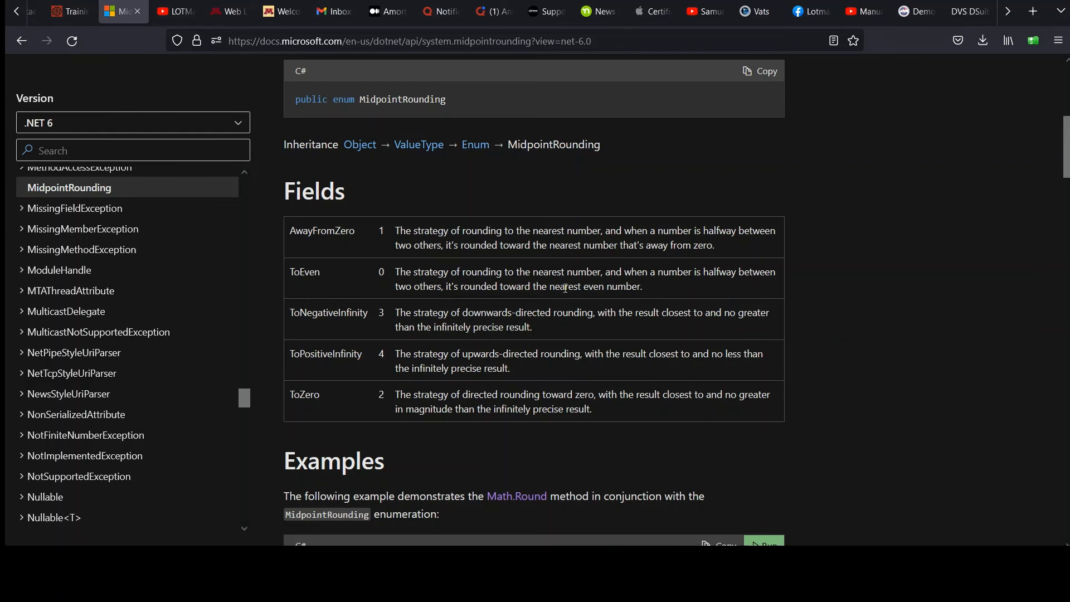
{"action": "mouse_move", "coordinate": [489, 266]}
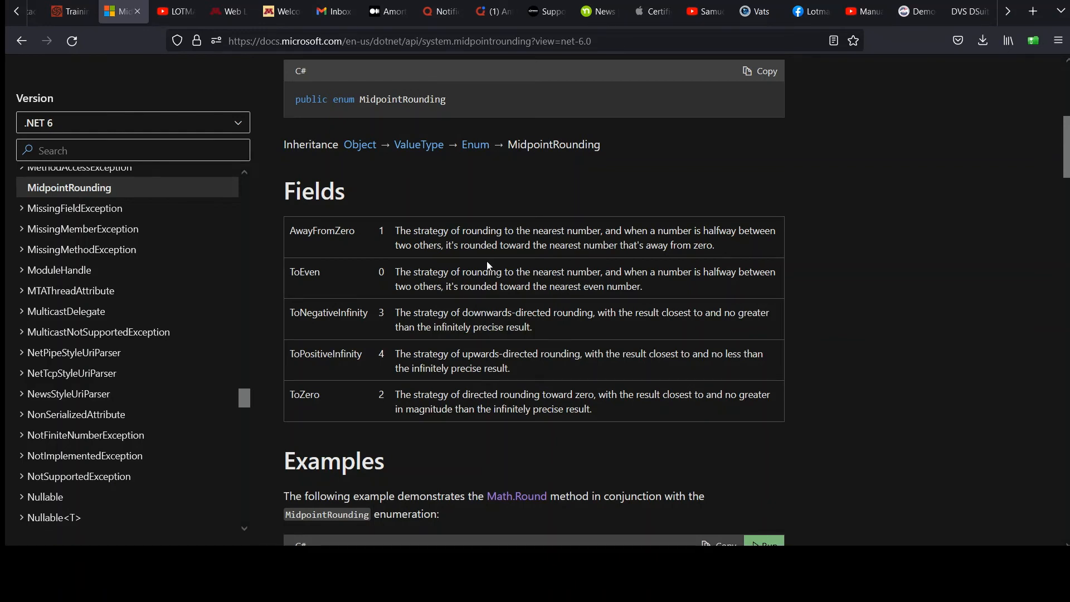
{"action": "mouse_move", "coordinate": [394, 237]}
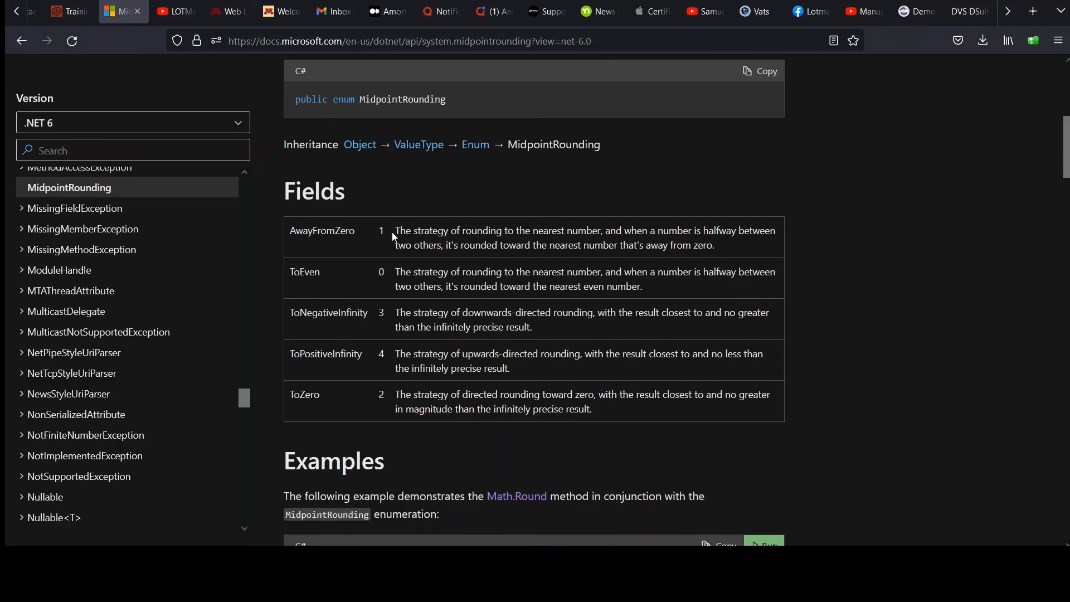
{"action": "mouse_move", "coordinate": [390, 238]}
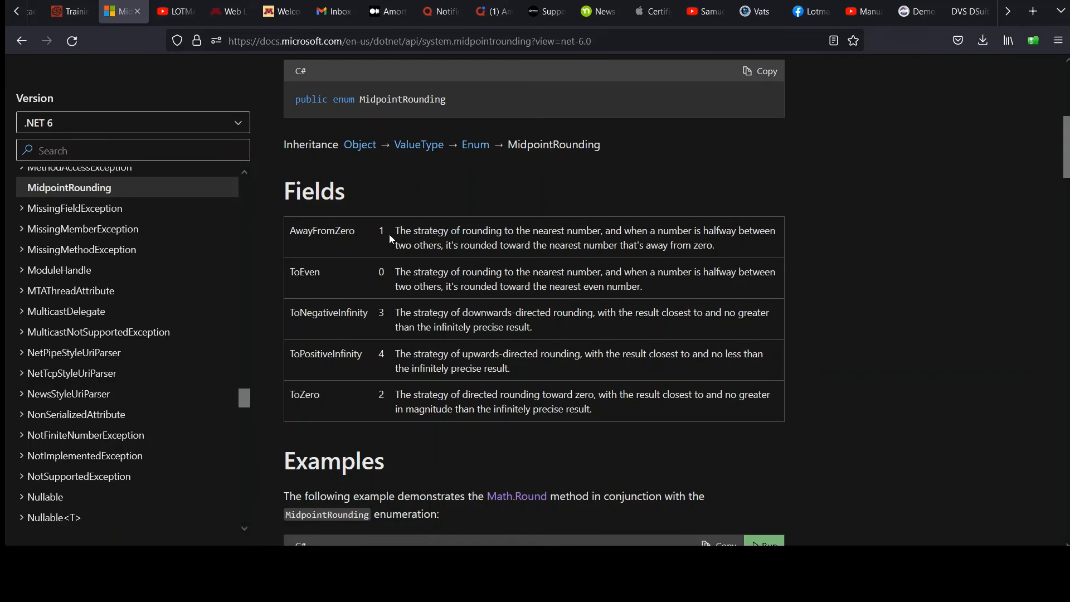
{"action": "mouse_move", "coordinate": [437, 242]}
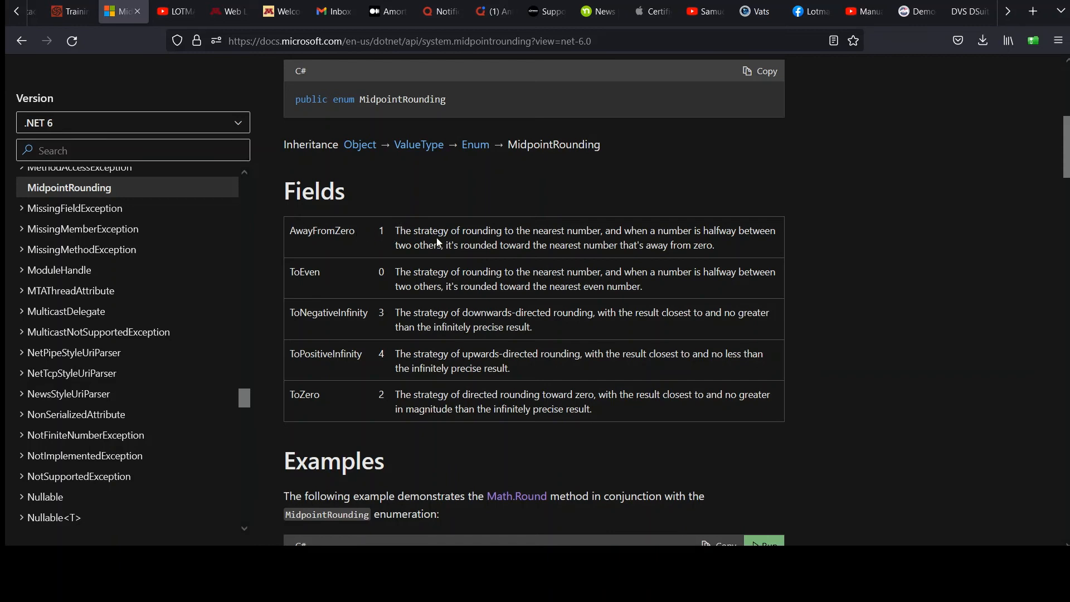
{"action": "mouse_move", "coordinate": [611, 245]}
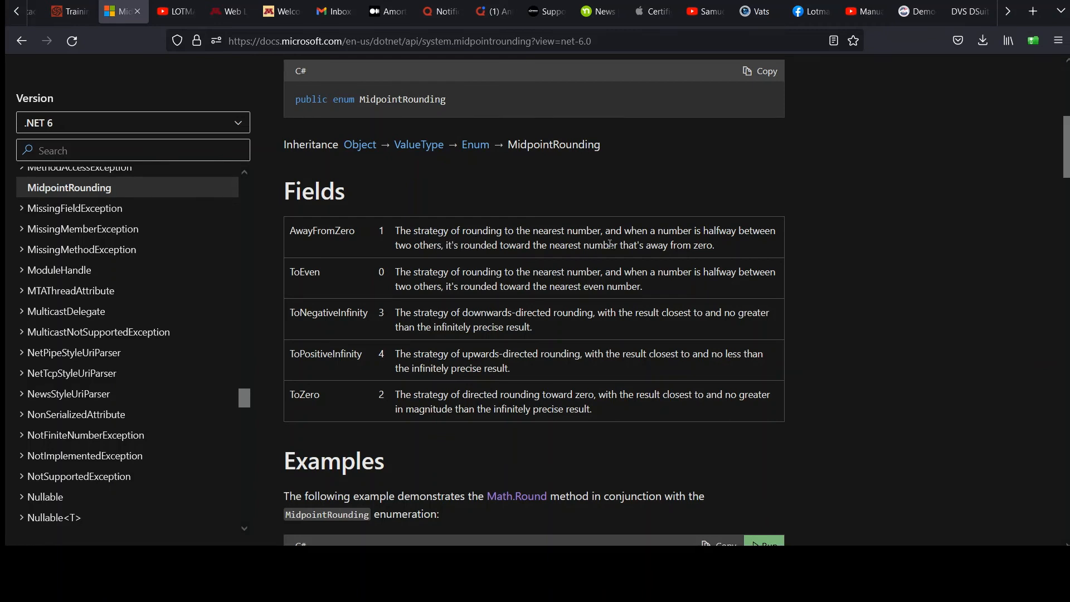
{"action": "mouse_move", "coordinate": [472, 256]}
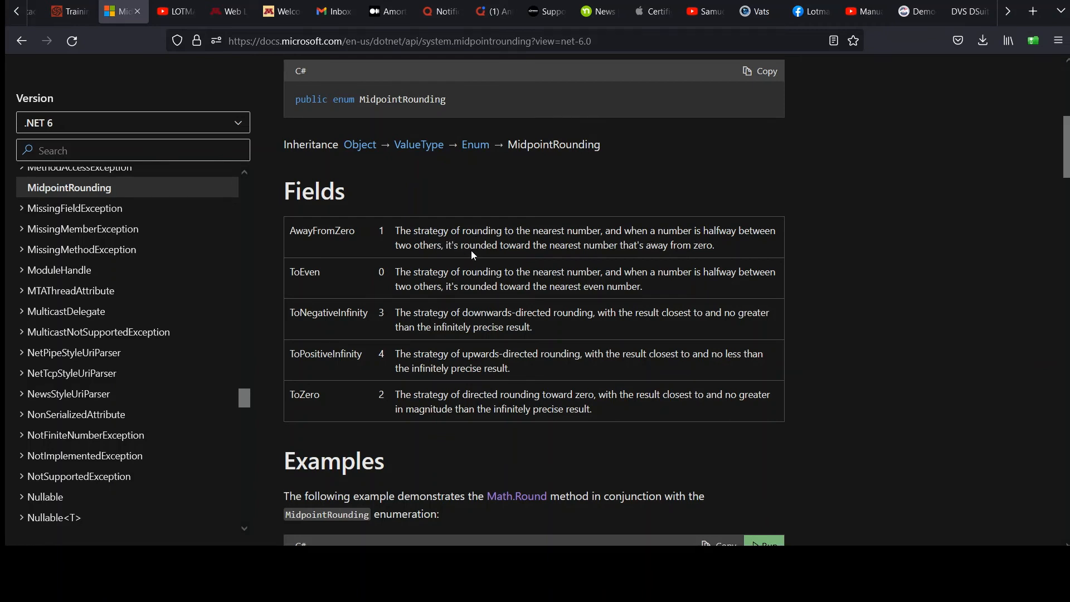
{"action": "mouse_move", "coordinate": [608, 262]}
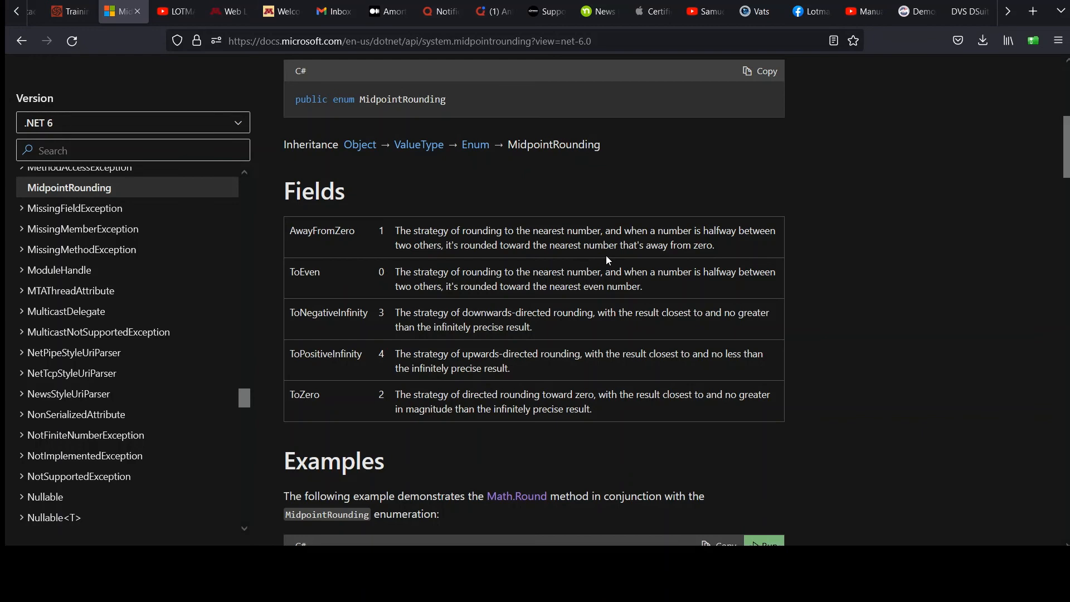
{"action": "mouse_move", "coordinate": [660, 254]}
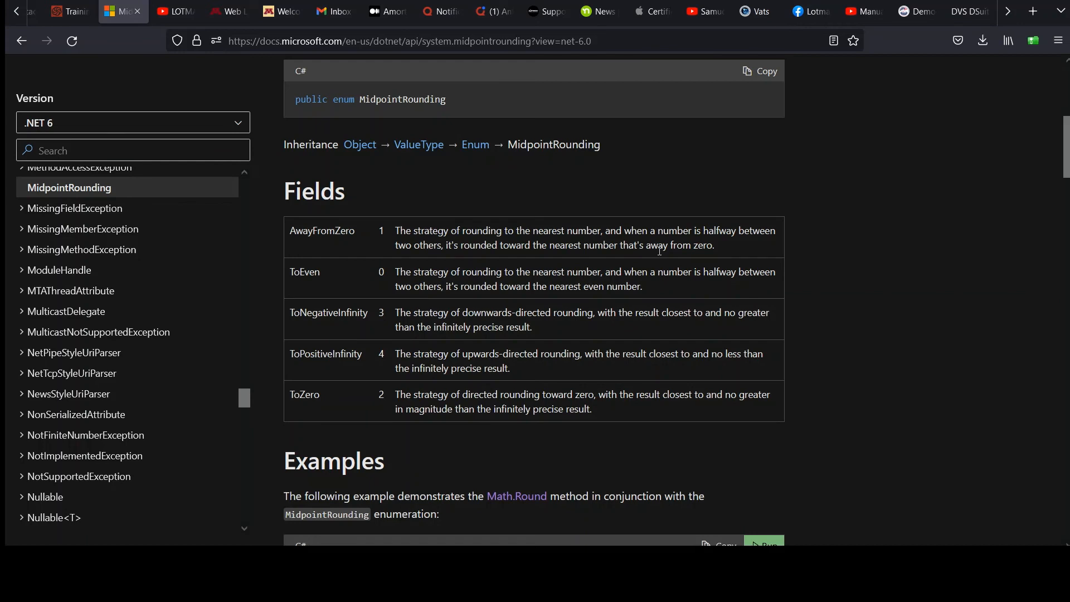
{"action": "mouse_move", "coordinate": [629, 186]}
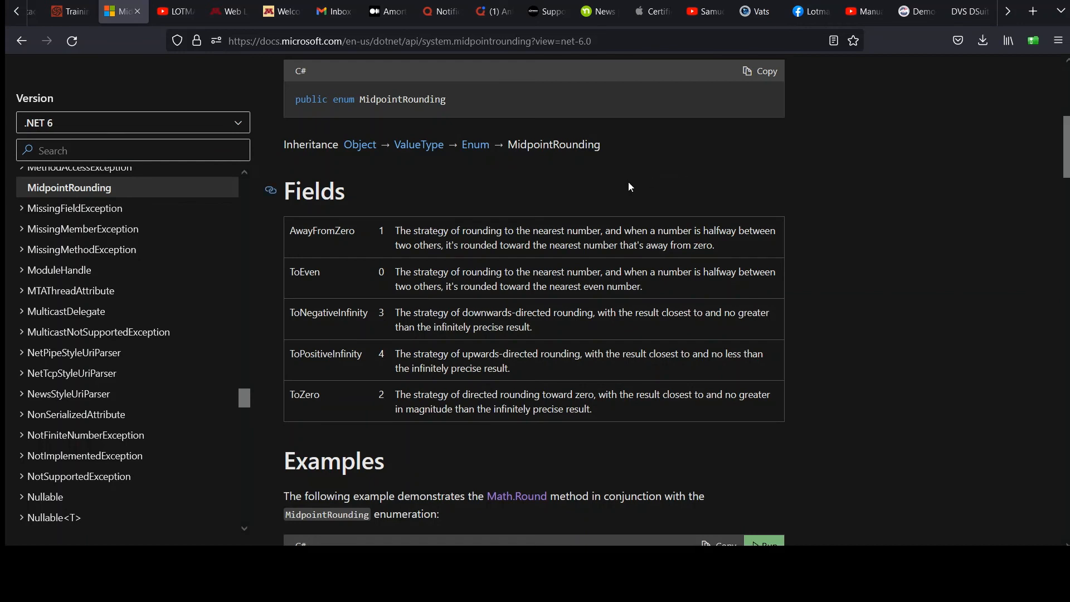
{"action": "double_click", "coordinate": [322, 231]}
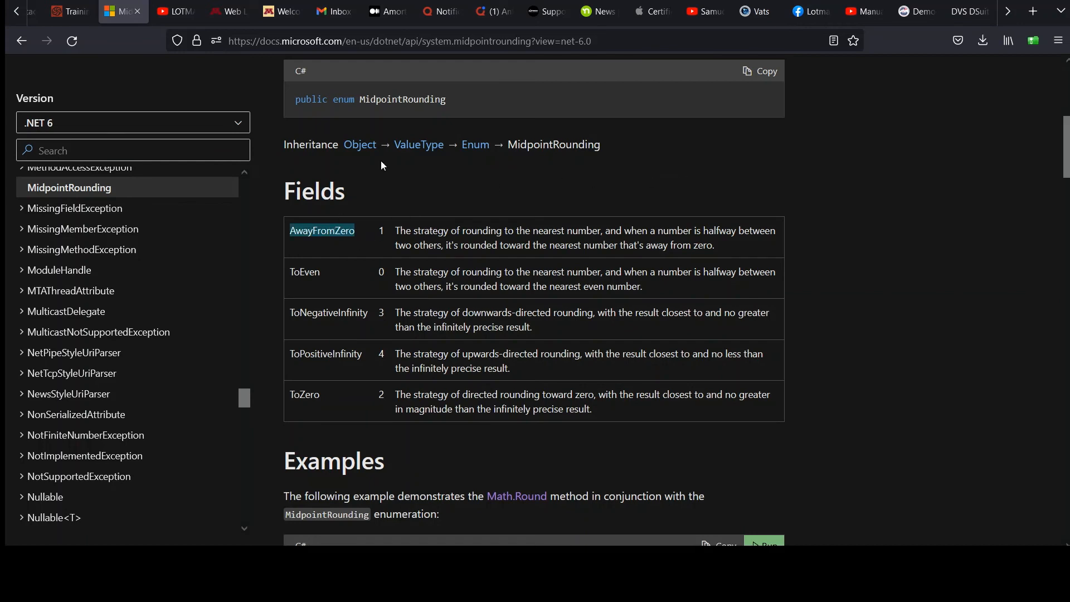
{"action": "left_click", "coordinate": [66, 11]}
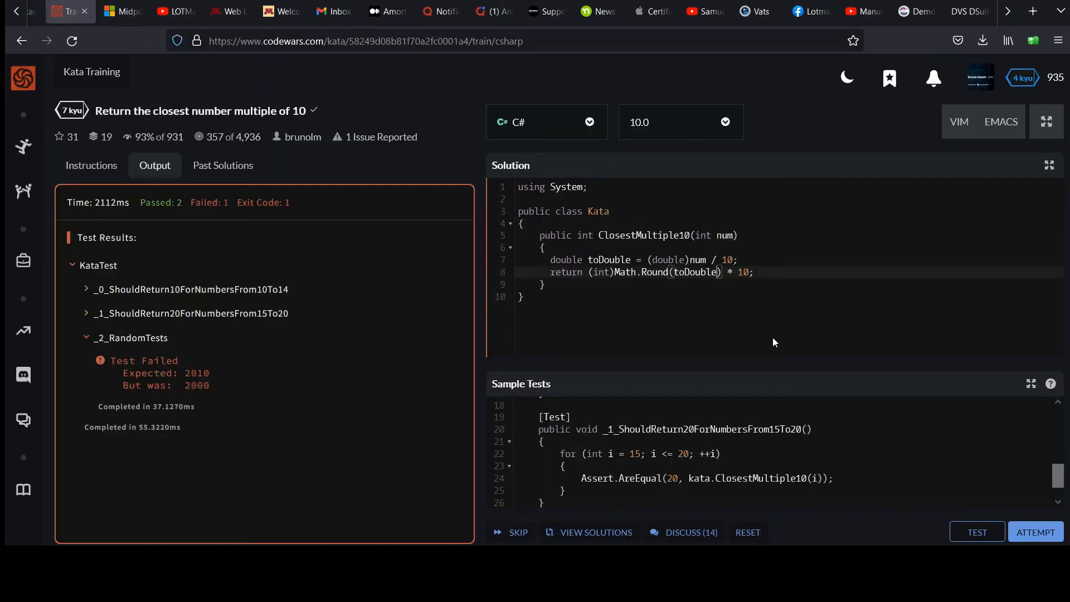
Step: Add MidpointRounding.AwayFromZero as the second argument to Math.Round on line 8
{"action": "type", "text": ", MidpointR"}
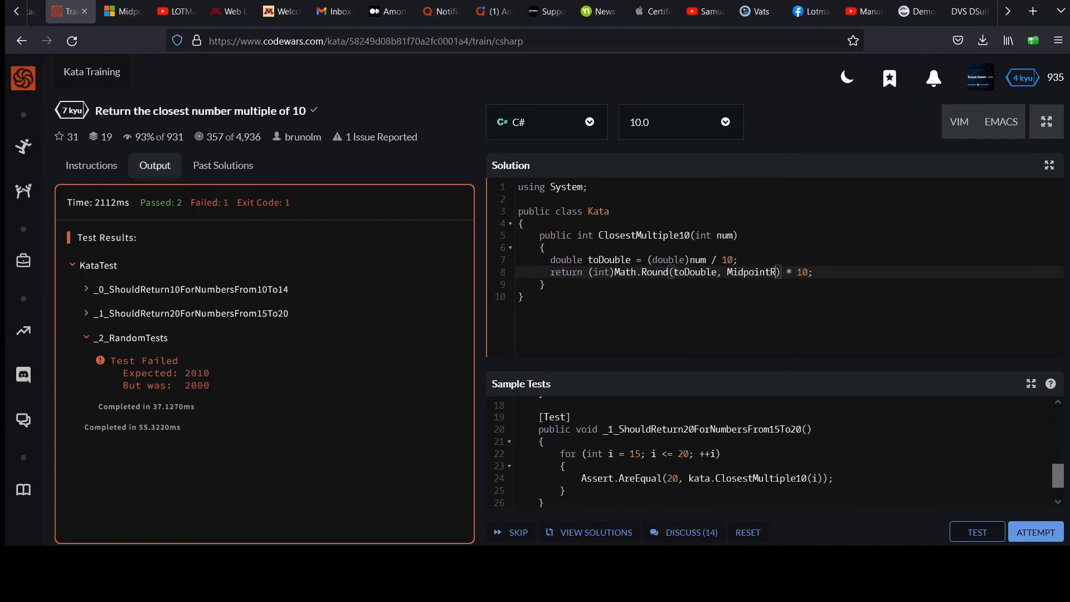
{"action": "type", "text": "ounding.,A"}
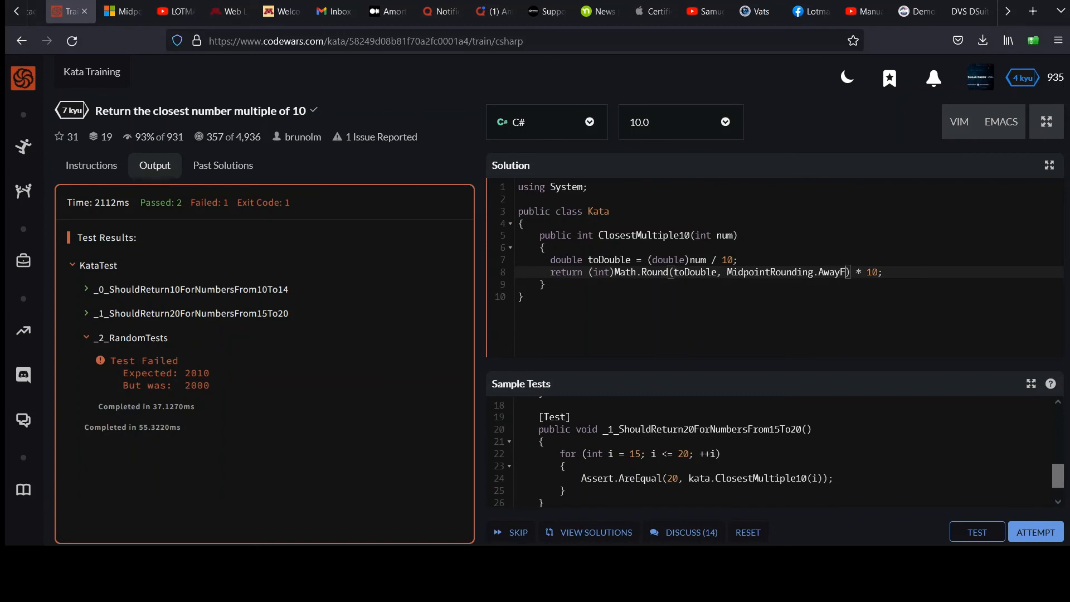
{"action": "type", "text": "romZero"}
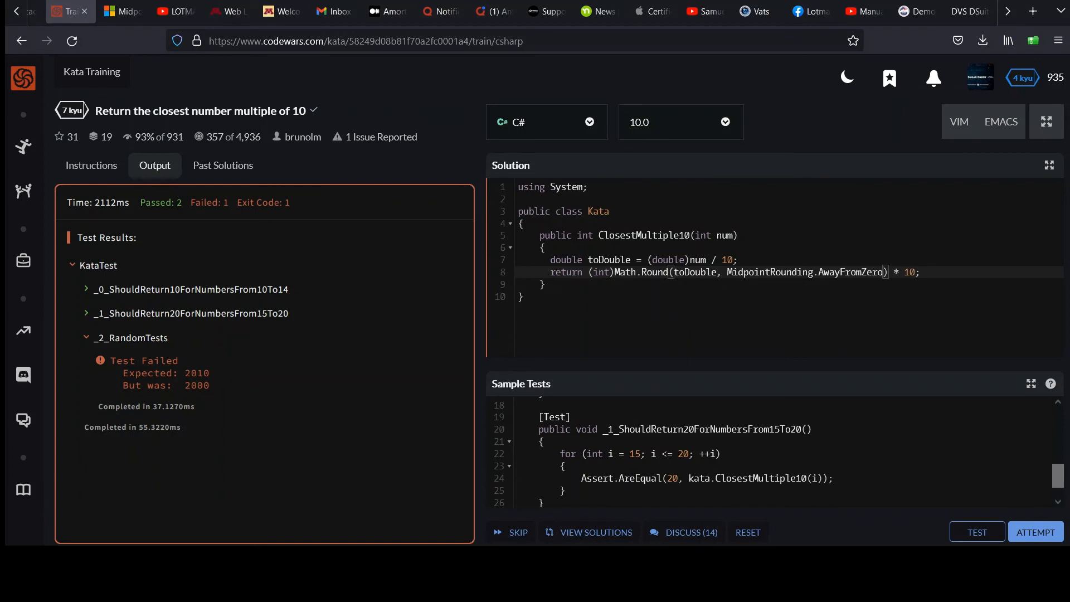
{"action": "mouse_move", "coordinate": [1032, 531]}
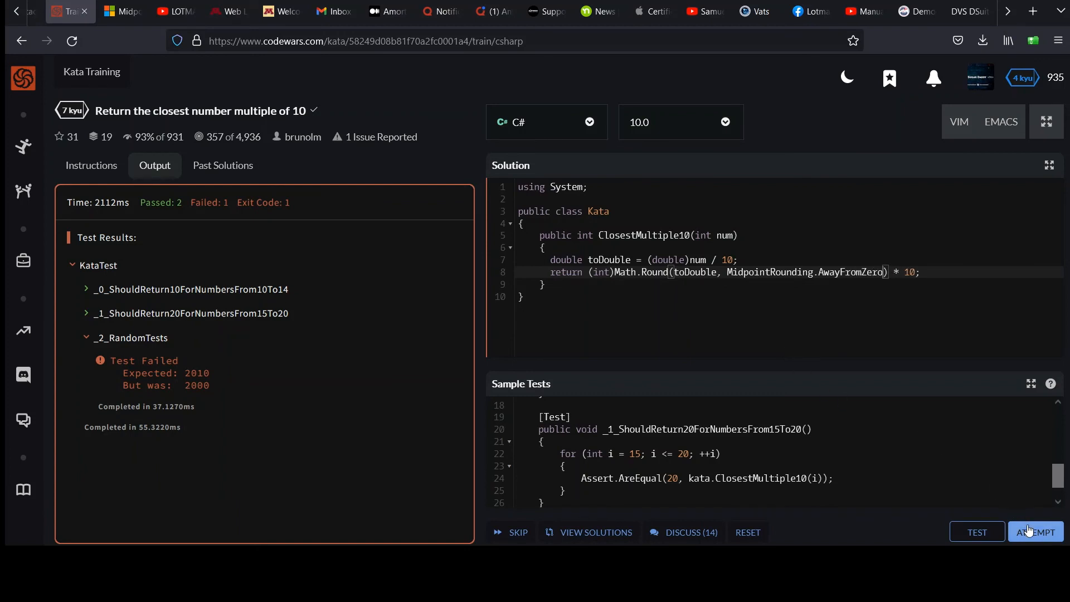
Step: Run the tests on the AwayFromZero version, getting 3 passed, 0 failed
{"action": "left_click", "coordinate": [1036, 532]}
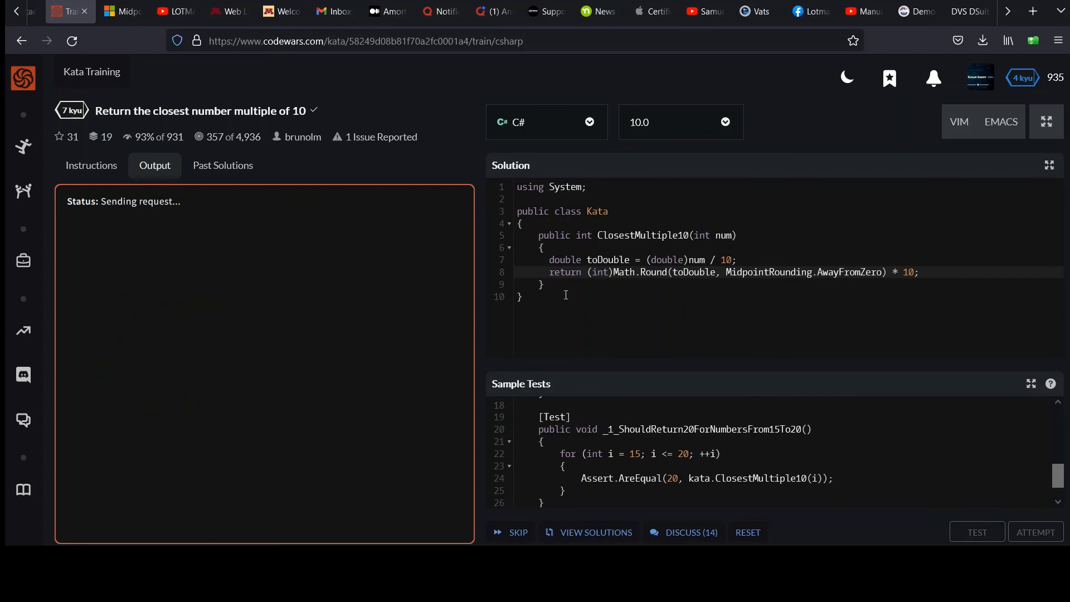
{"action": "left_click", "coordinate": [978, 531]}
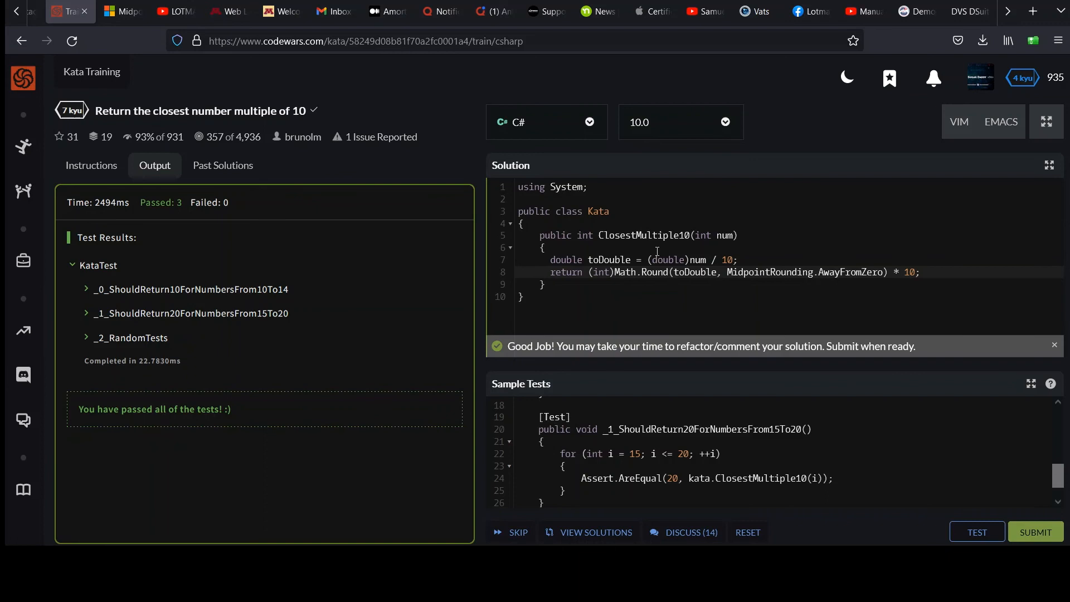
{"action": "double_click", "coordinate": [694, 272]}
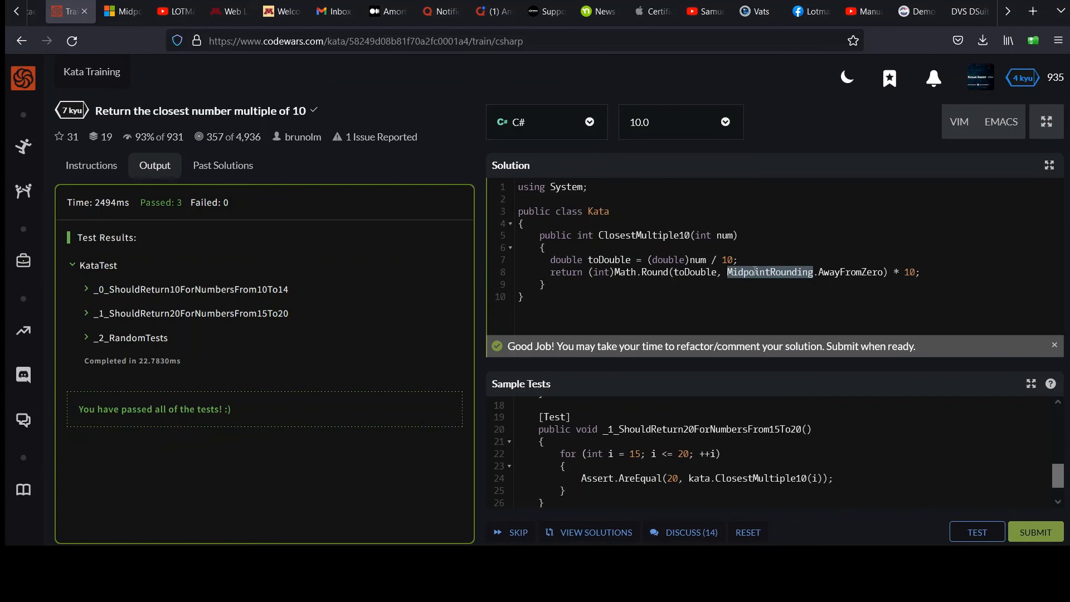
{"action": "left_click", "coordinate": [734, 280]}
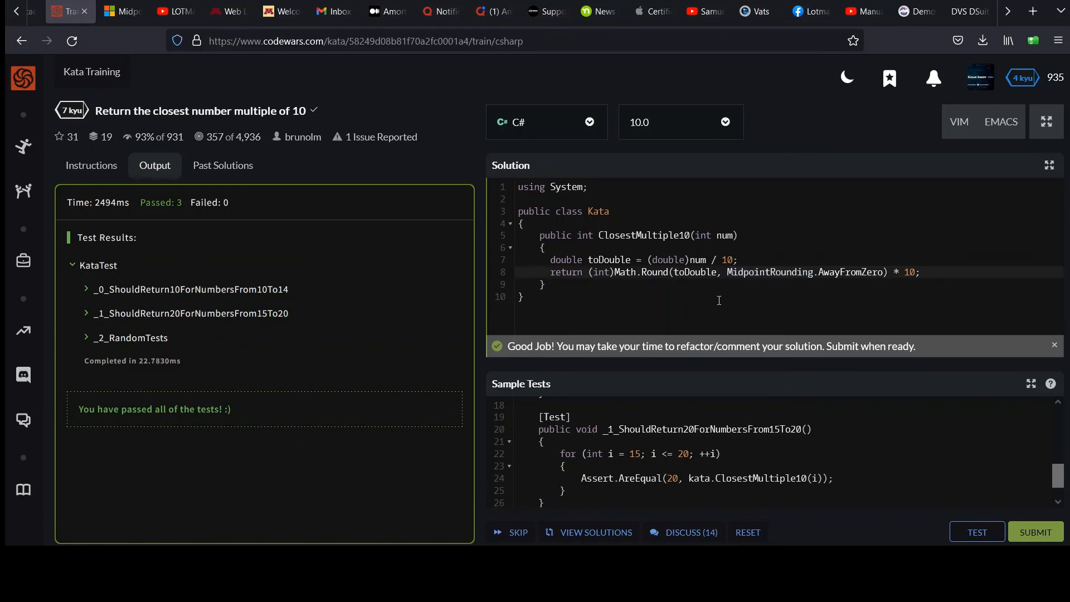
{"action": "mouse_move", "coordinate": [726, 294]}
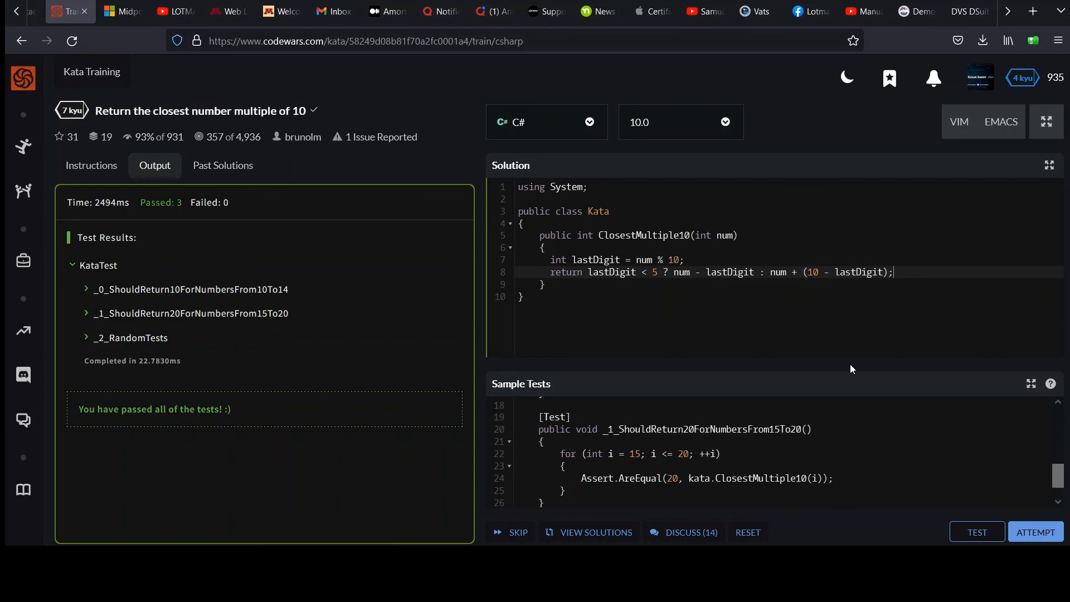
Step: Test the num % 10 ternary solution and submit it as final
{"action": "left_click", "coordinate": [1037, 532]}
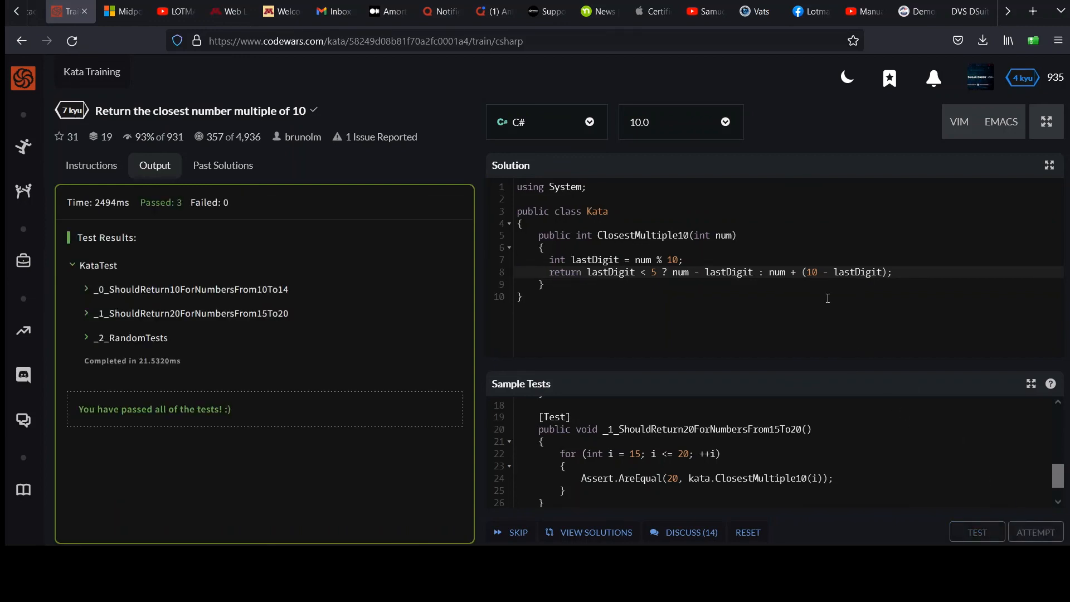
{"action": "left_click", "coordinate": [978, 532]}
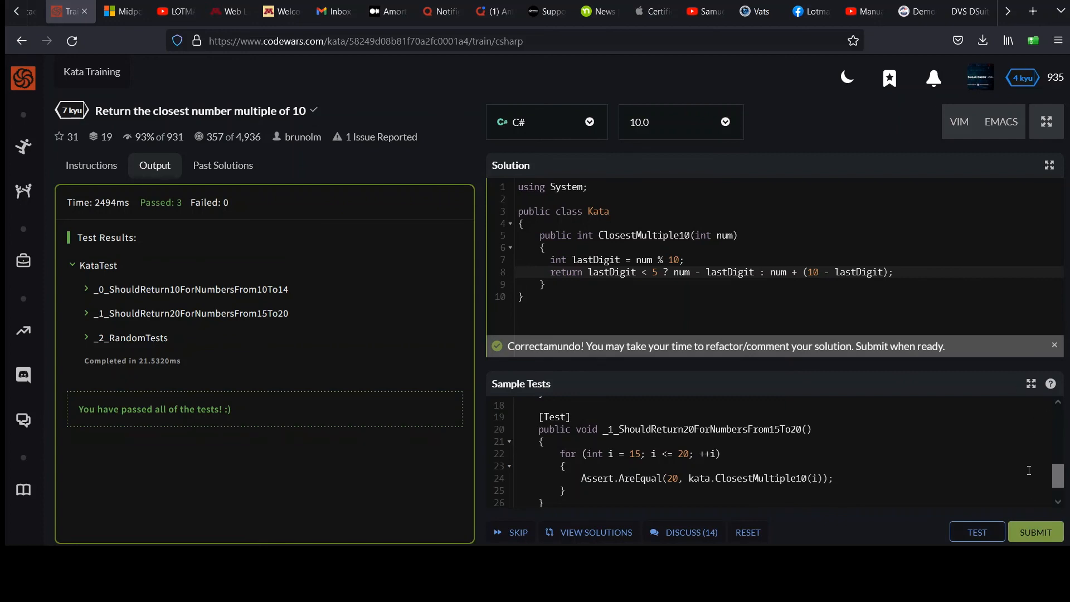
{"action": "left_click", "coordinate": [1036, 532]}
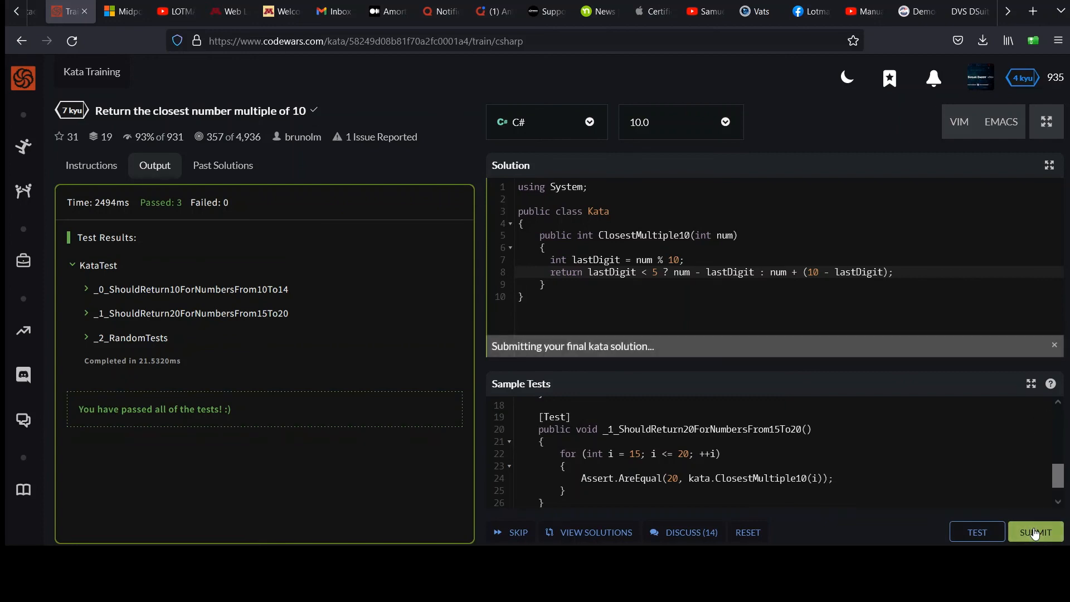
{"action": "left_click", "coordinate": [1036, 532]}
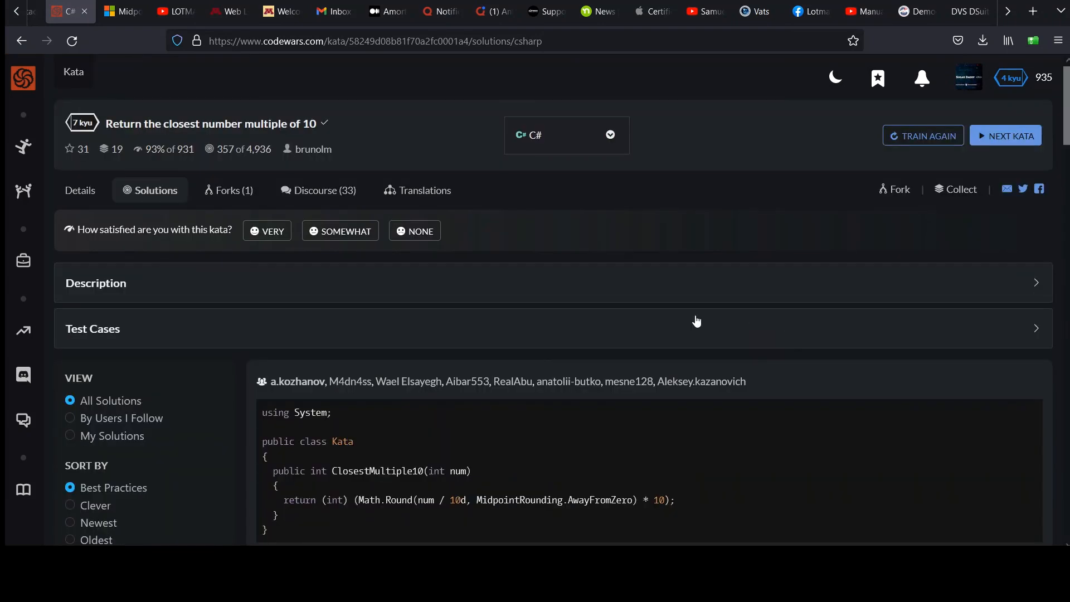
{"action": "mouse_move", "coordinate": [1044, 185]}
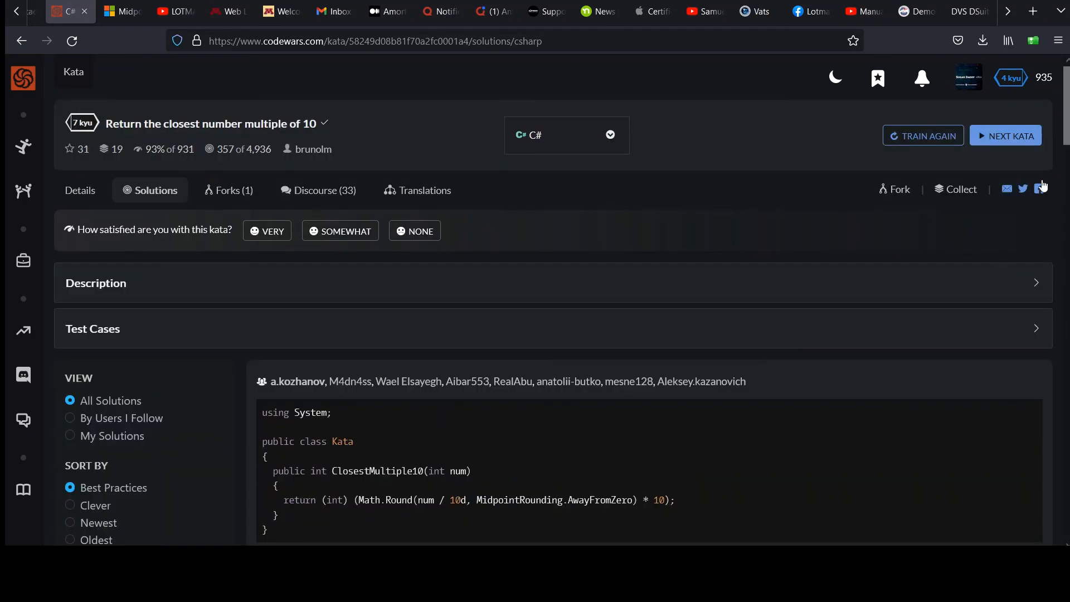
Step: Browse community solutions, selecting AwayFromZero in the top Math.Round answer
{"action": "scroll", "scroll_direction": "down", "scroll_amount": 3}
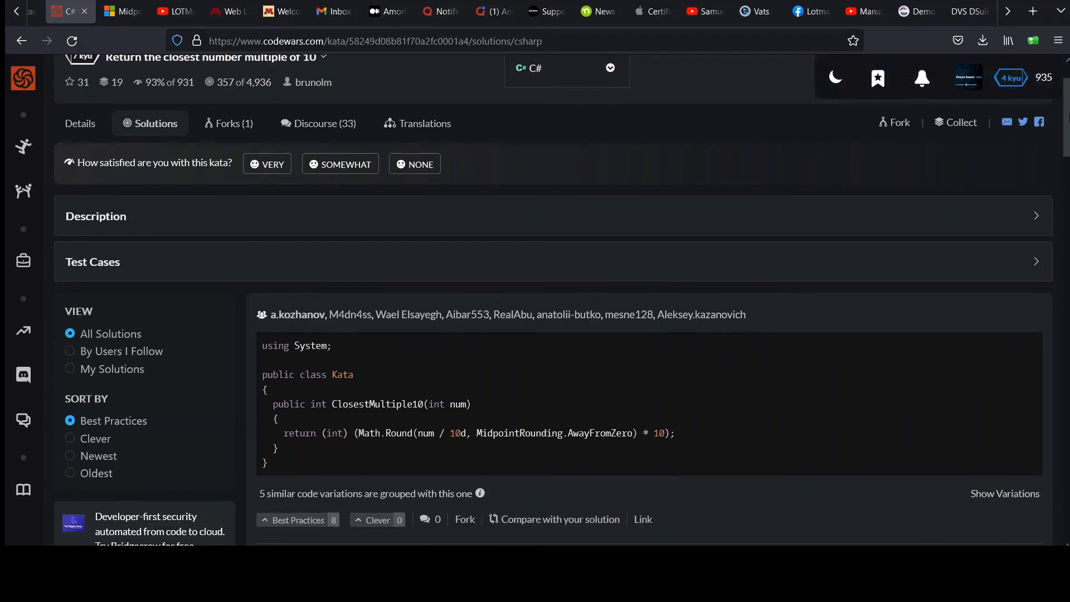
{"action": "scroll", "scroll_direction": "down", "scroll_amount": 3}
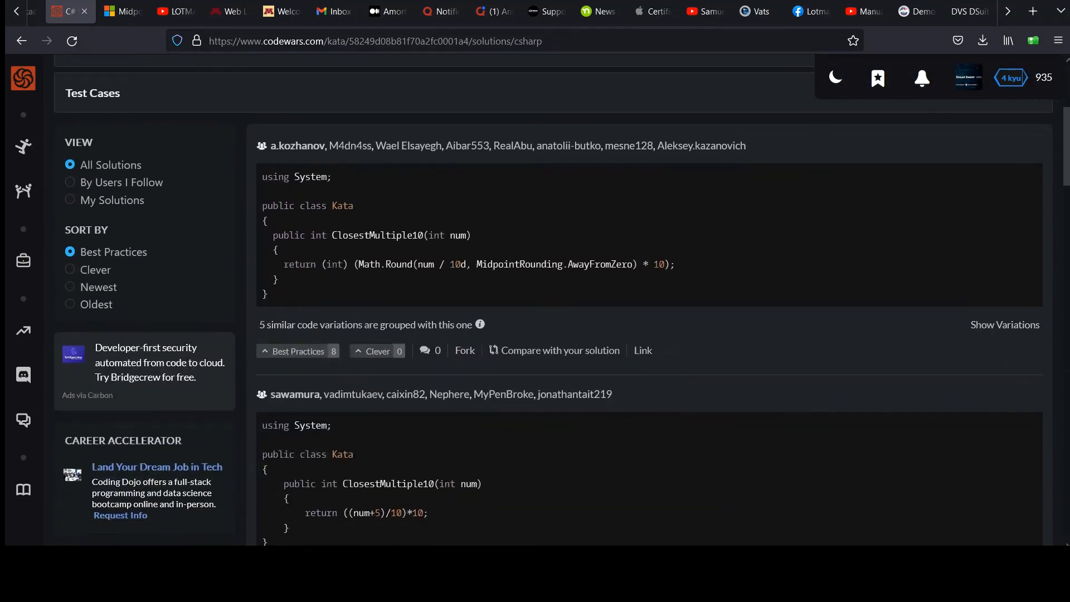
{"action": "scroll", "scroll_direction": "down", "scroll_amount": 3}
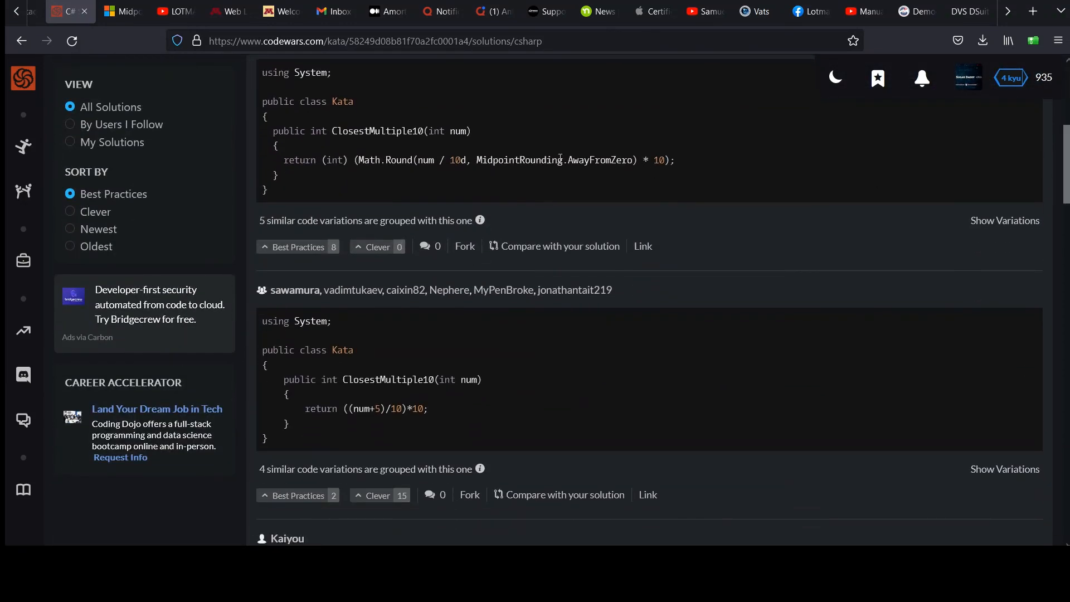
{"action": "double_click", "coordinate": [600, 160]}
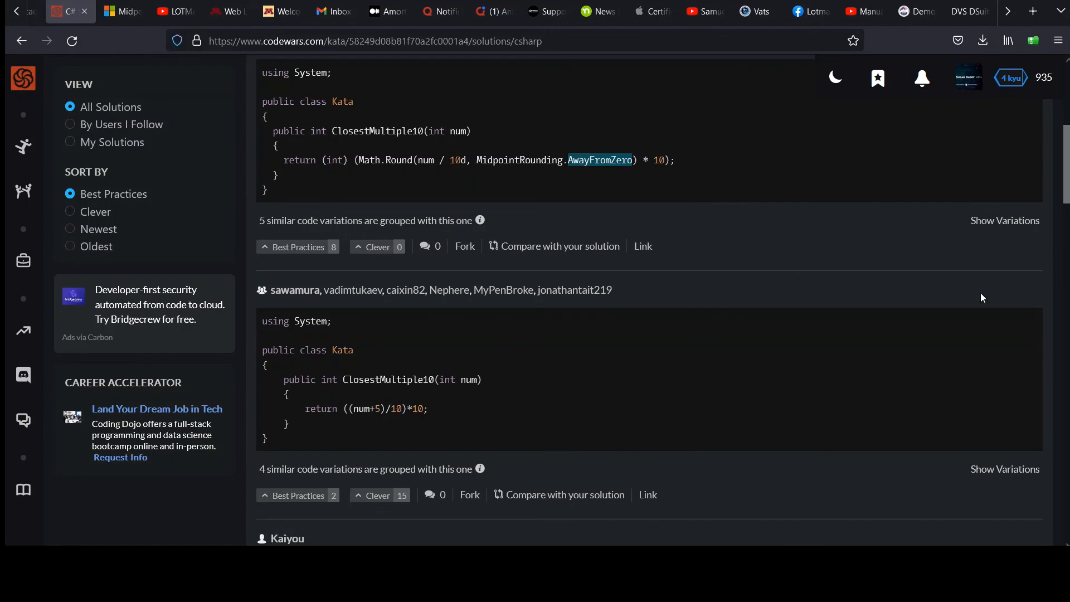
{"action": "scroll", "scroll_direction": "down", "scroll_amount": 3}
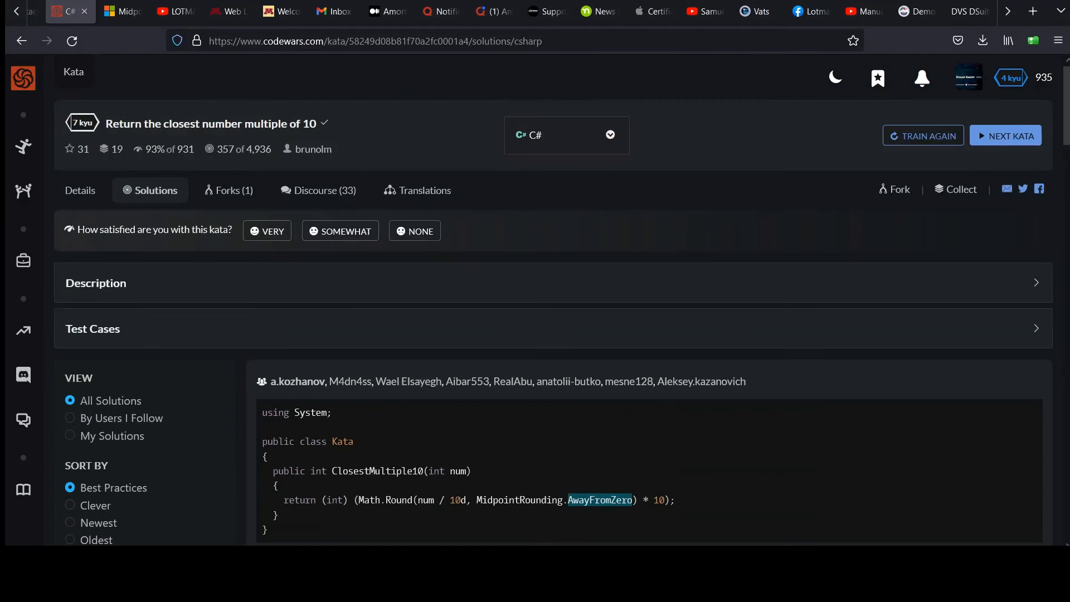
{"action": "mouse_move", "coordinate": [611, 228]}
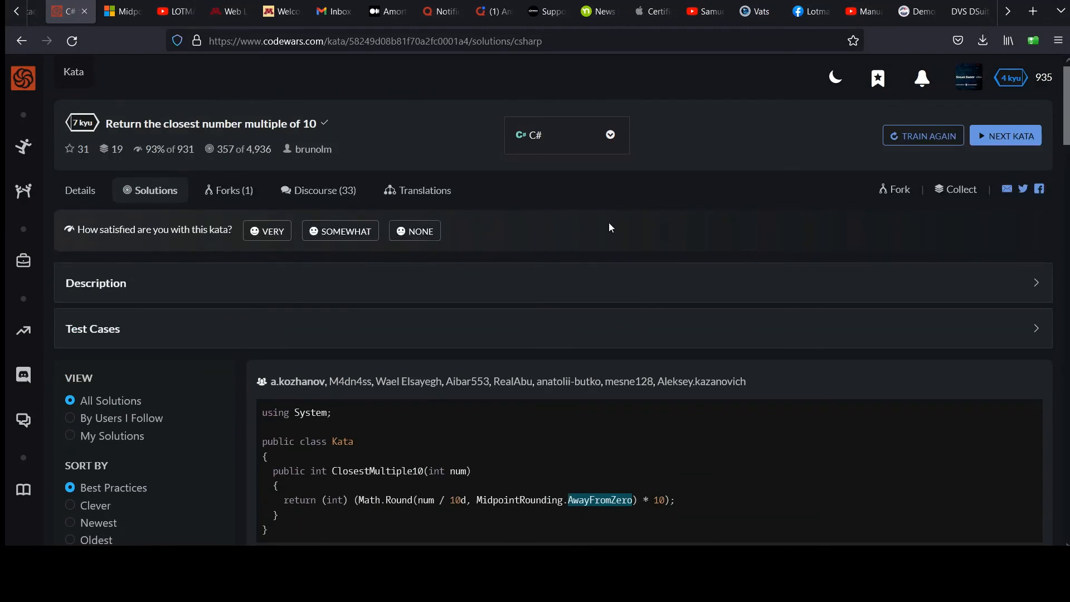
{"action": "mouse_move", "coordinate": [490, 298]}
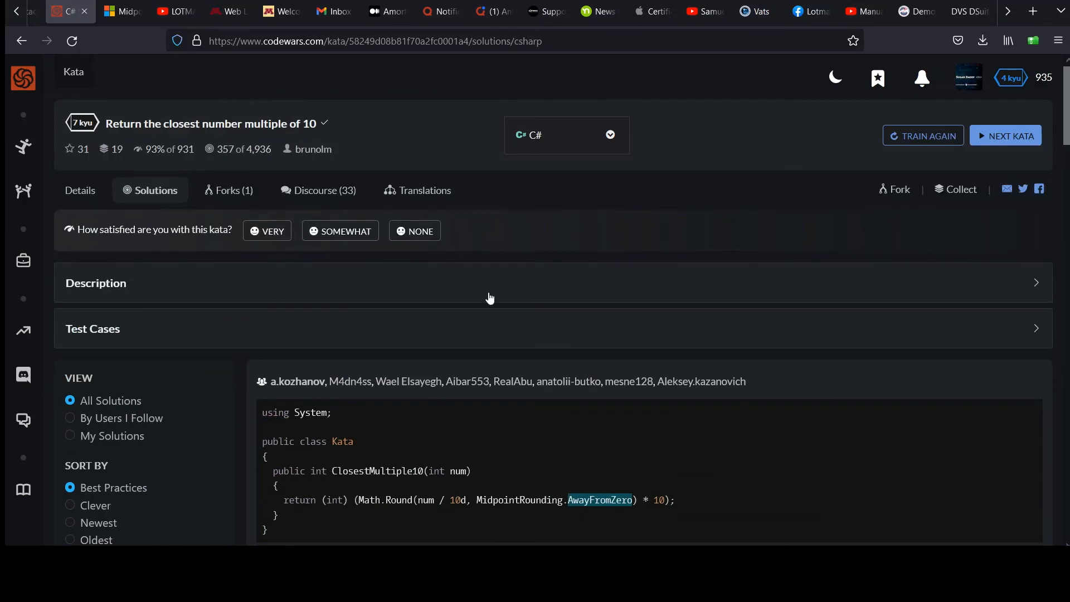